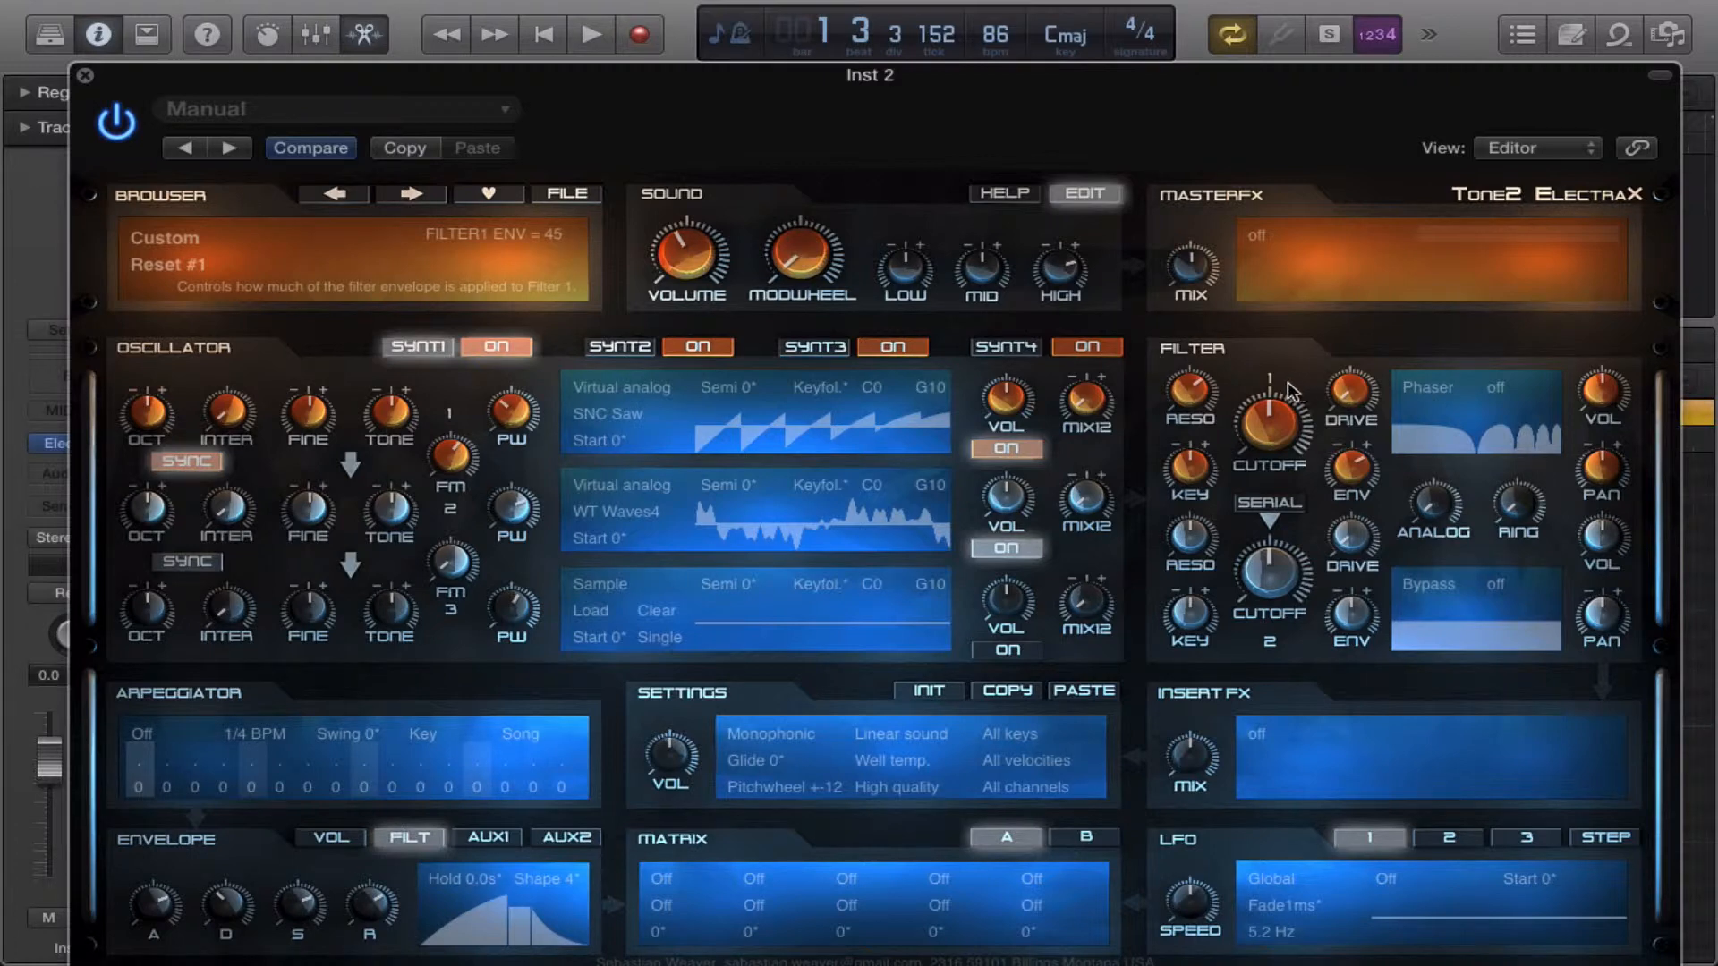
mouse_move(1457, 392)
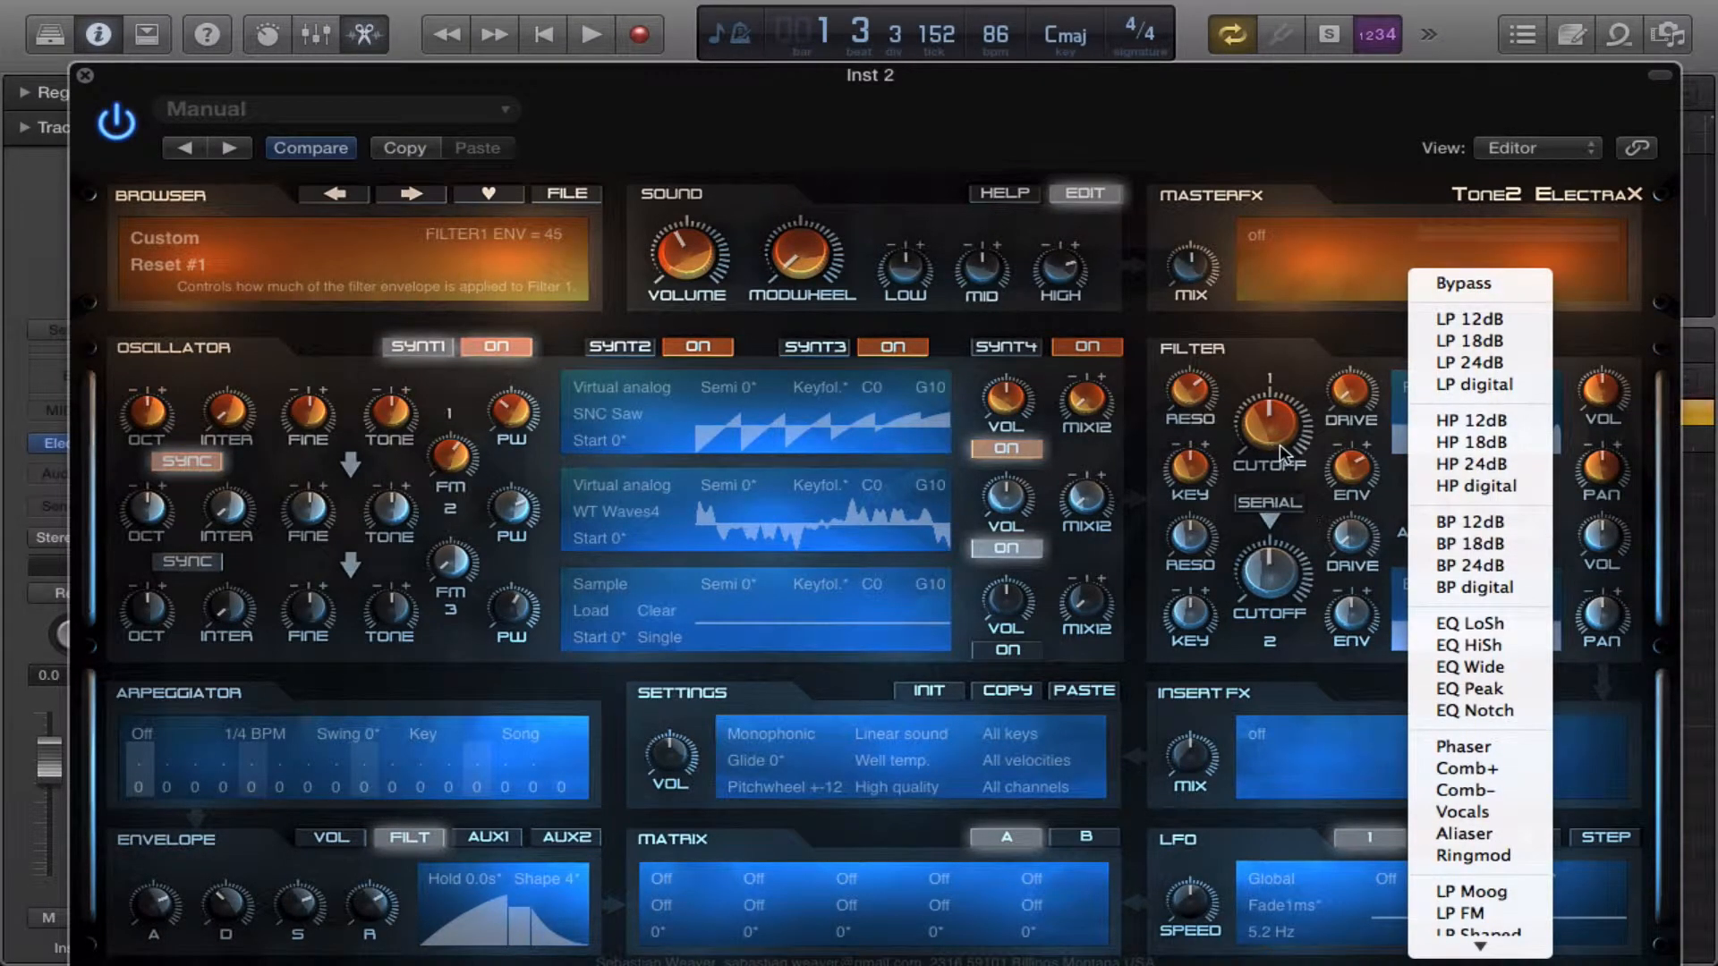
Keep Filter 1 on Phaser, sweeping cutoff to about 1056 Hz and envelope amount to 2.
left_click(1461, 746)
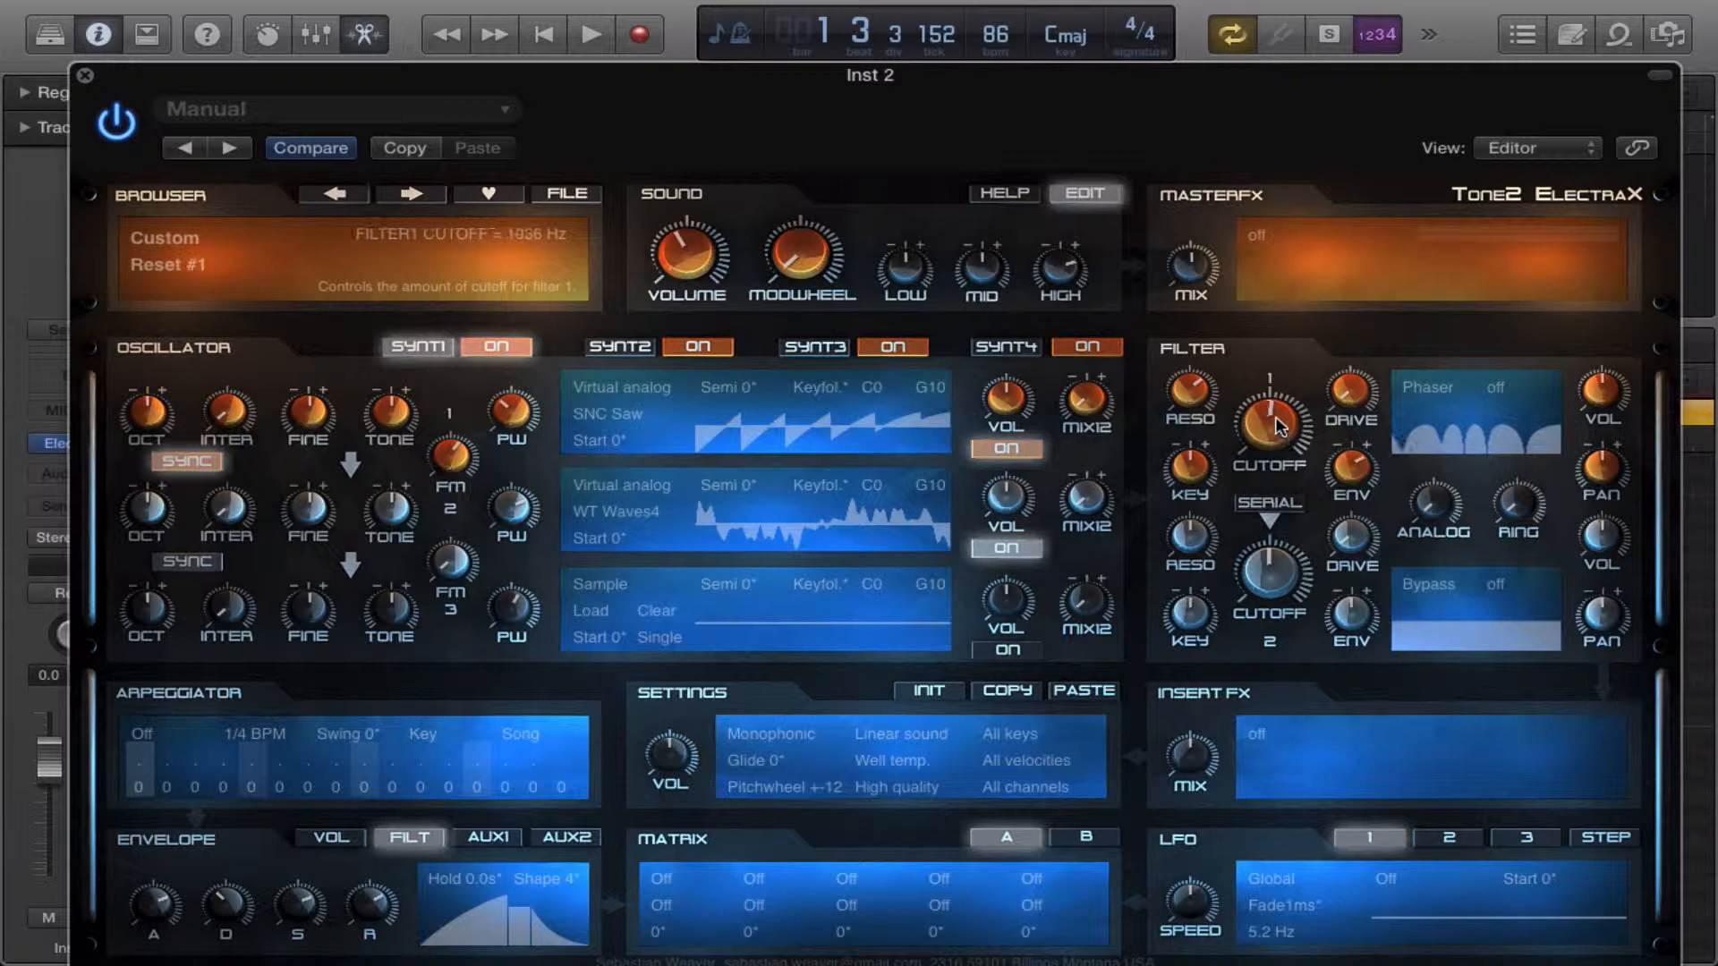
left_click_drag(1269, 425, 1269, 449)
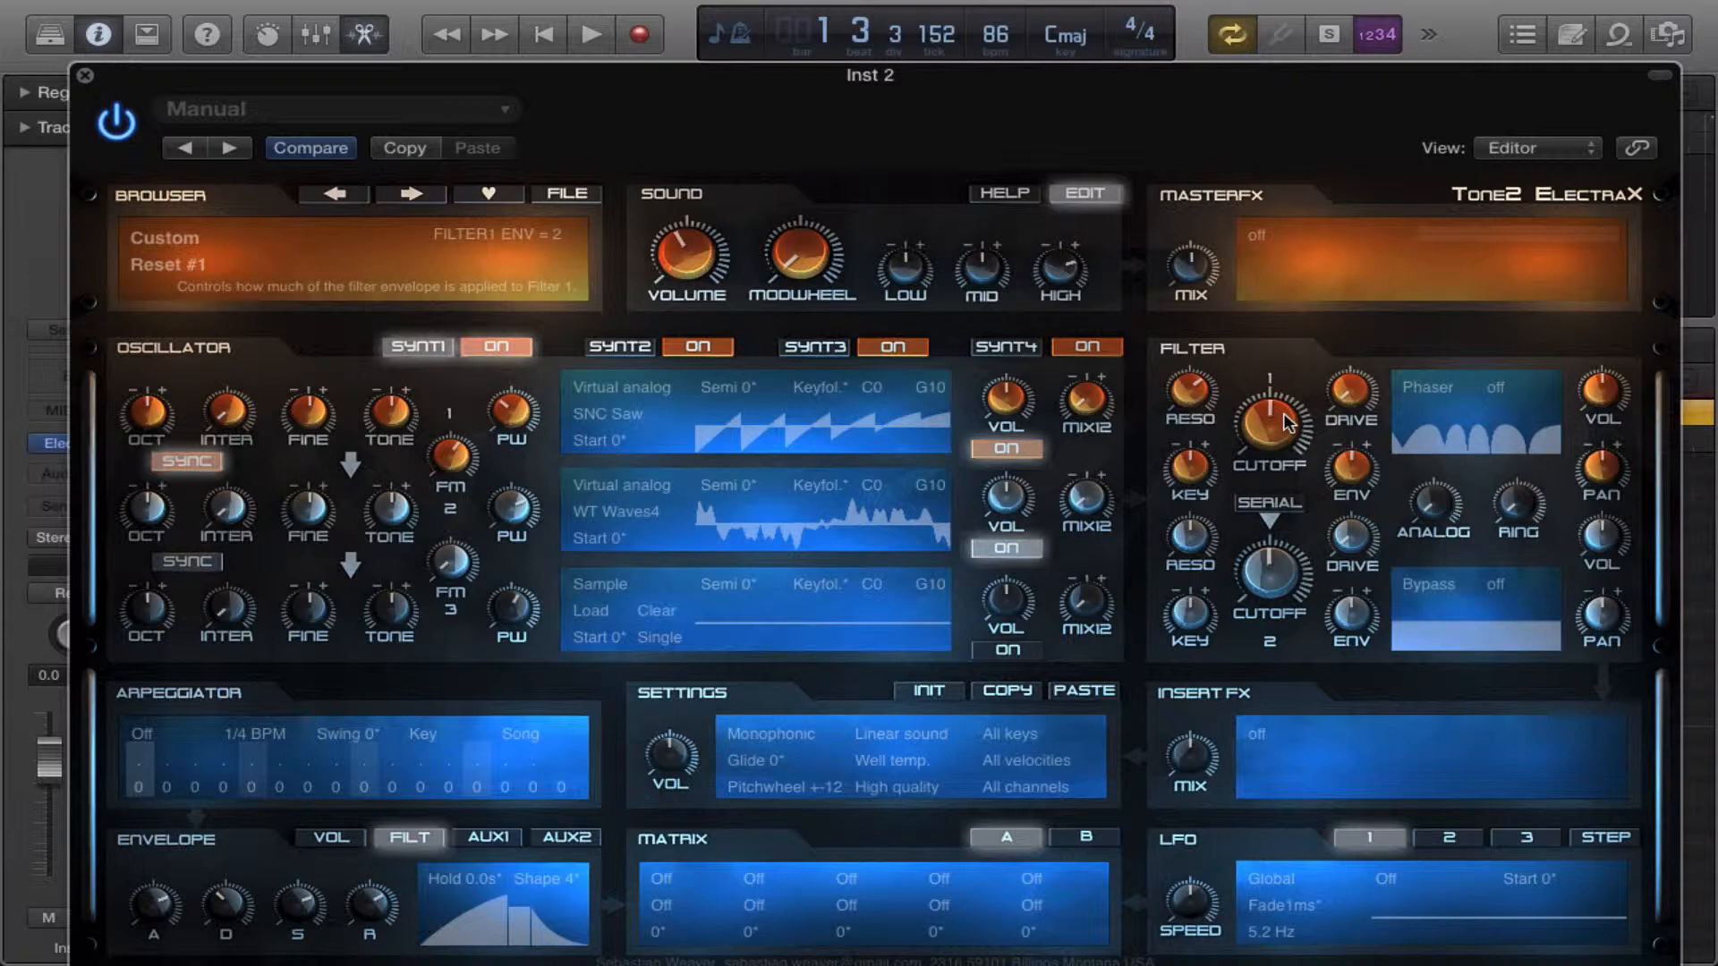
left_click_drag(1268, 425, 1269, 438)
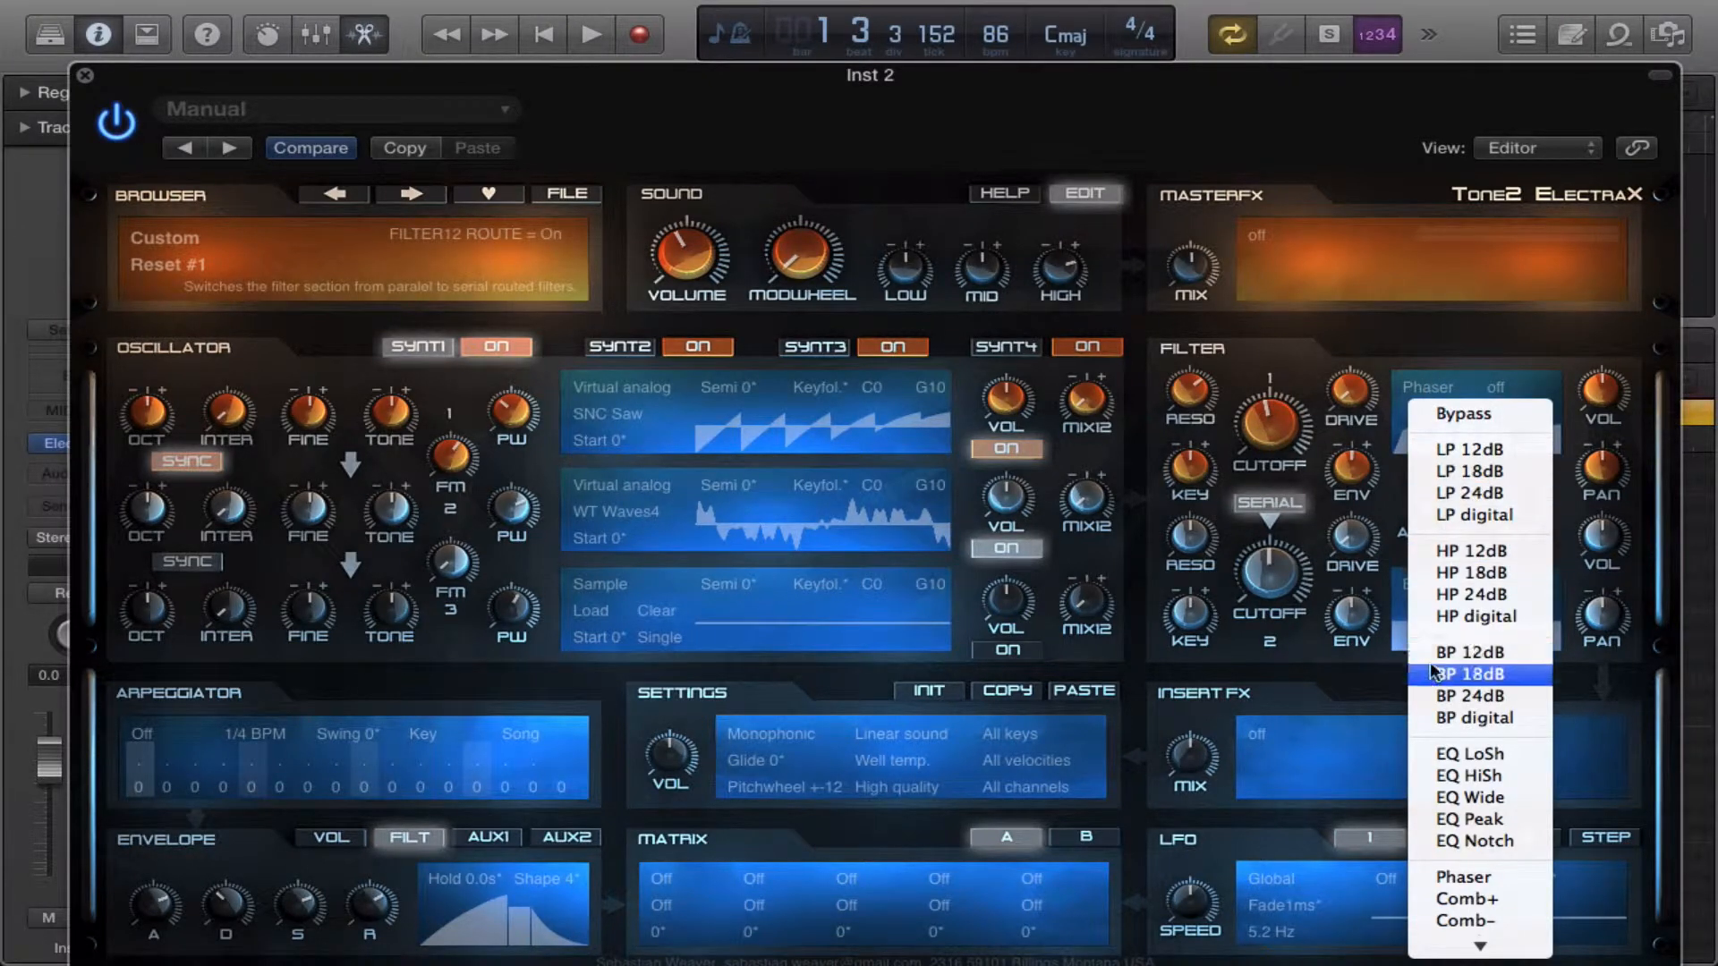
Make Filter 1 BP 18dB and Filter 2 a Phaser with resonance 63.
left_click(1473, 674)
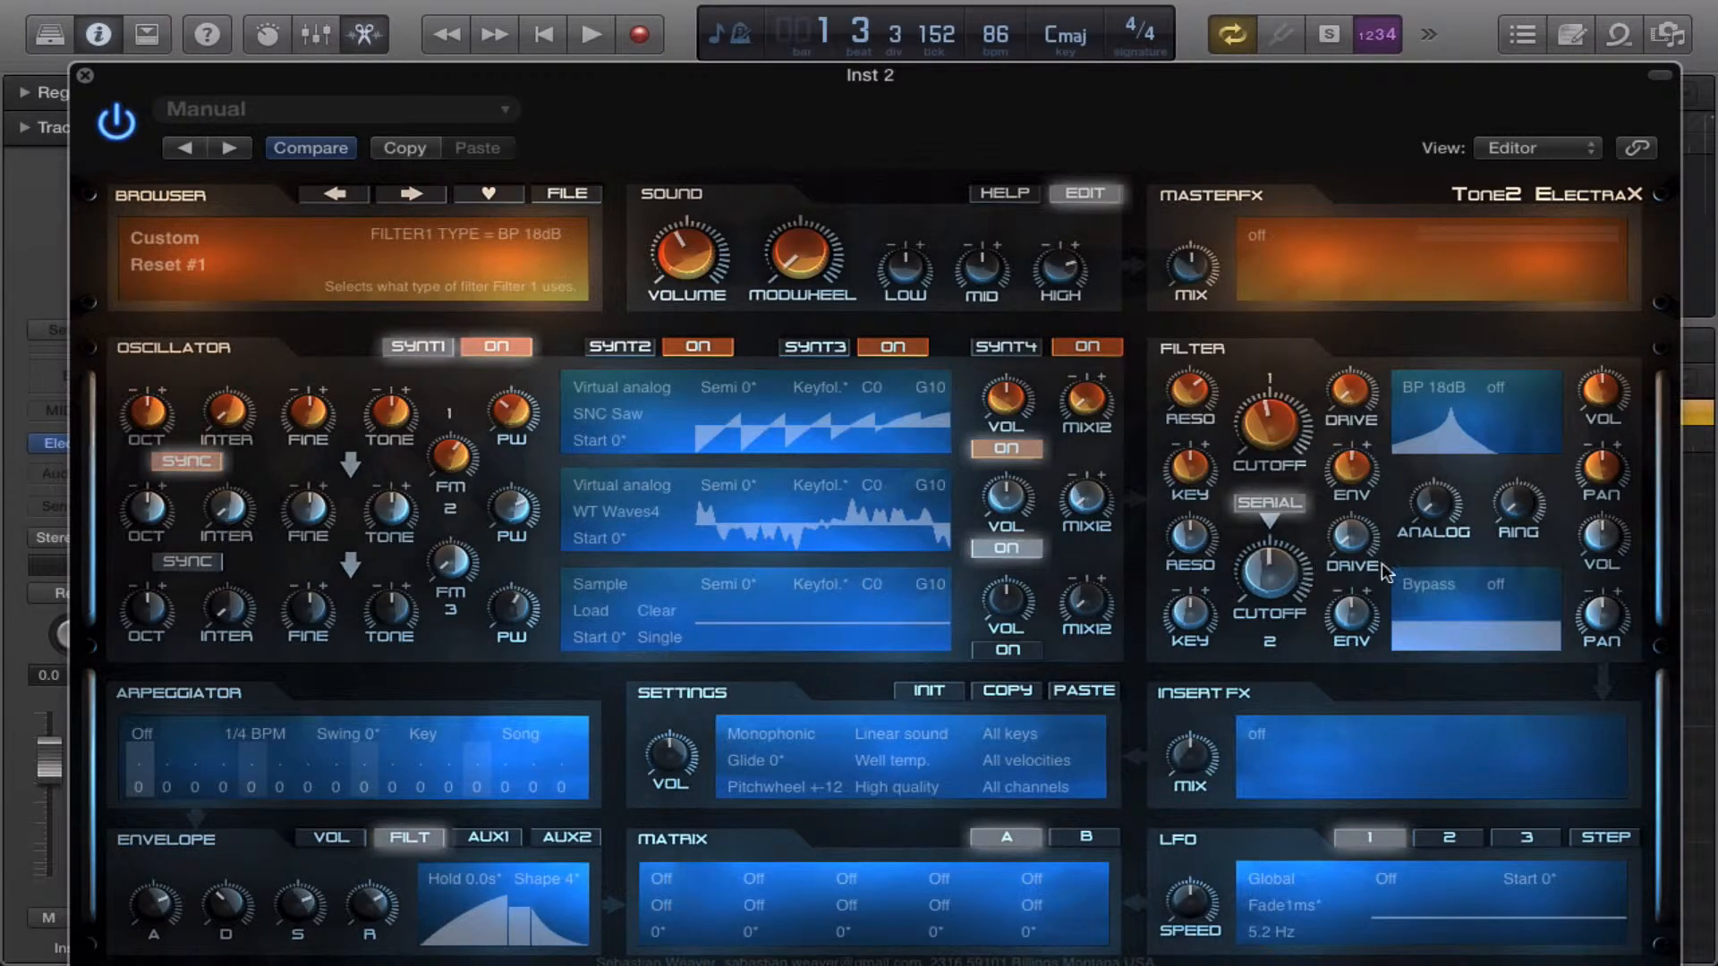
left_click(1432, 387)
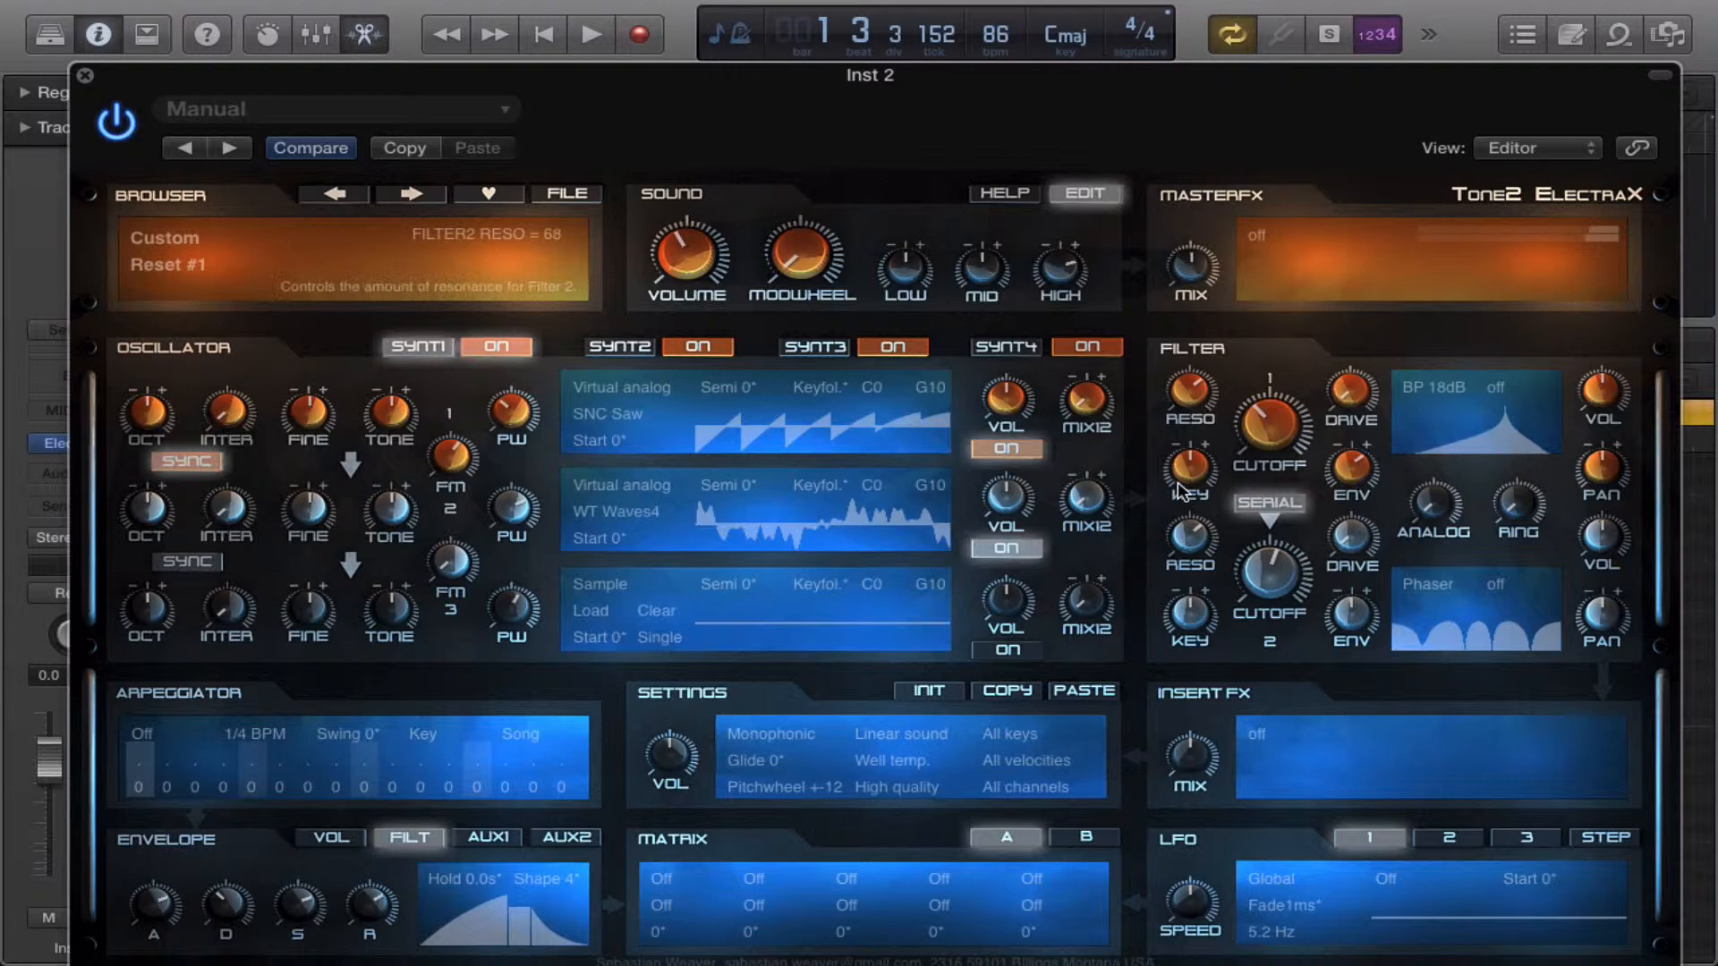
left_click_drag(1190, 488, 1192, 543)
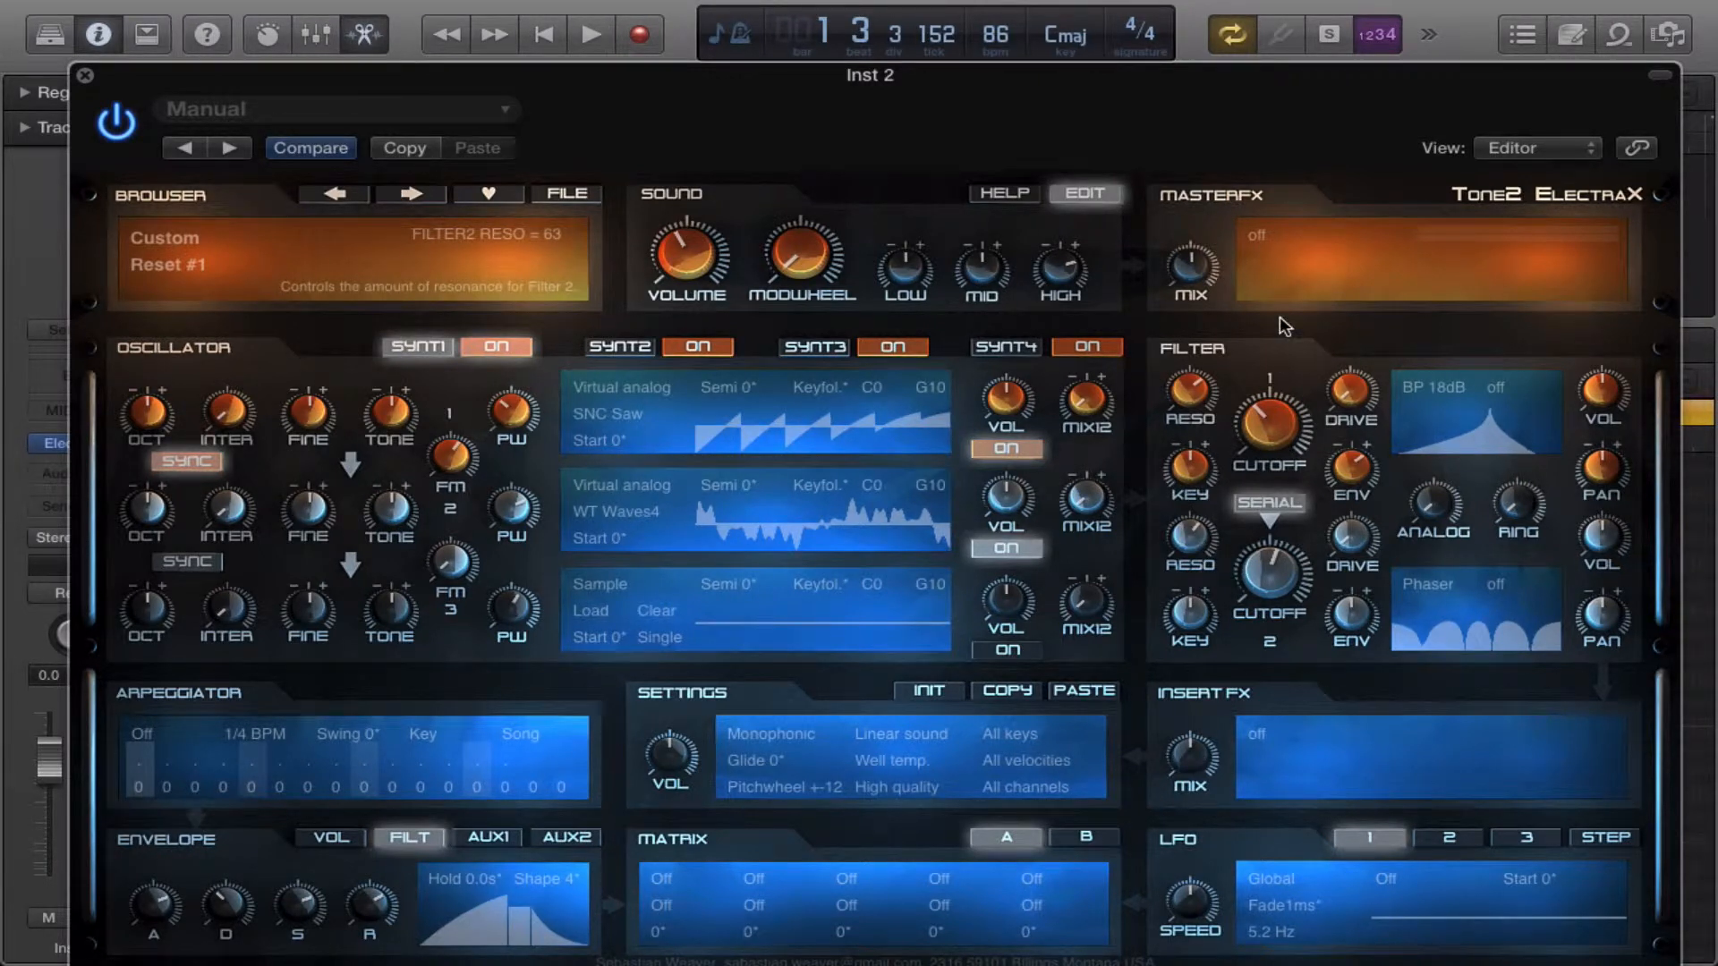
mouse_move(1205, 518)
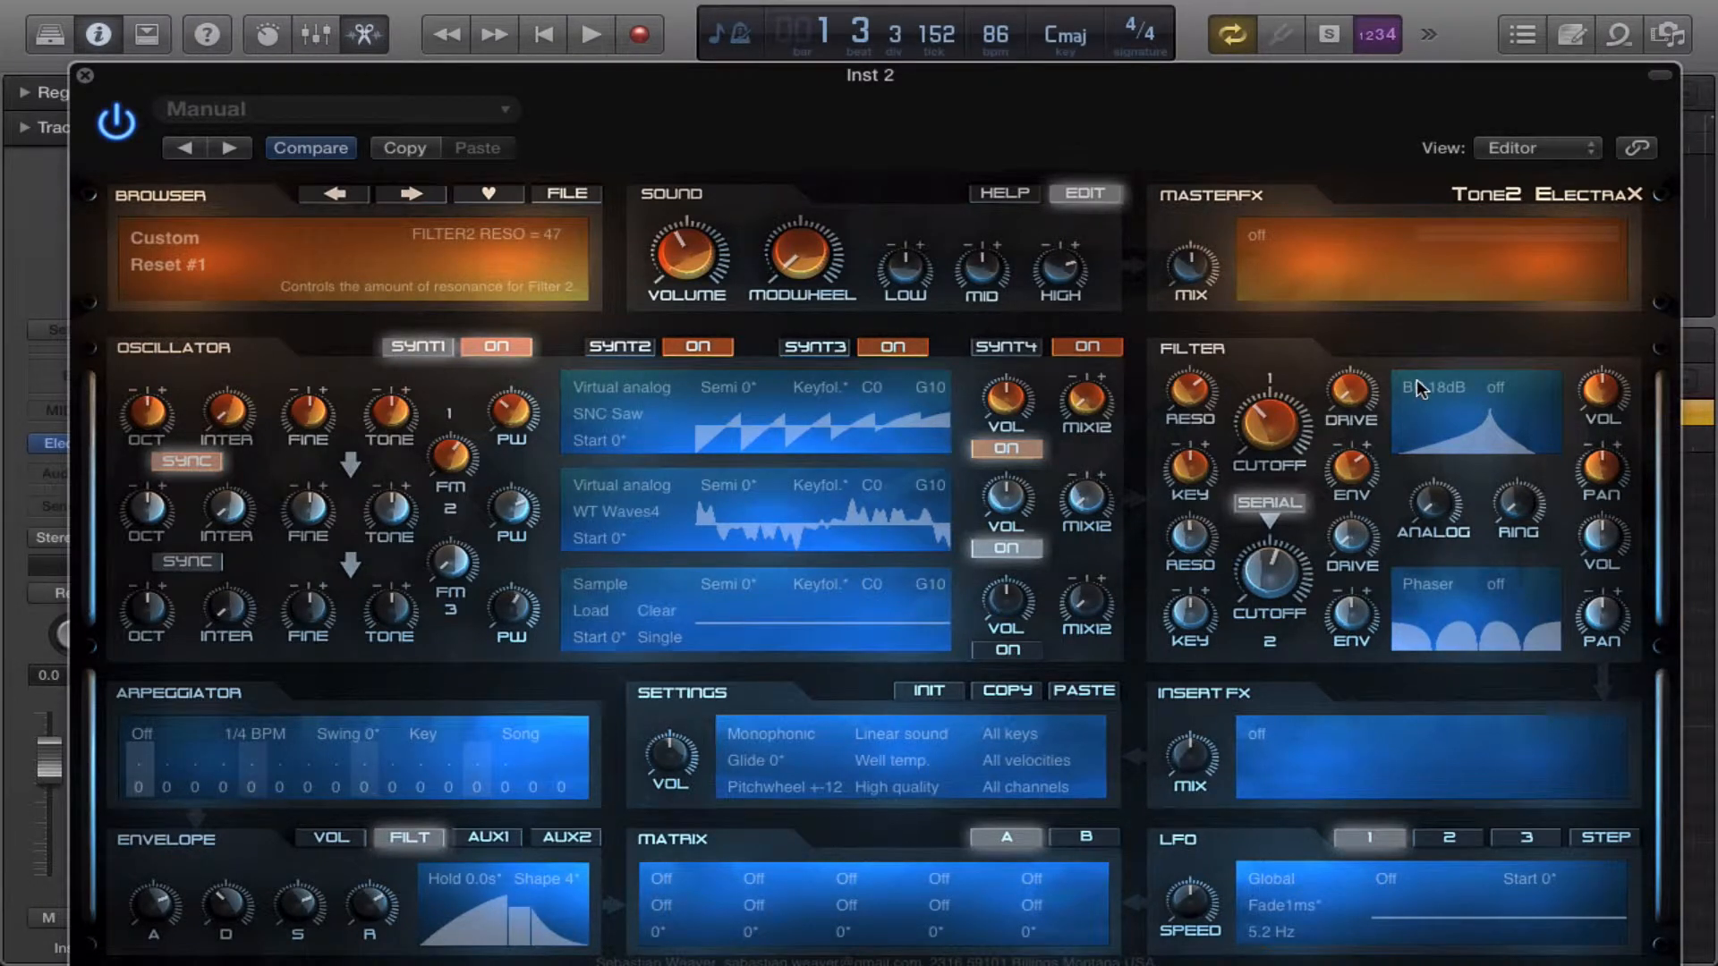
Switch Filter 1 to Comb+ with envelope amount 3, cutoff near 1814 Hz, resonance 42.
left_click(1473, 386)
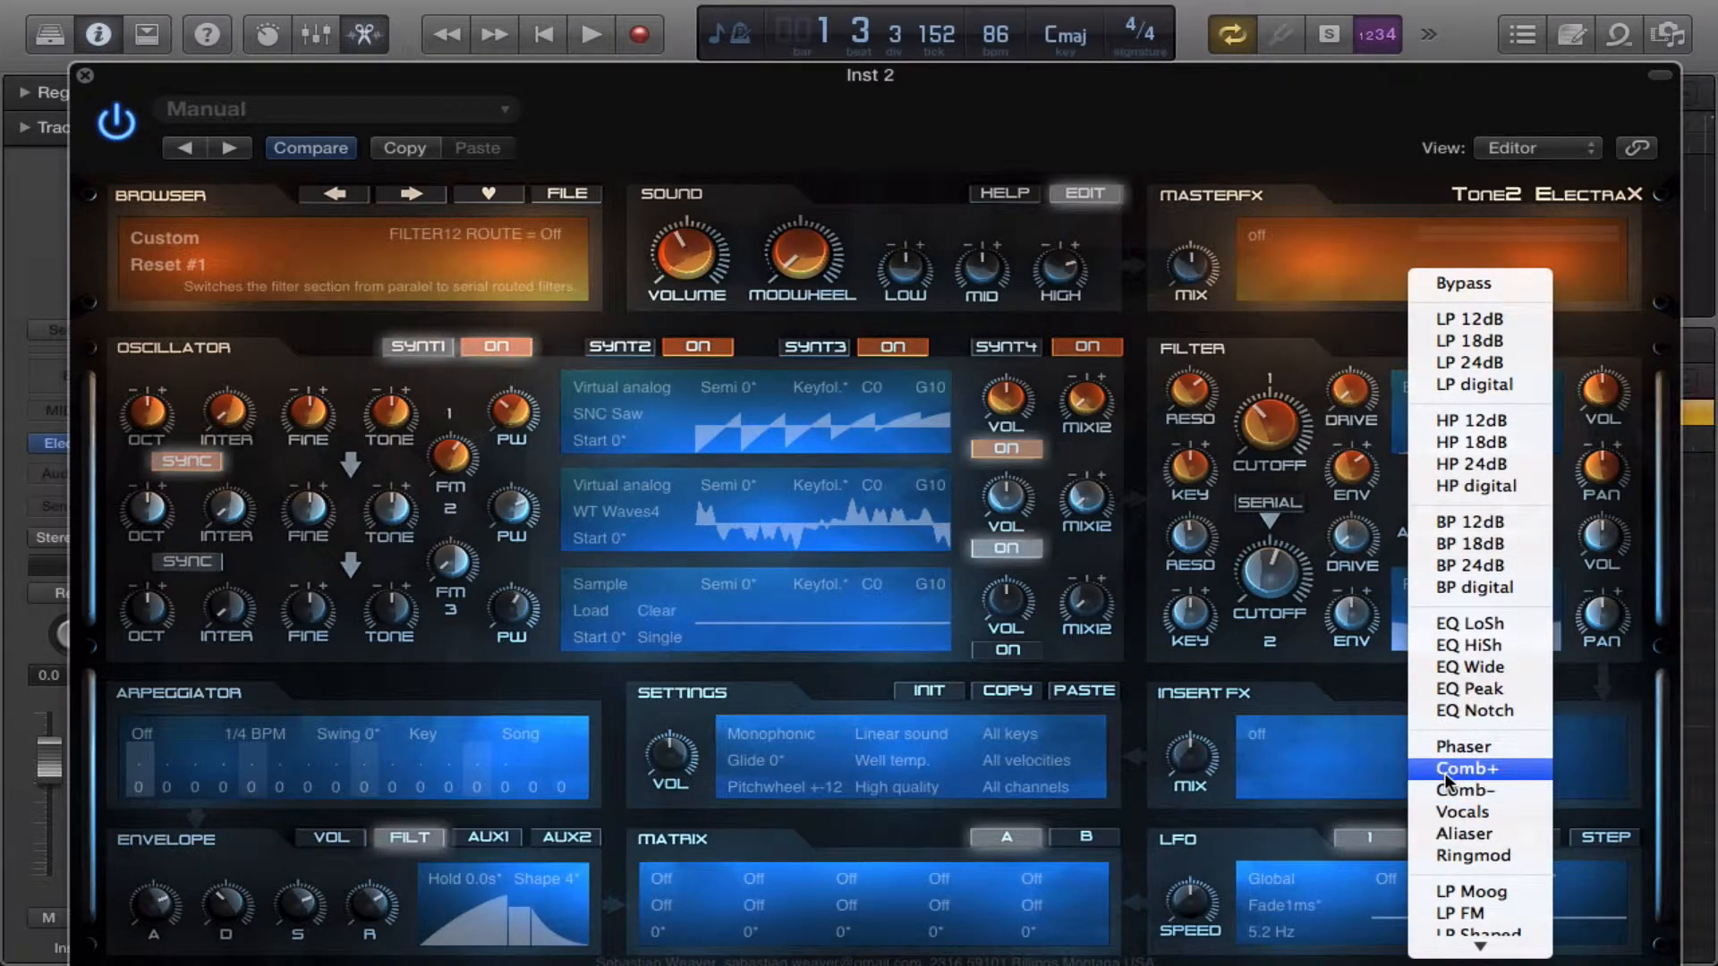
left_click(1465, 768)
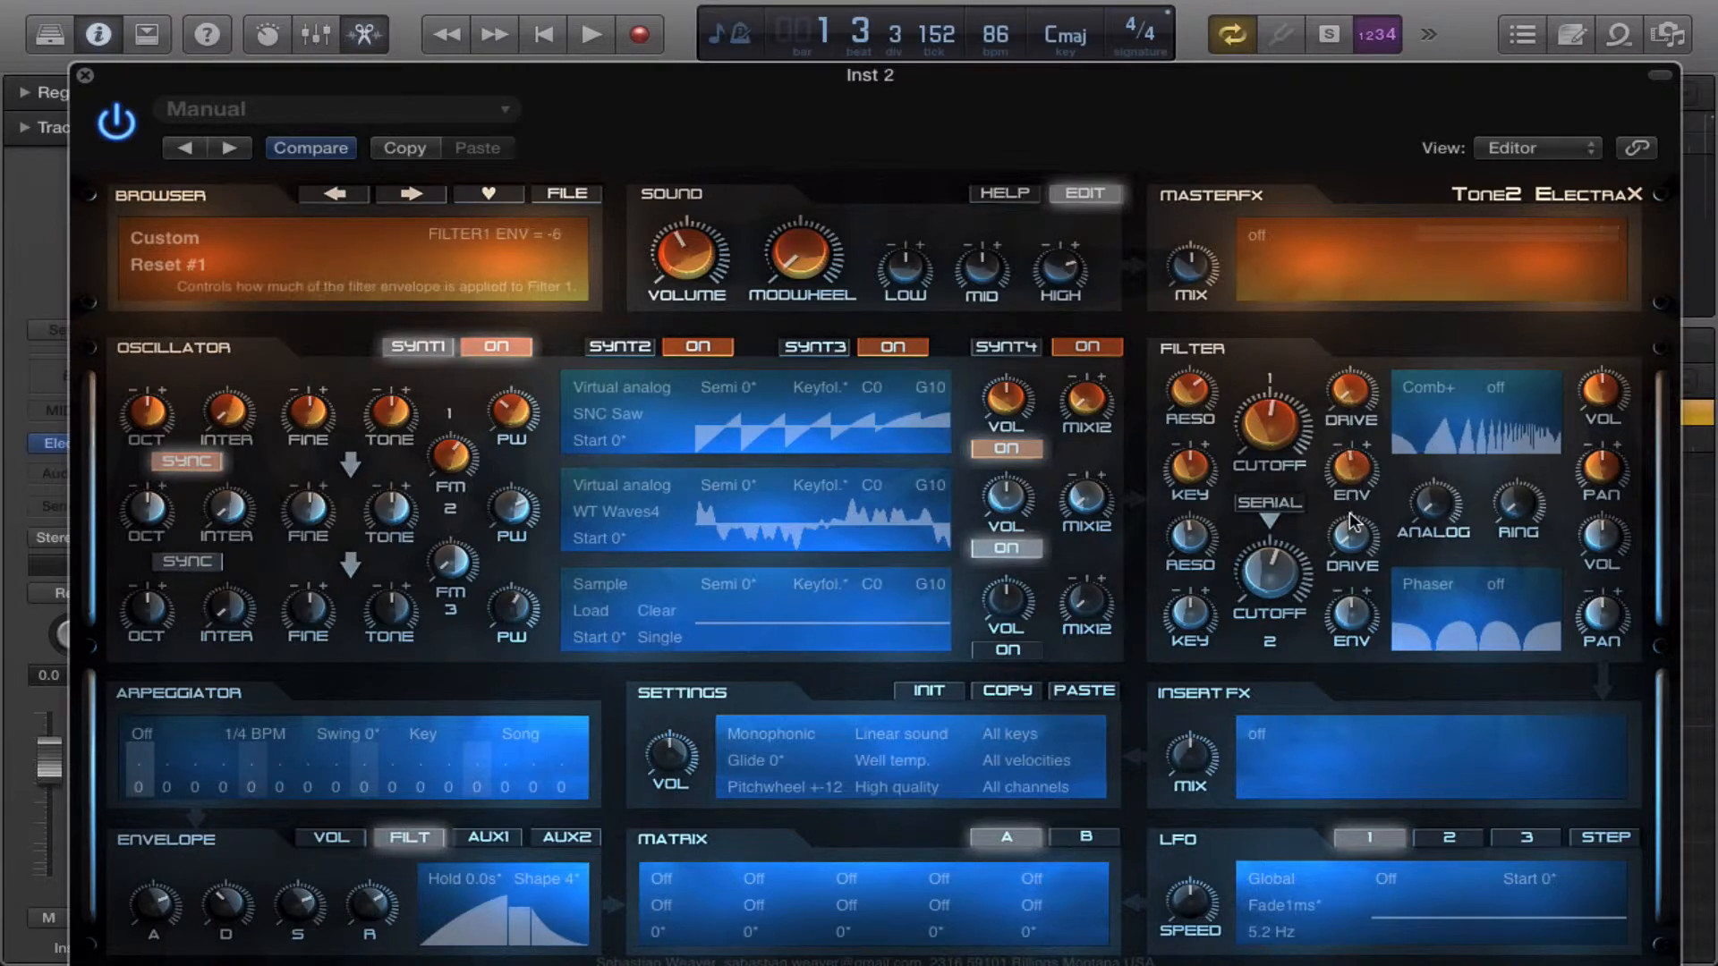
left_click_drag(1353, 472, 1356, 466)
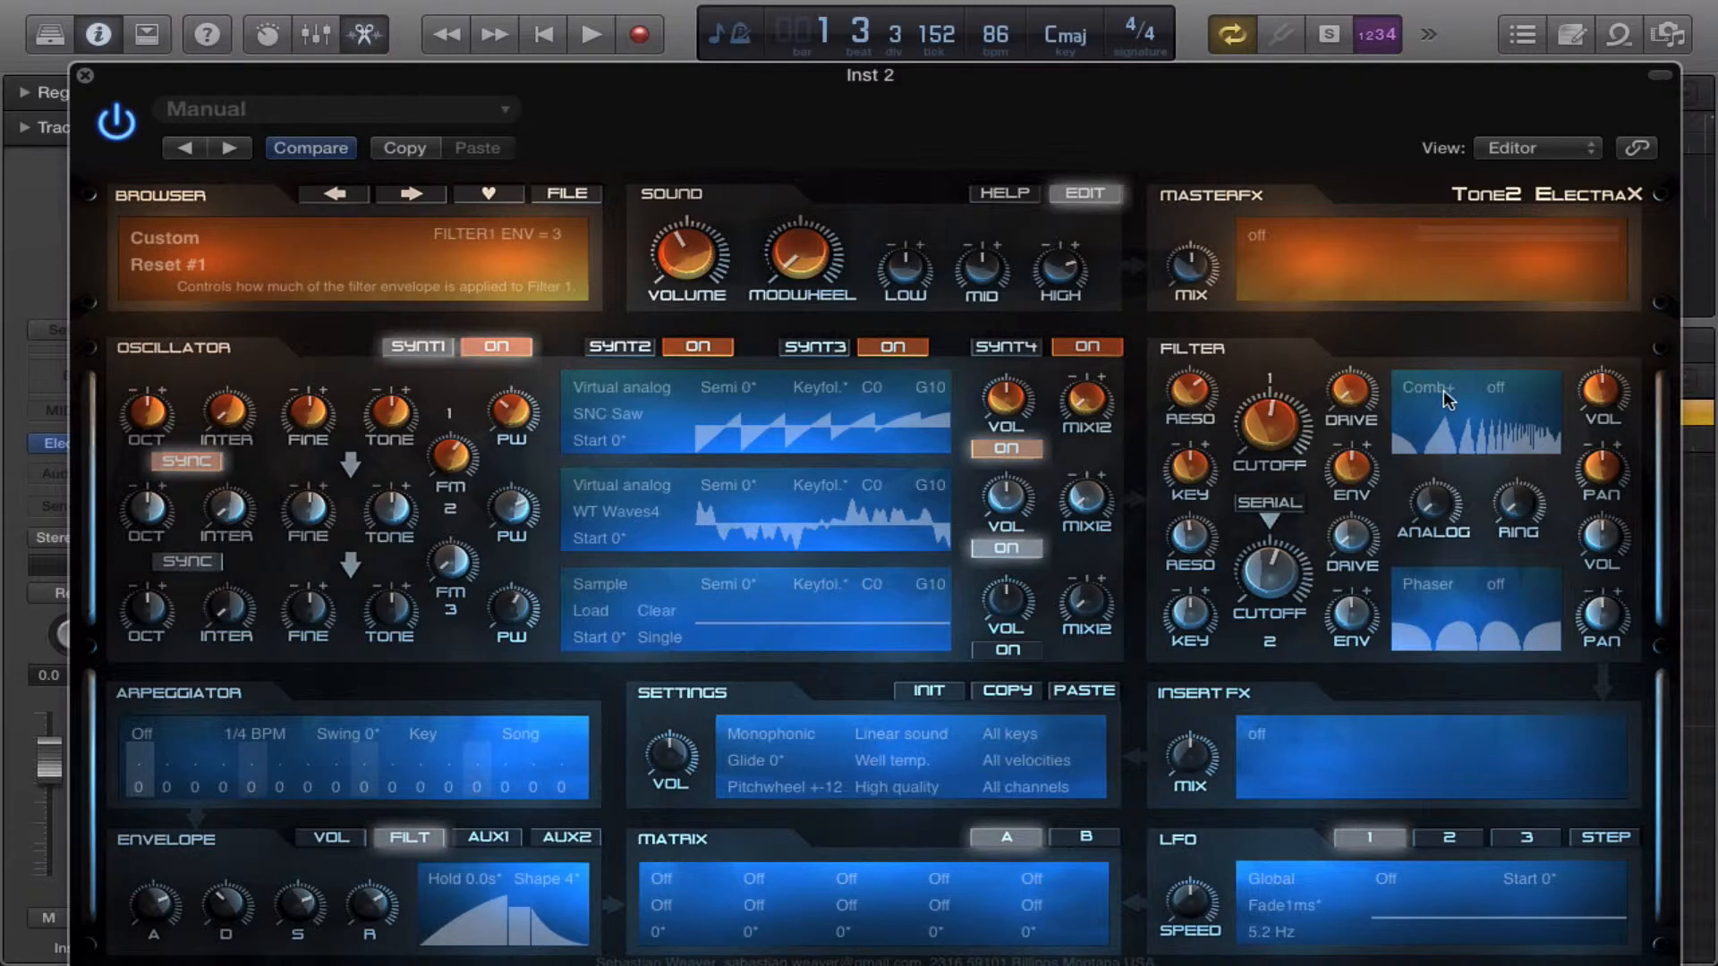
mouse_move(1397, 430)
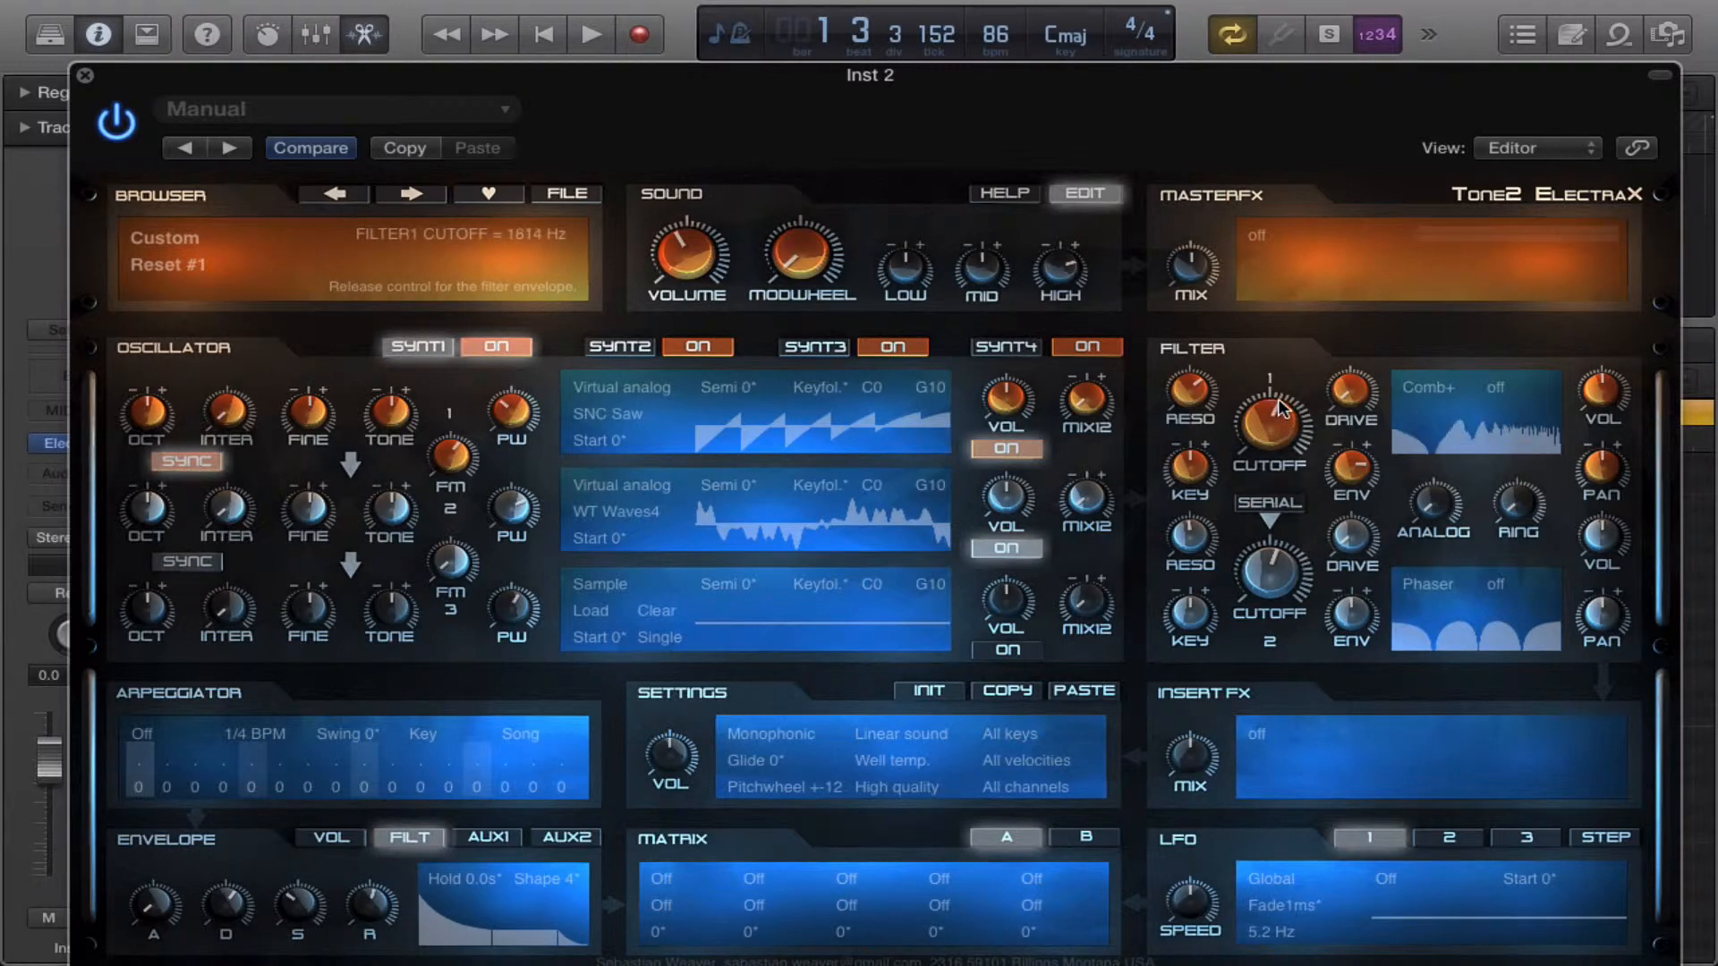
left_click_drag(1269, 428, 1277, 411)
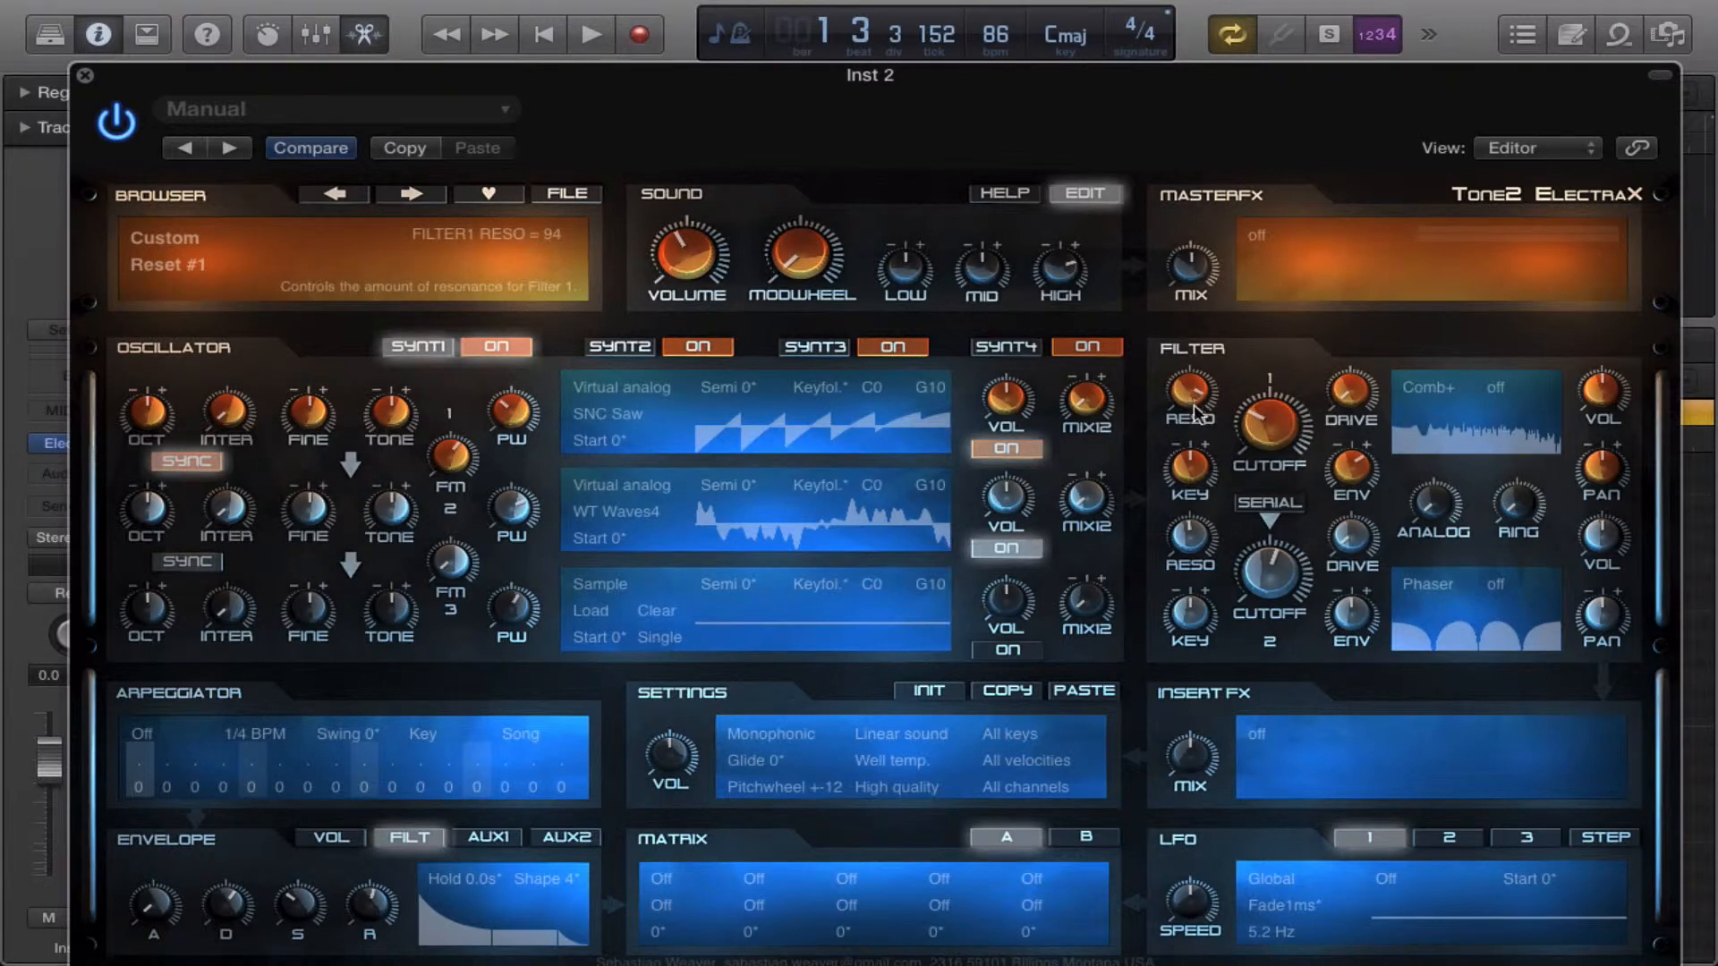
left_click_drag(1186, 395, 1187, 438)
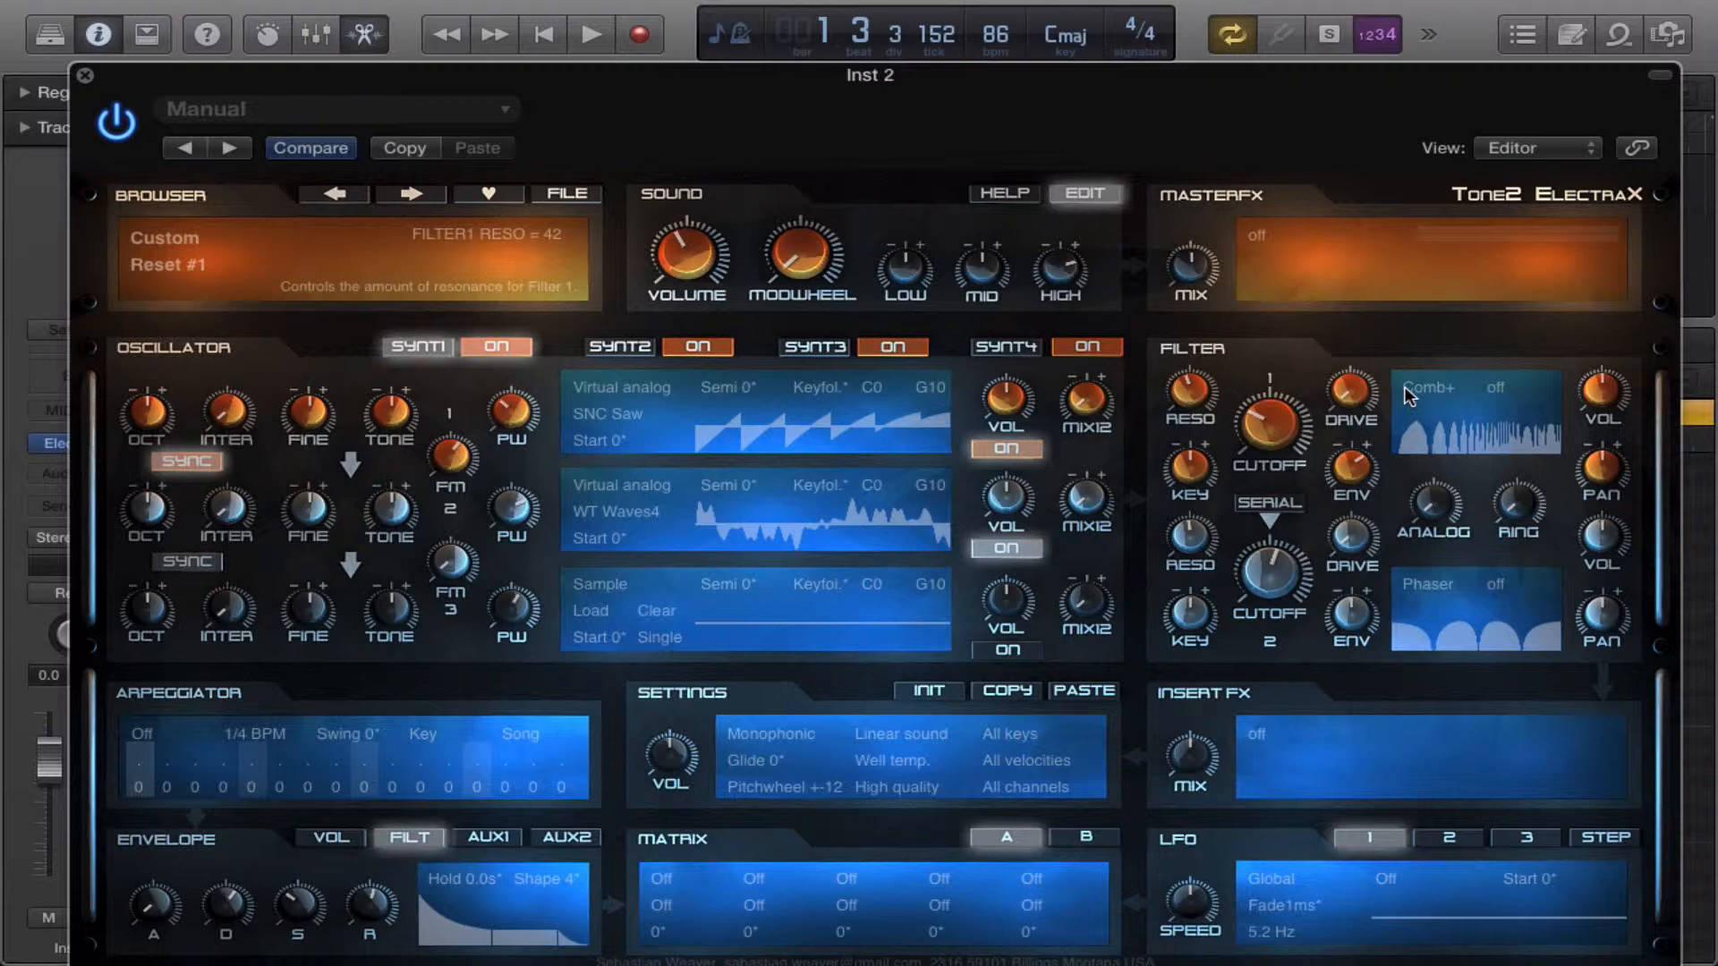
Set Filter 1's drive to Soft and raise its cutoff to about 2845 Hz.
left_click(1473, 388)
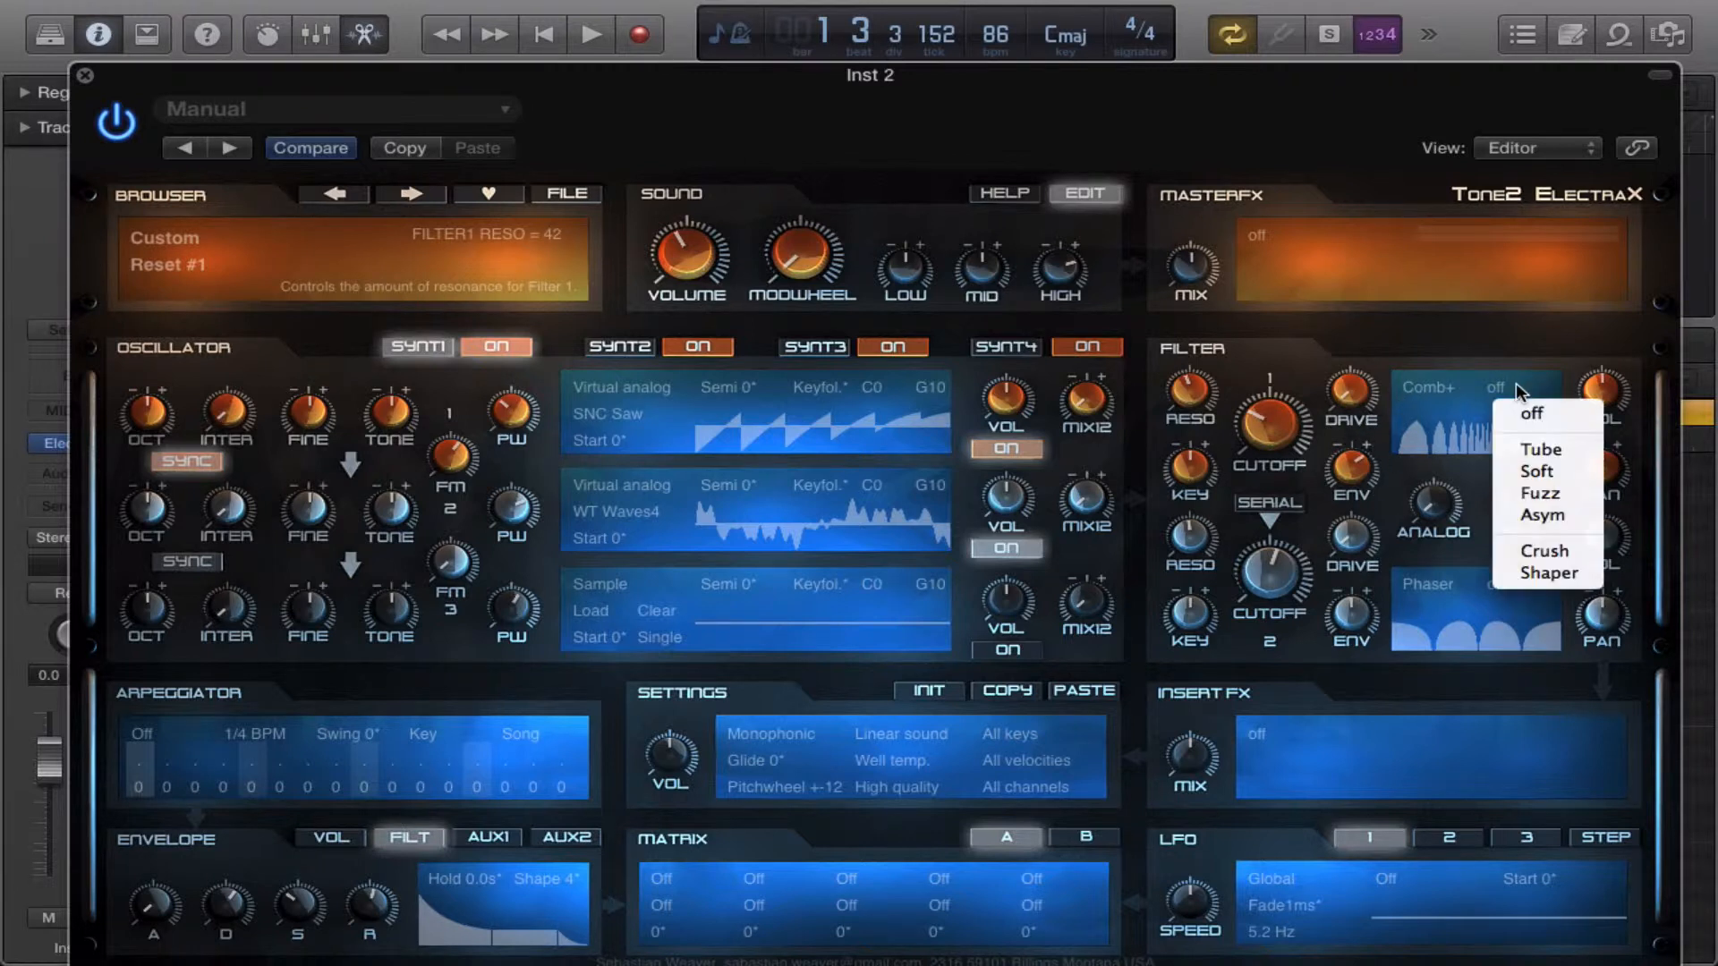
left_click(1537, 470)
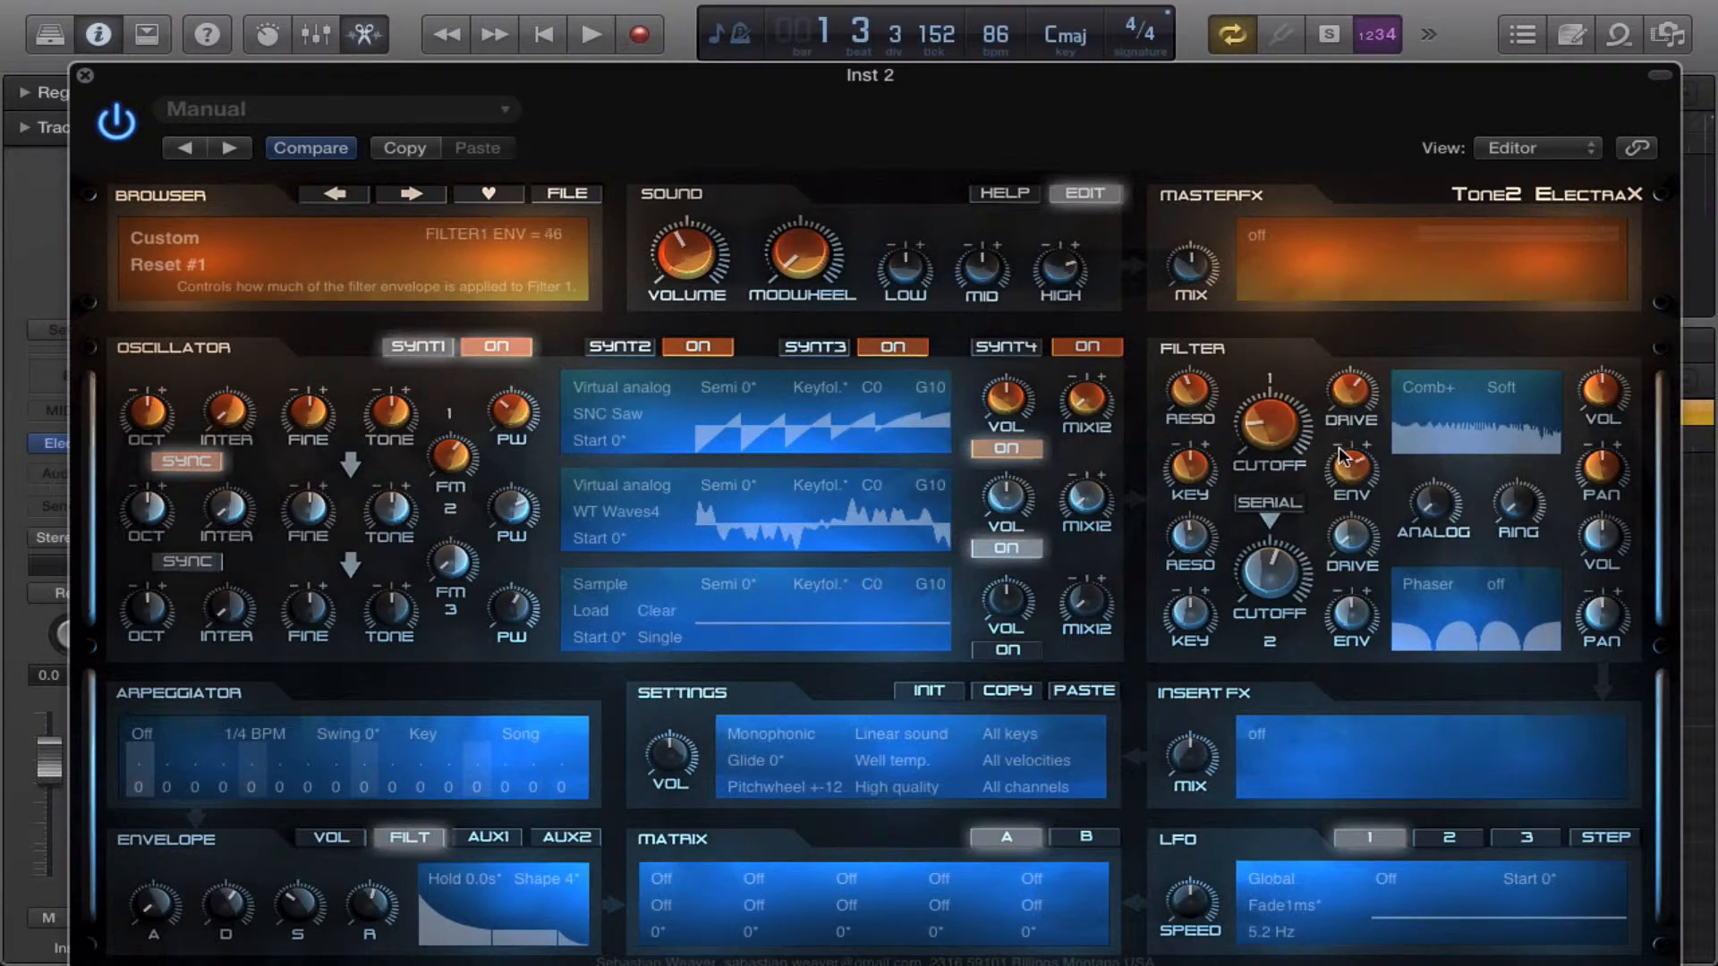
mouse_move(1143, 389)
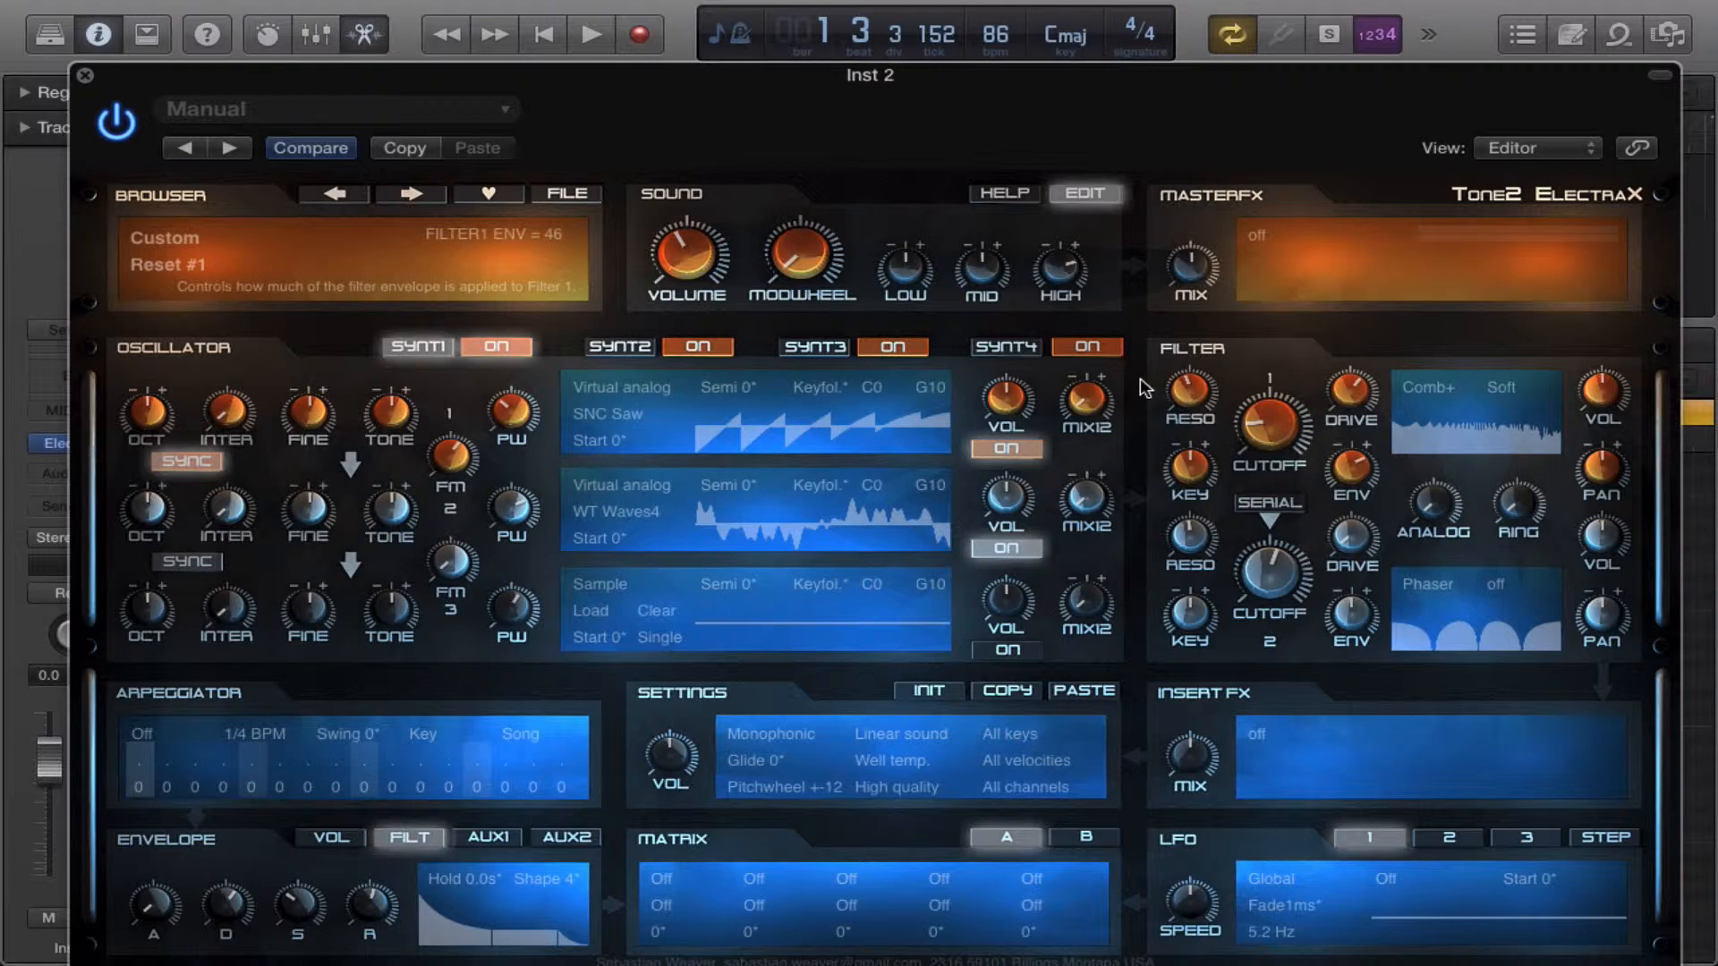
mouse_move(616, 753)
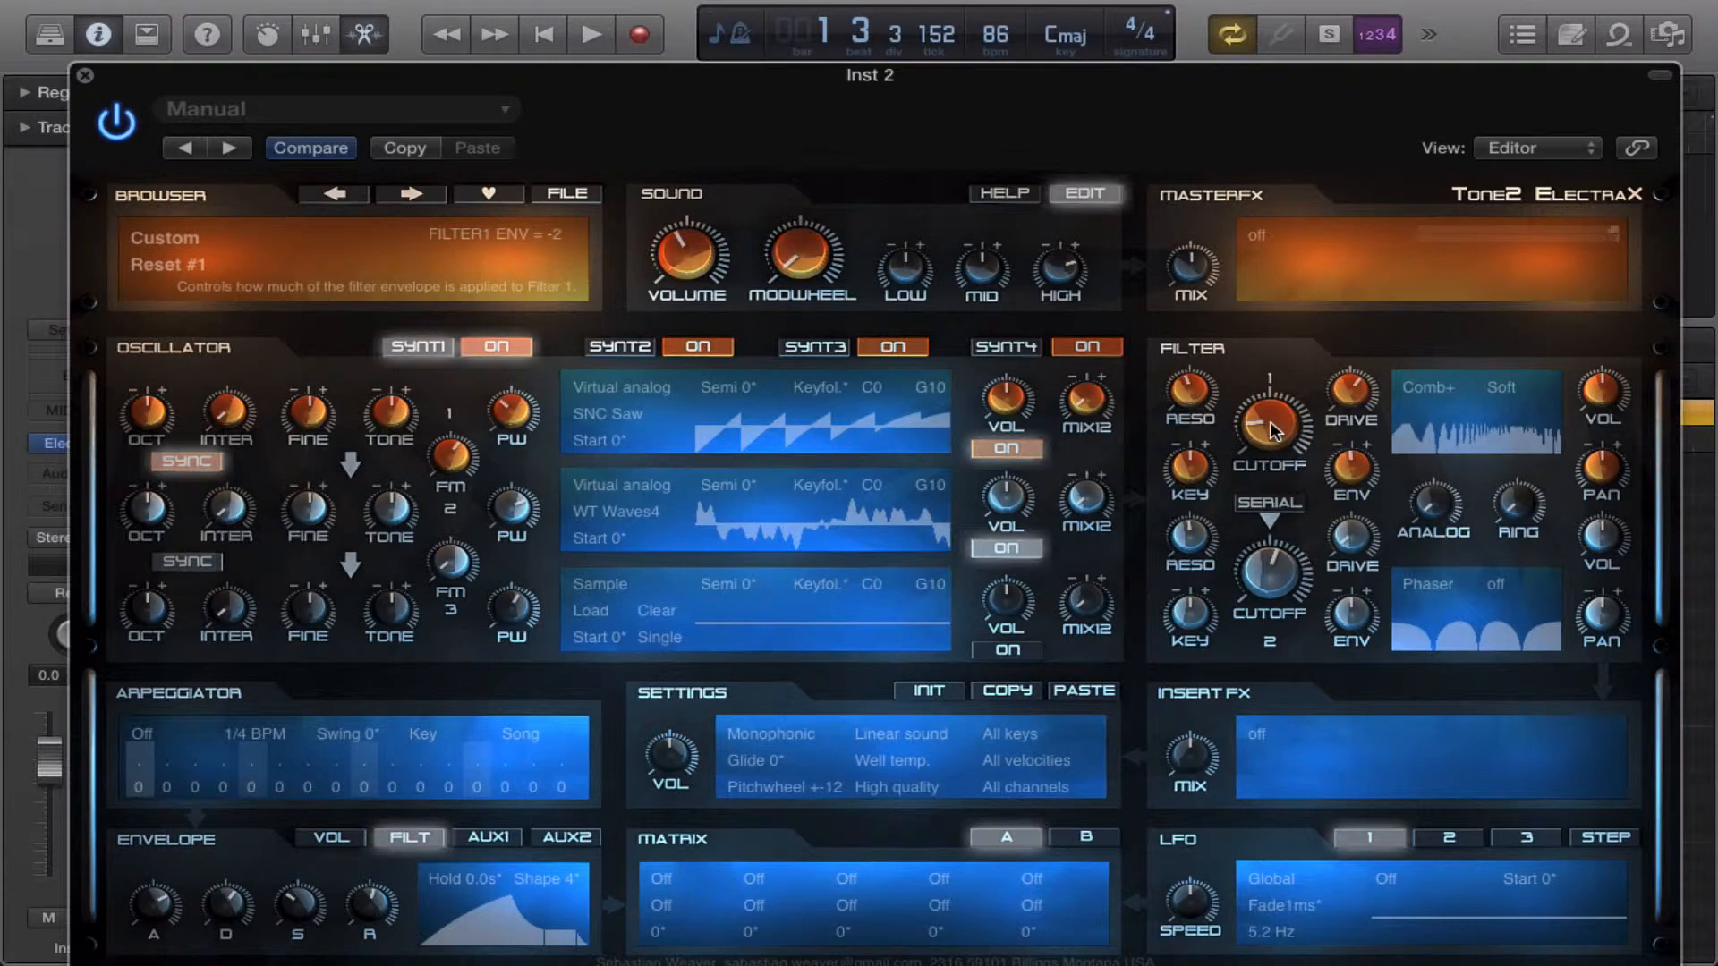
left_click_drag(1268, 427, 1268, 395)
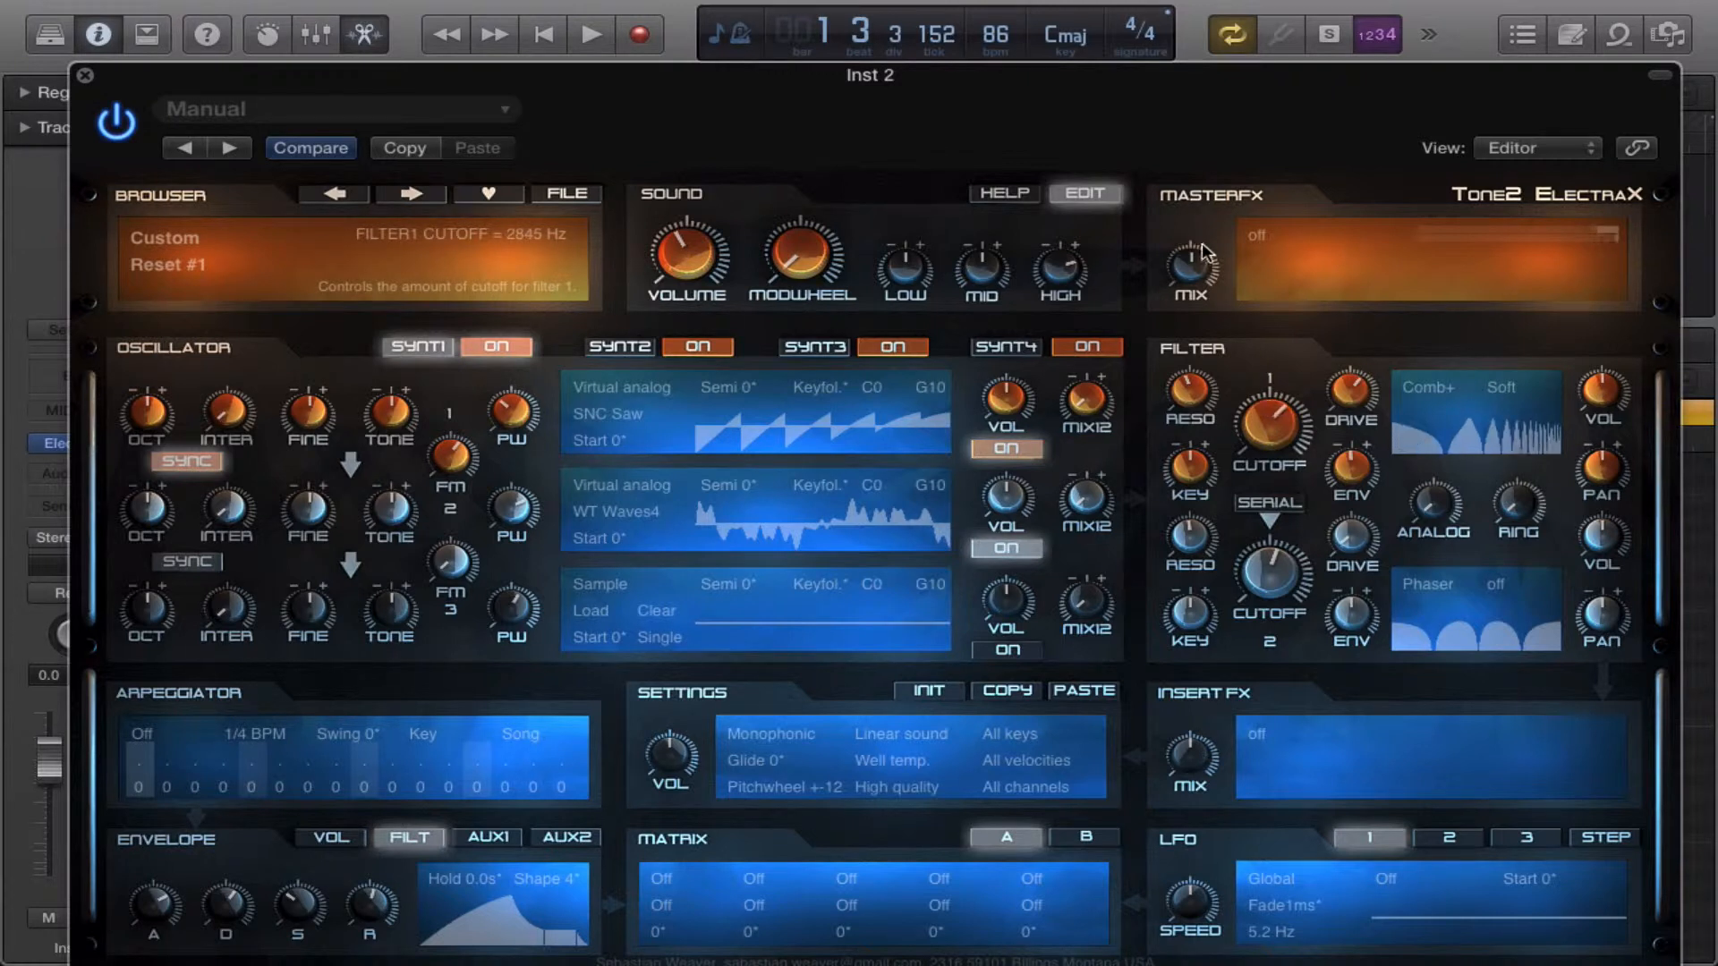
Switch Filter 1 to Comb-, sweep its cutoff low and back up, with resonance 47.
left_click(1473, 386)
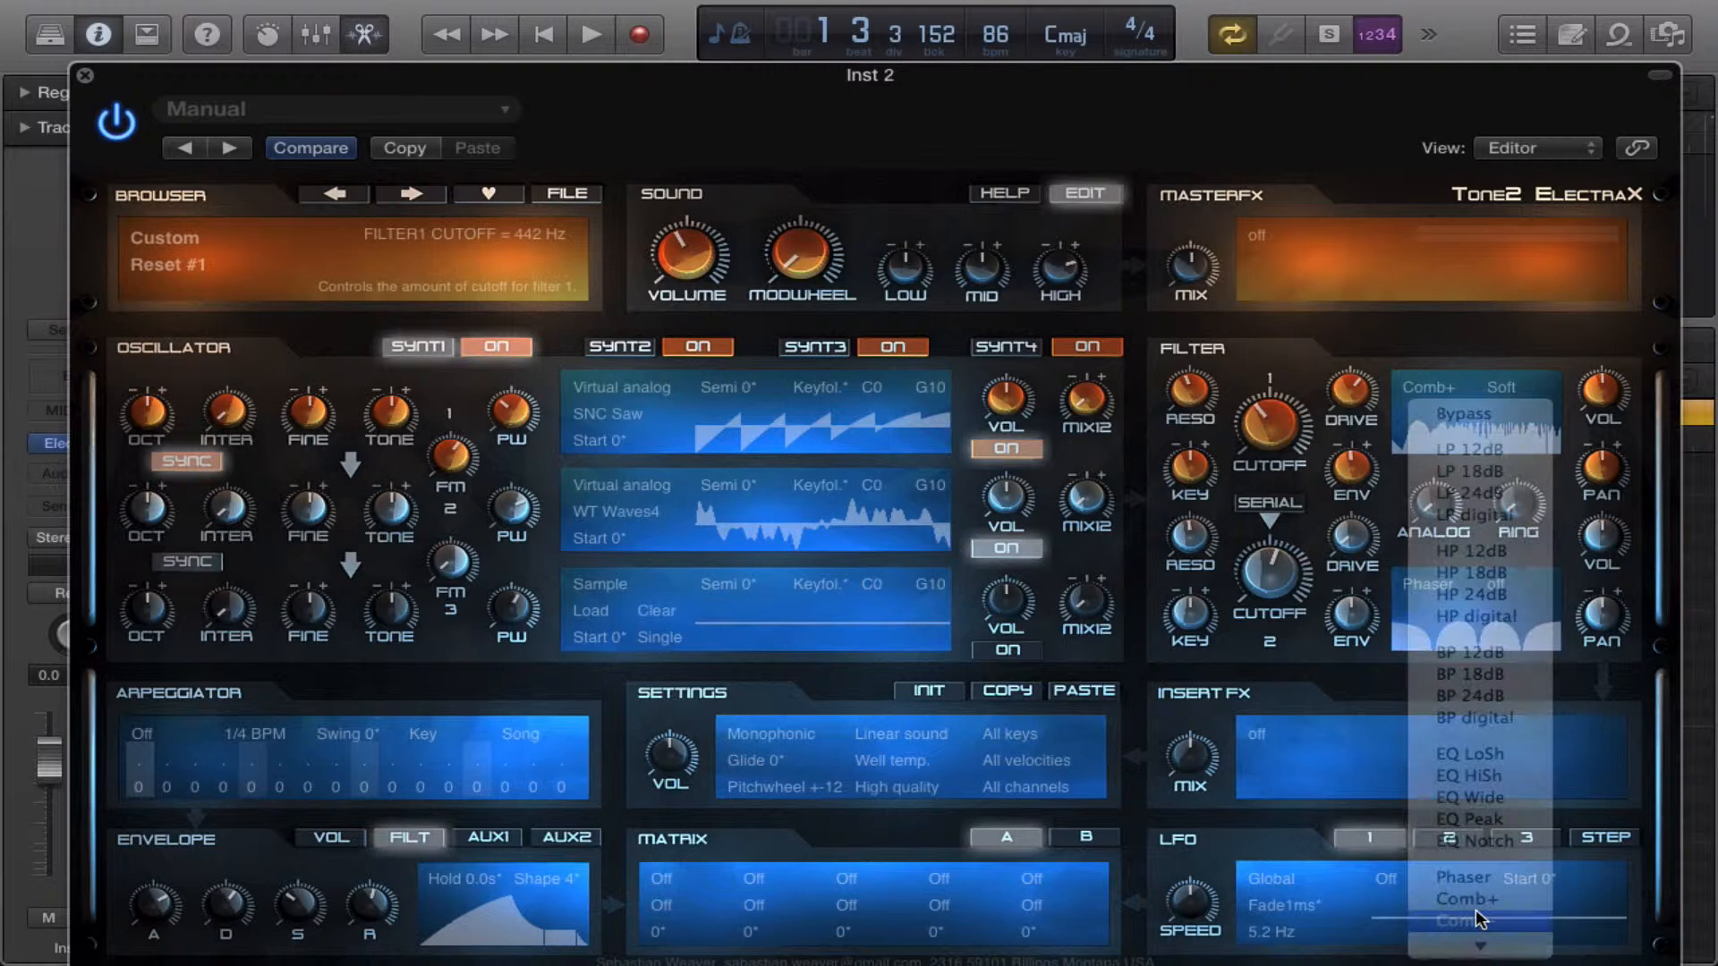
left_click(1469, 899)
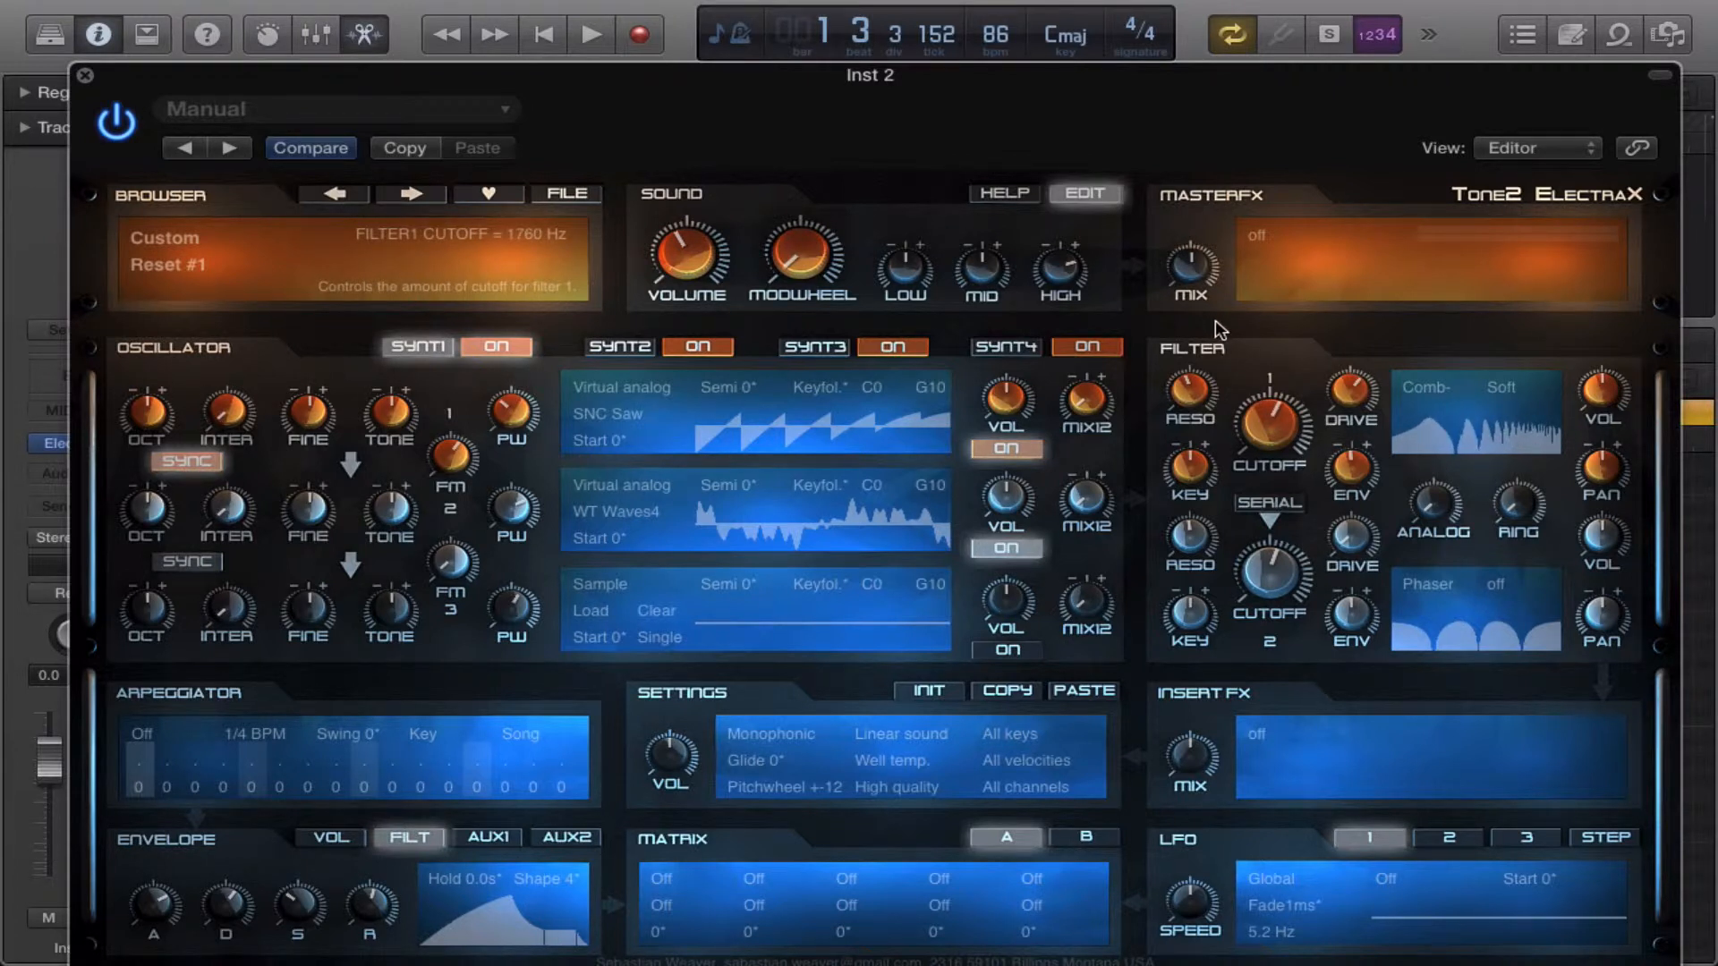
left_click_drag(1268, 425, 1269, 436)
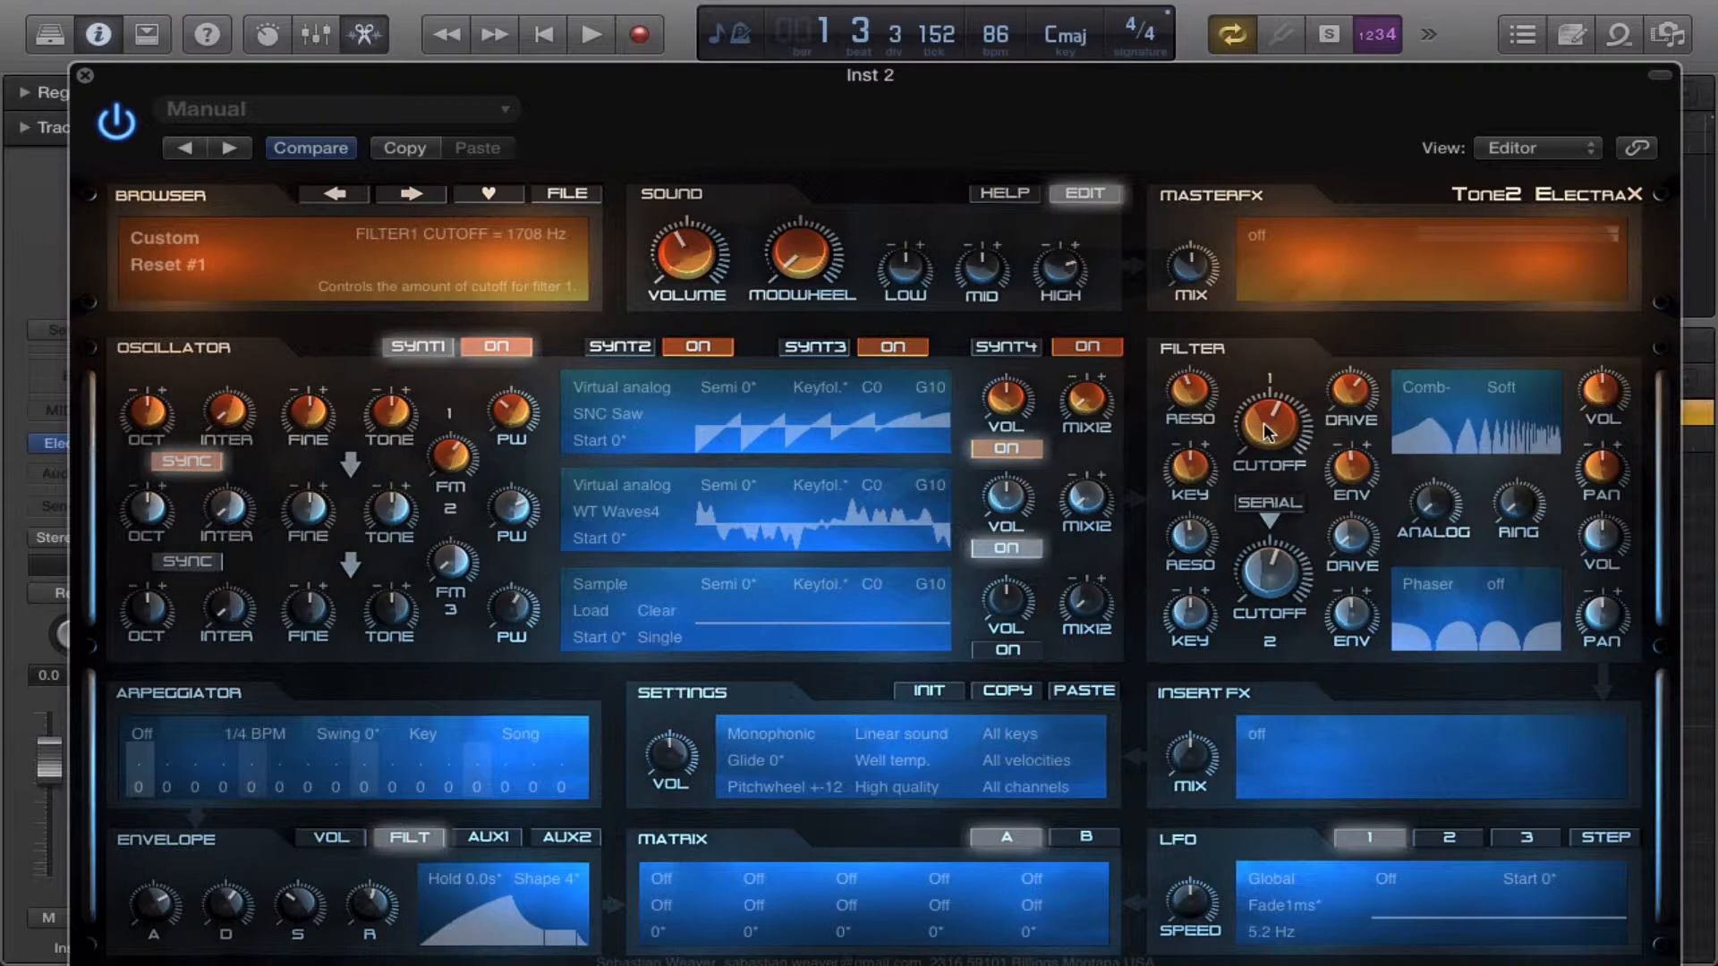
left_click_drag(1269, 427, 1269, 459)
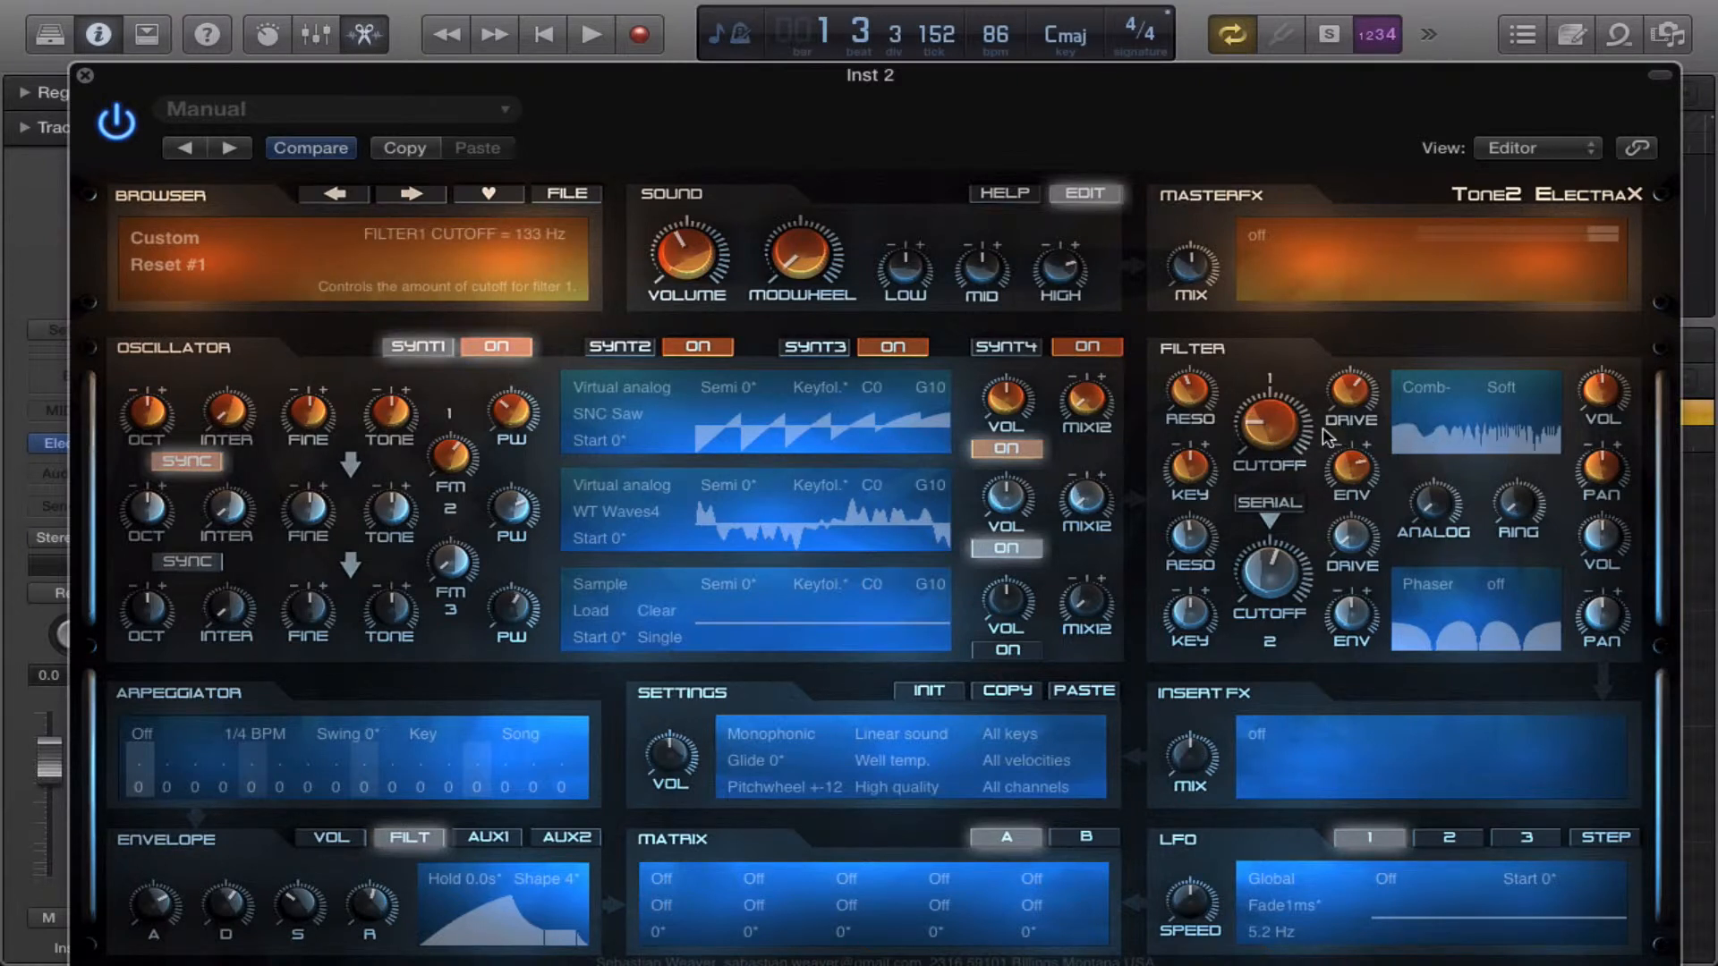
left_click_drag(1268, 438, 1263, 406)
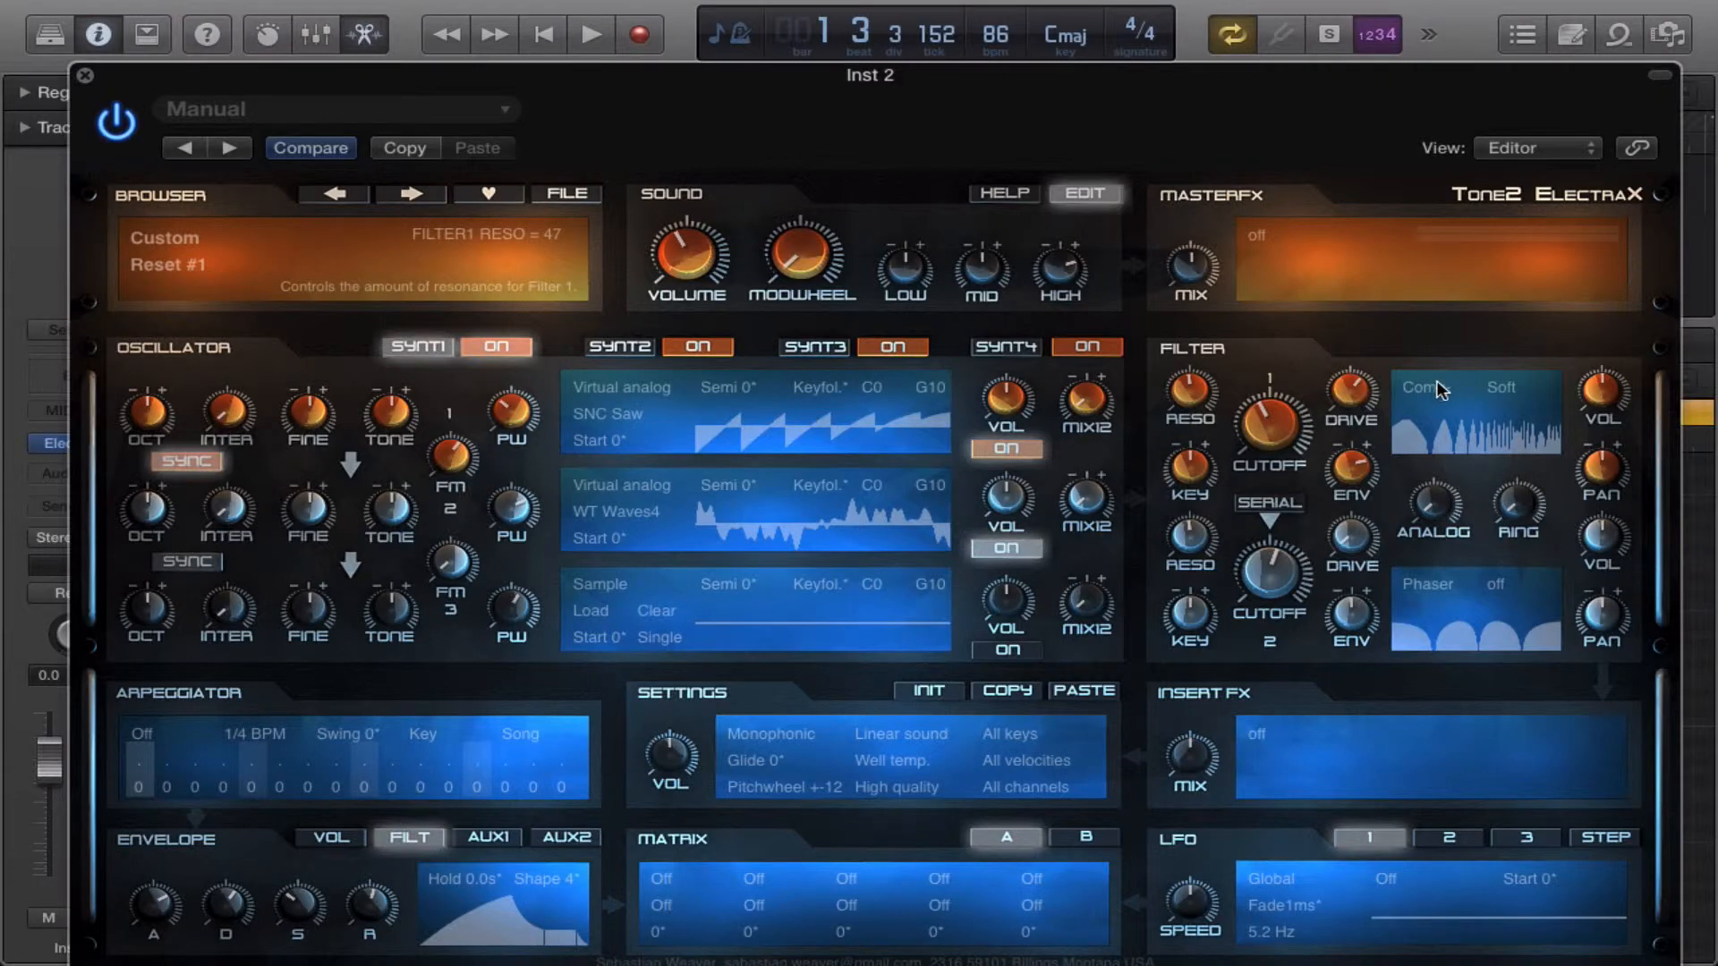
Set Filter 1 to Vocals, cutoff near 3113 Hz, filter envelope decay 0.03 sec.
left_click(1474, 386)
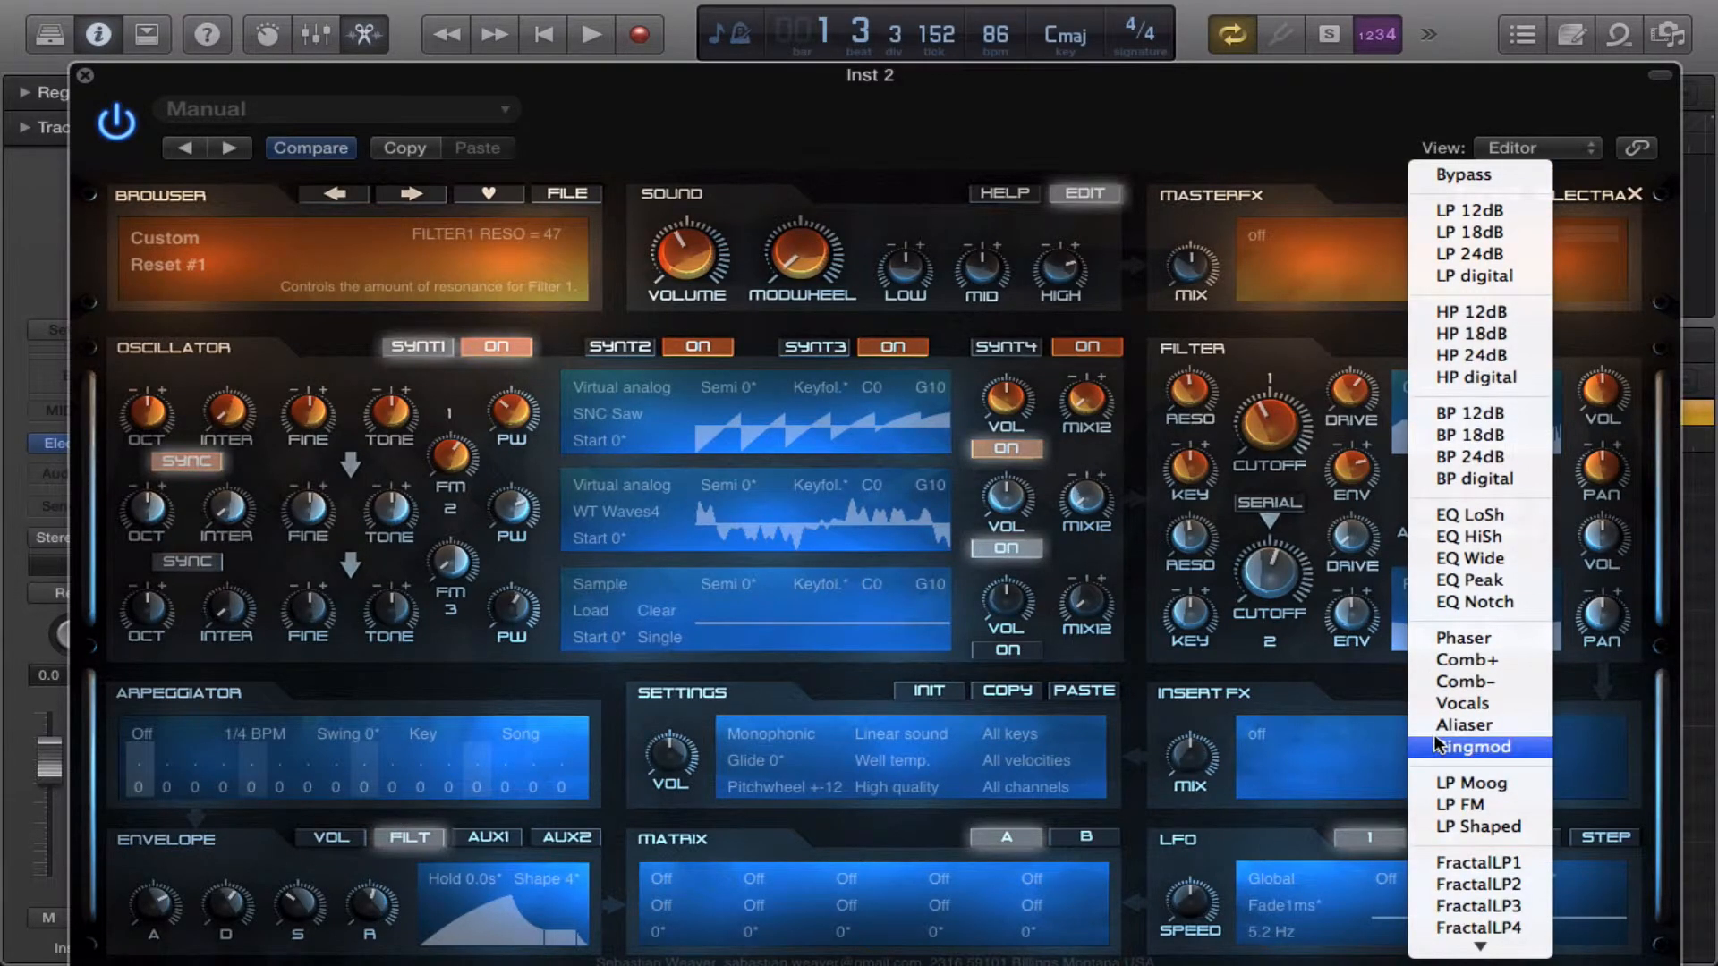
left_click(1461, 703)
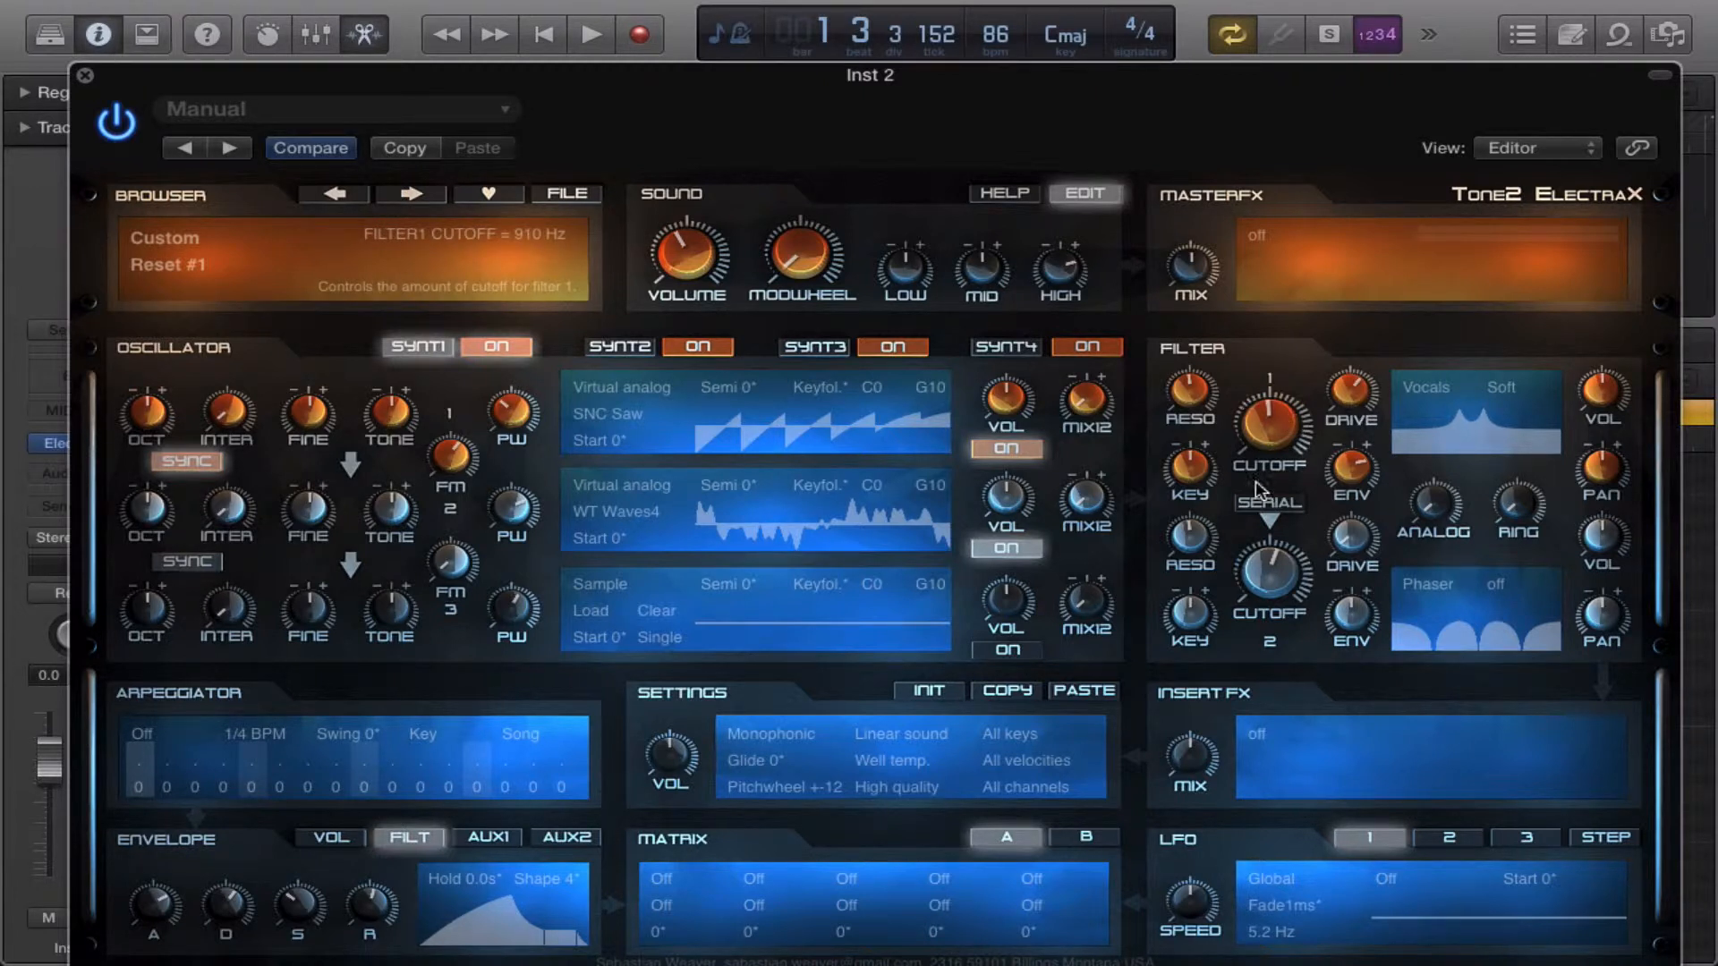
mouse_move(1269, 516)
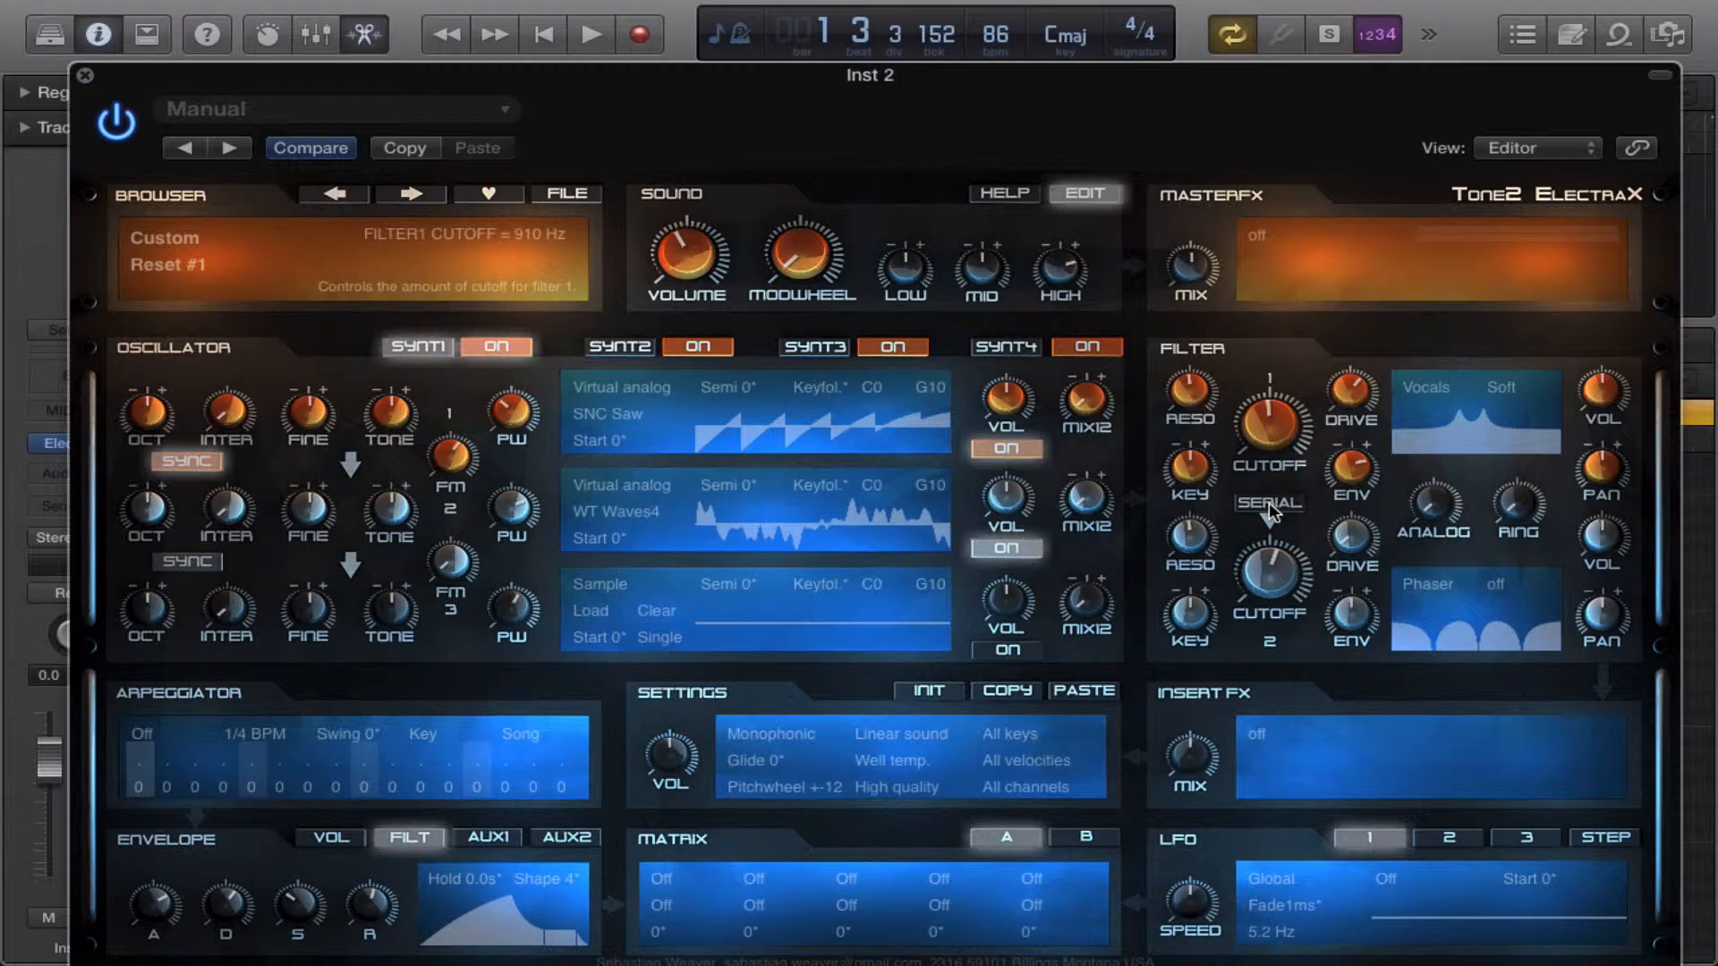
mouse_move(1247, 460)
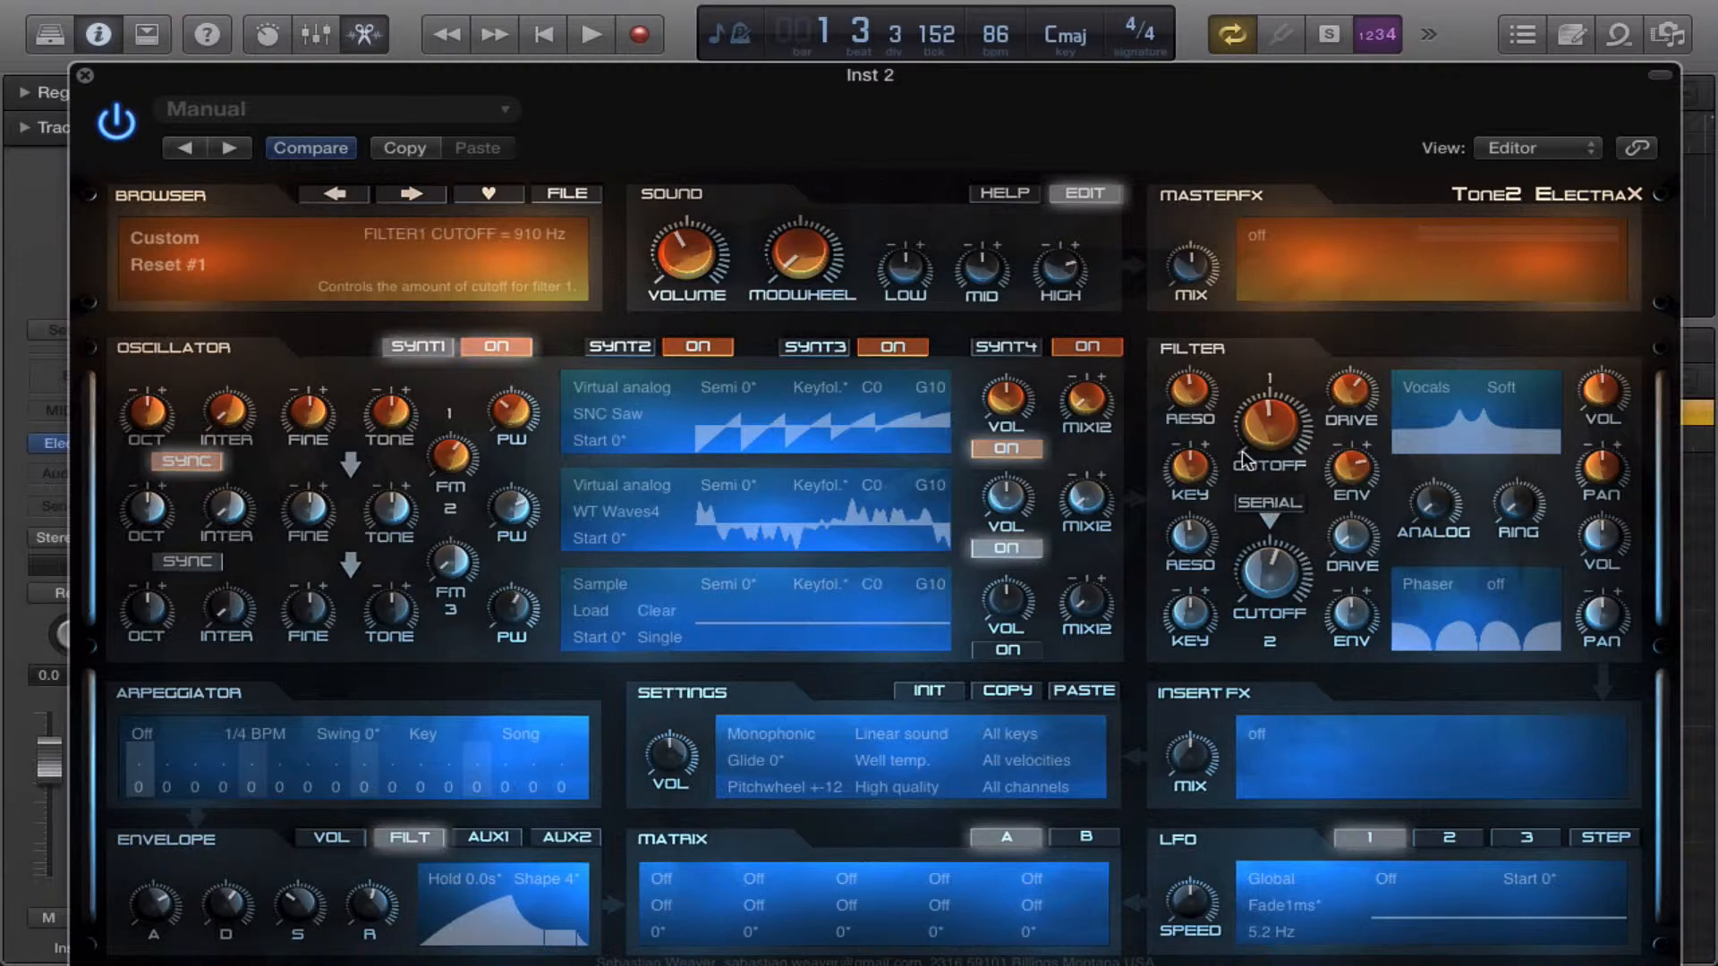
left_click_drag(1269, 421, 1268, 378)
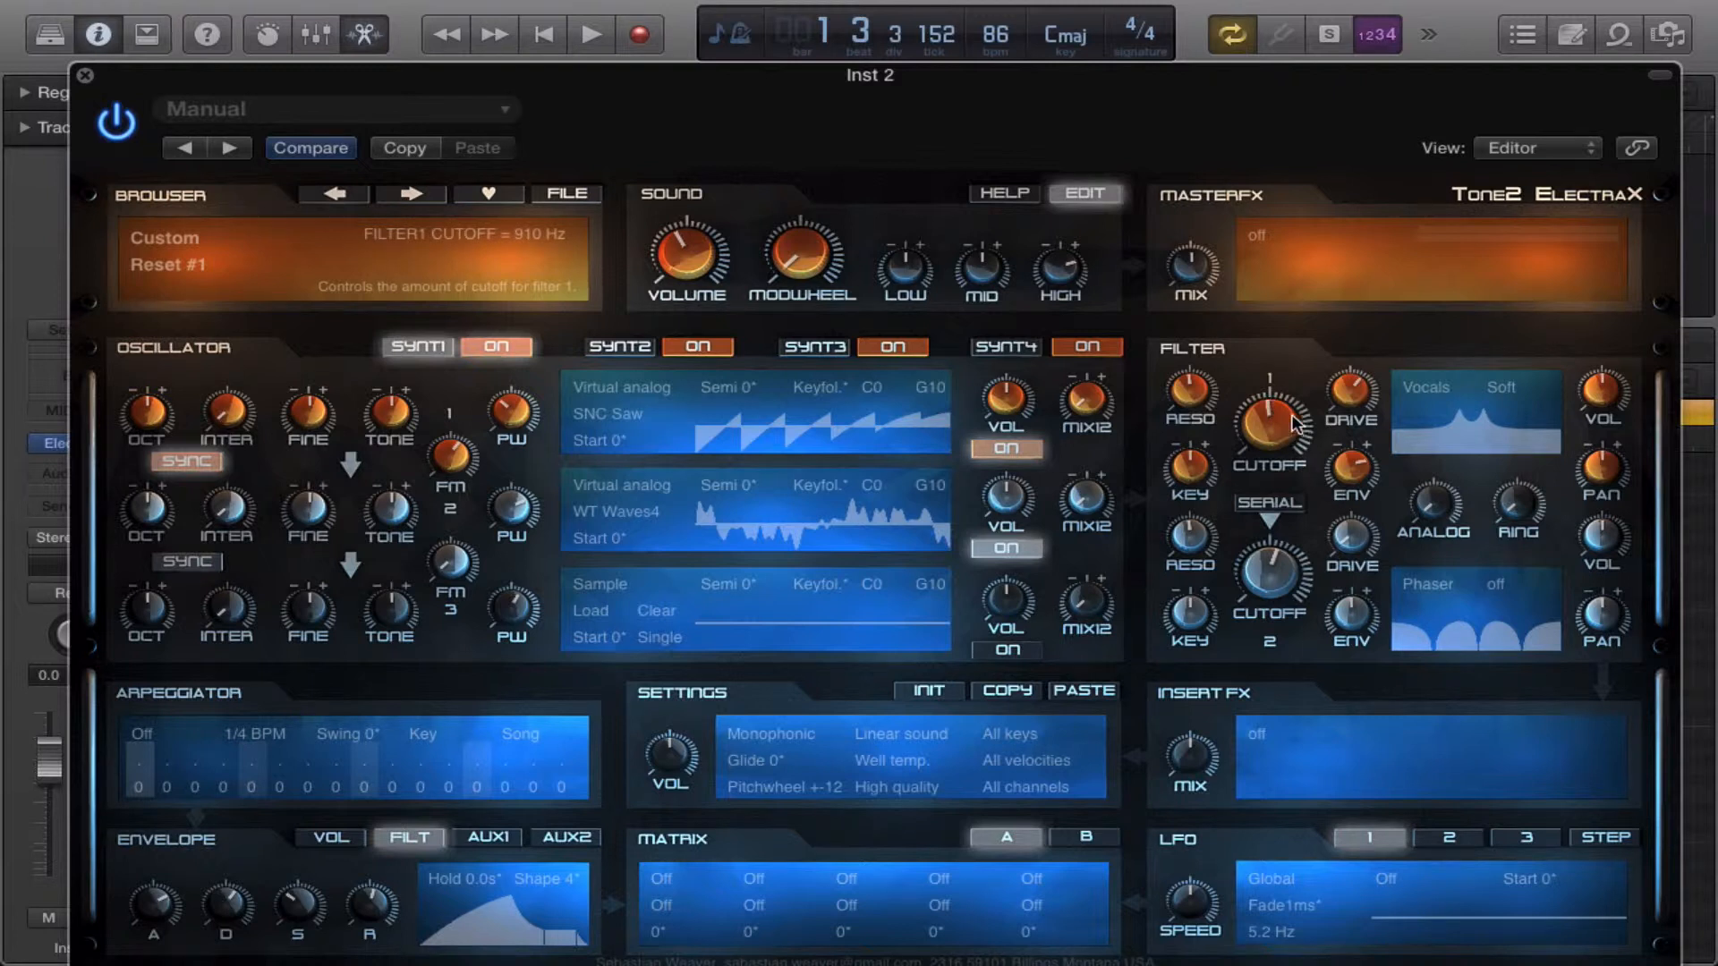
mouse_move(1459, 431)
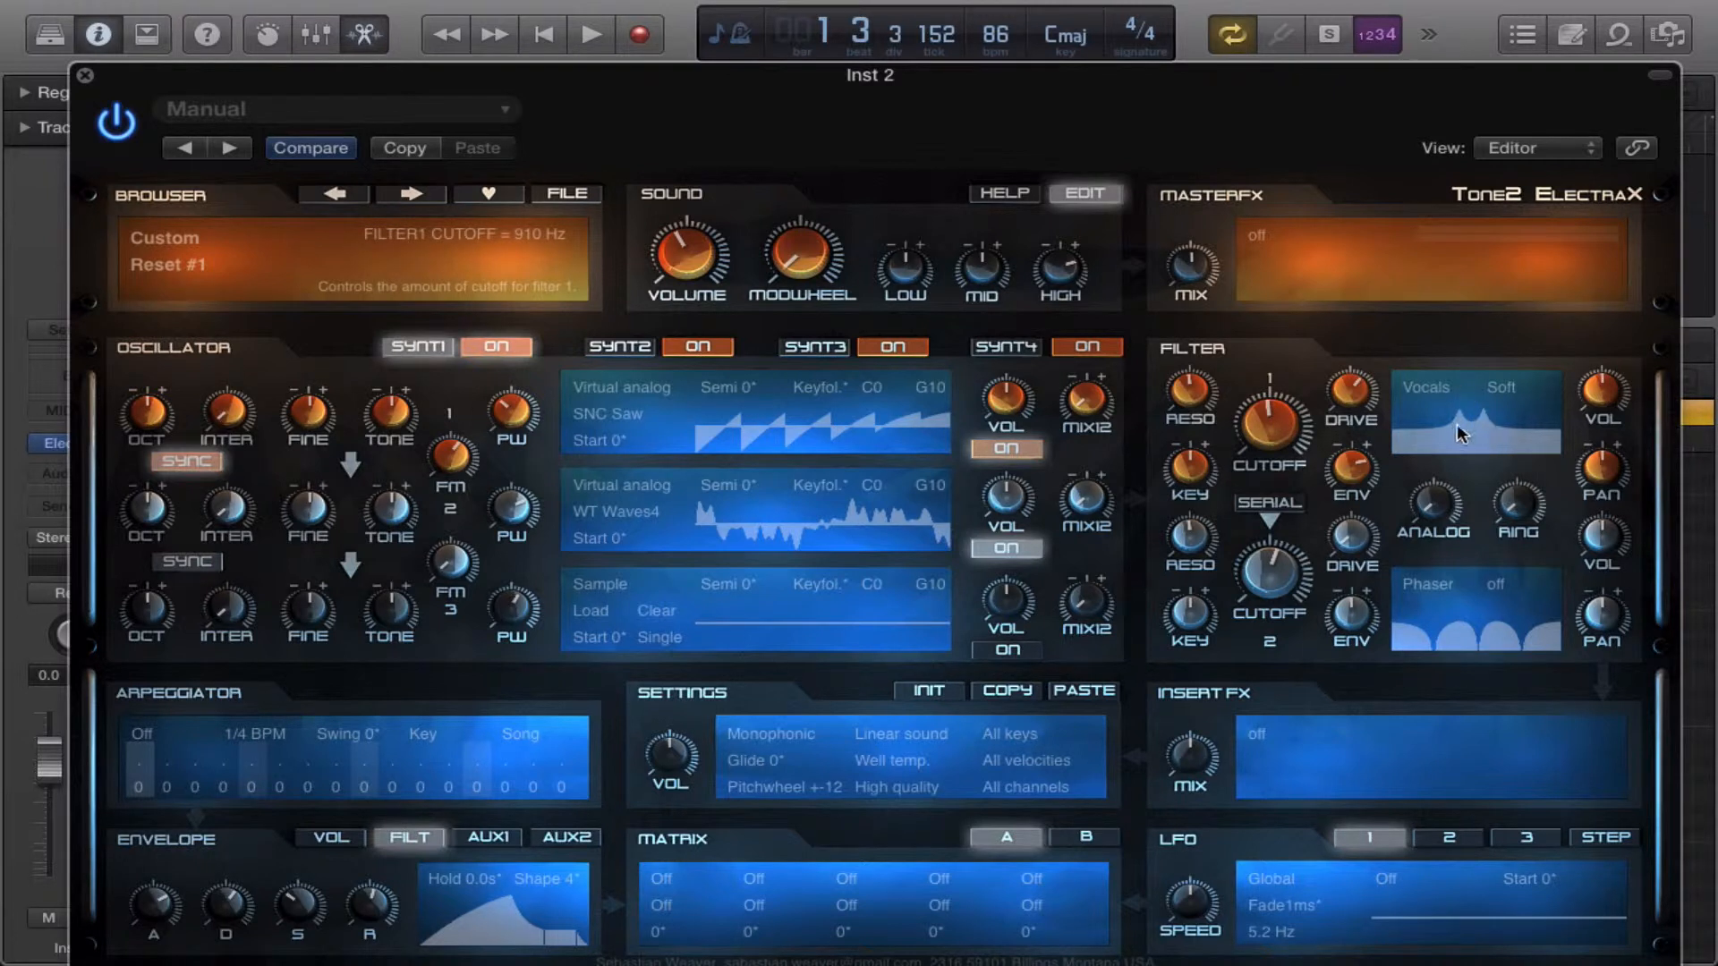
mouse_move(1269, 435)
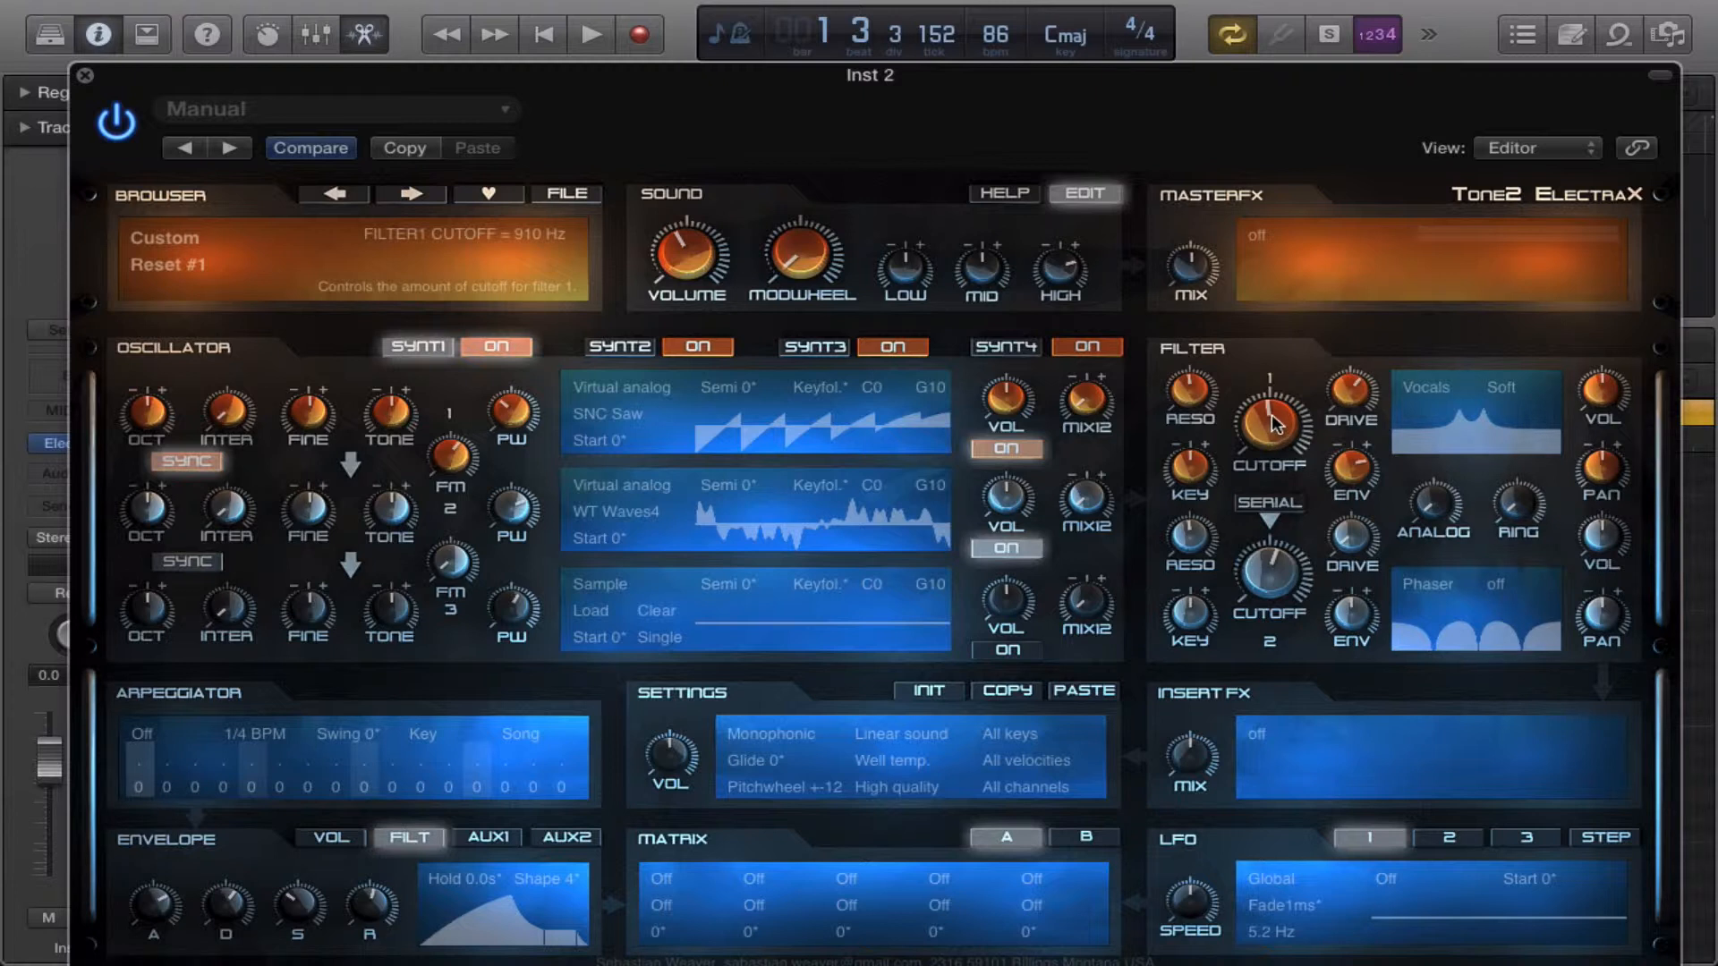
mouse_move(1277, 424)
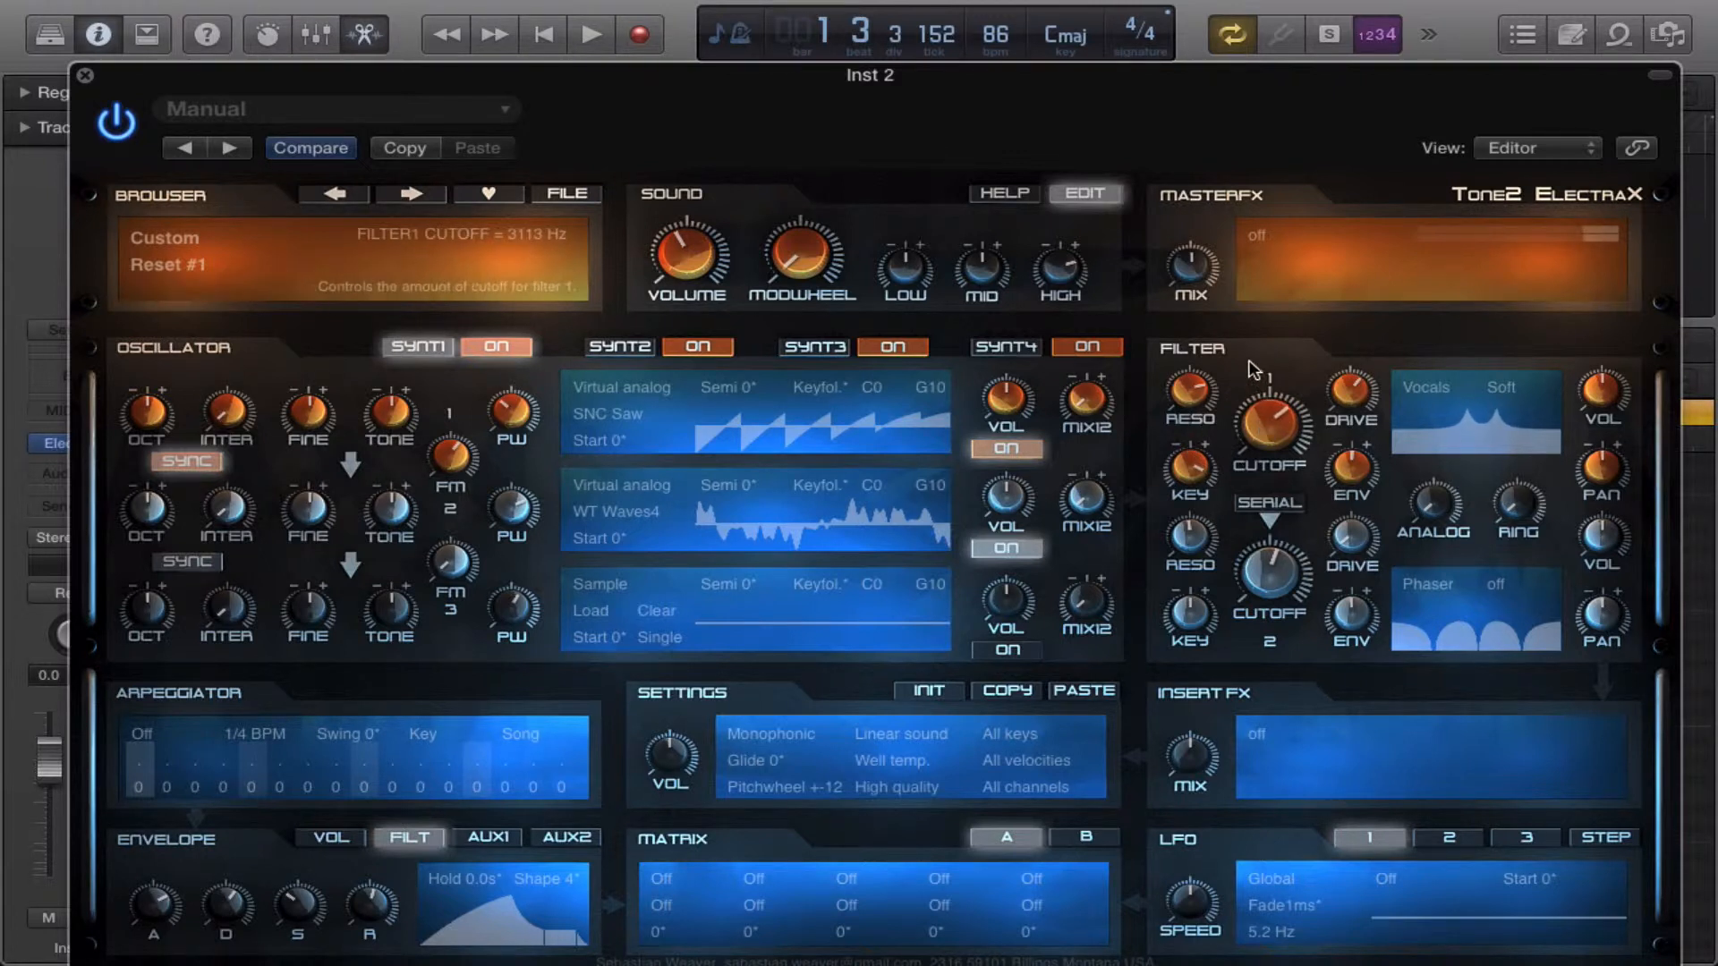
left_click_drag(1269, 421, 1260, 433)
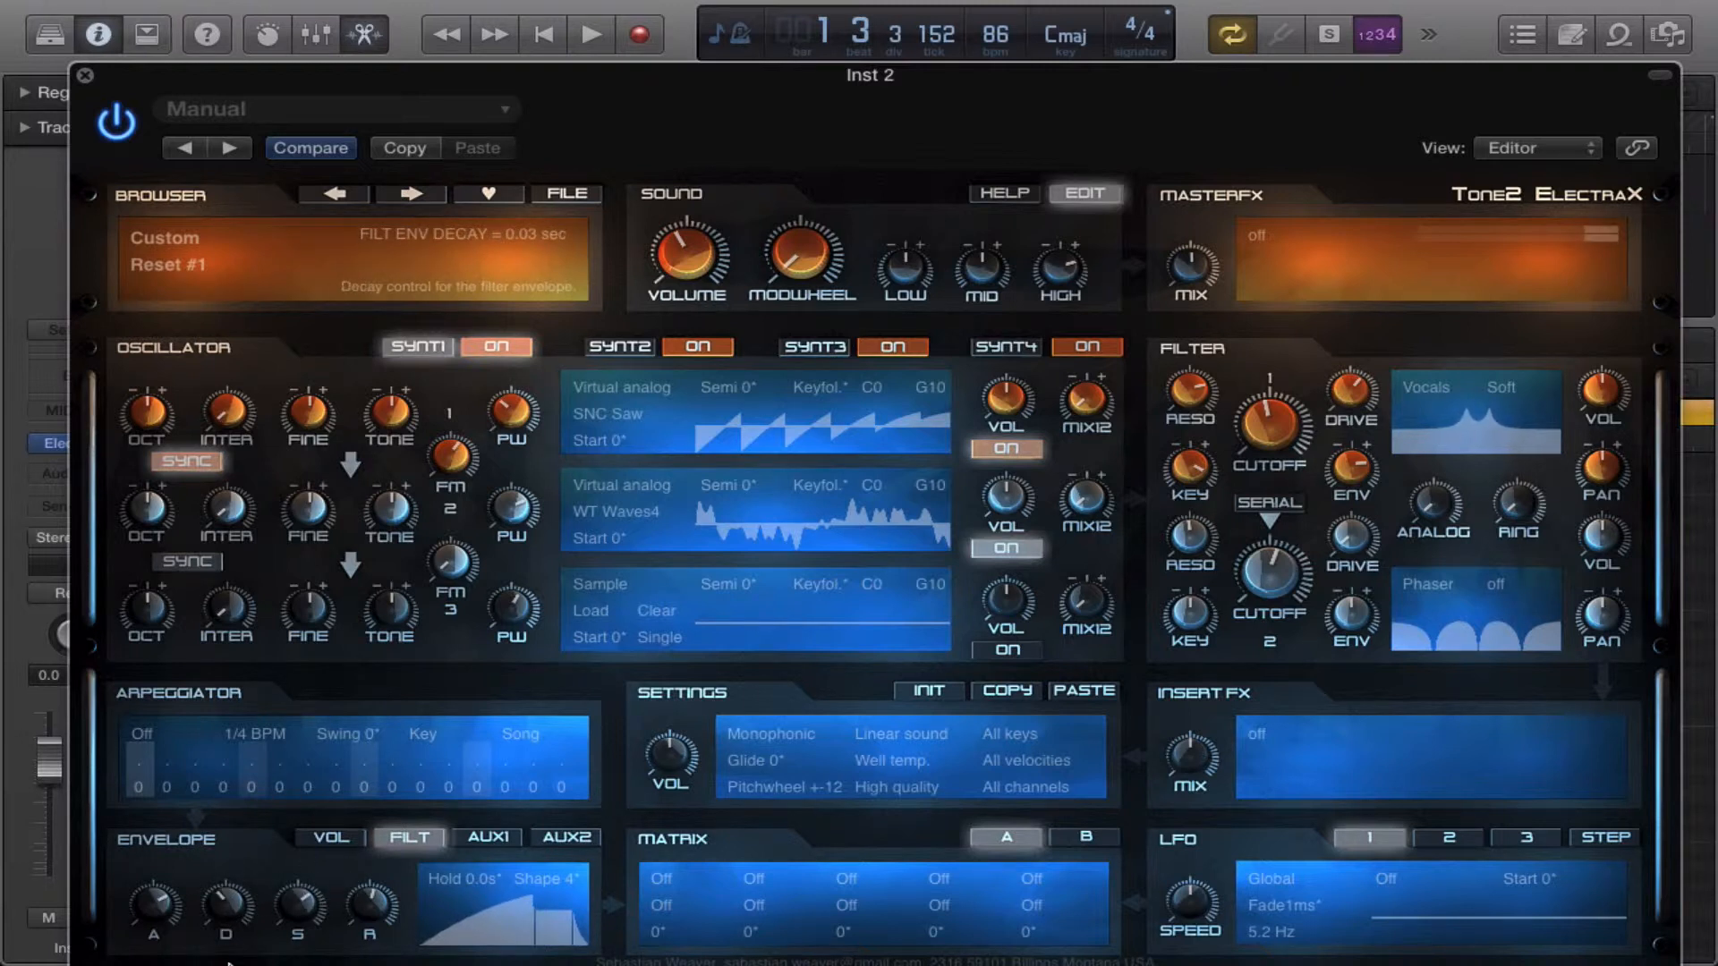
mouse_move(1481, 378)
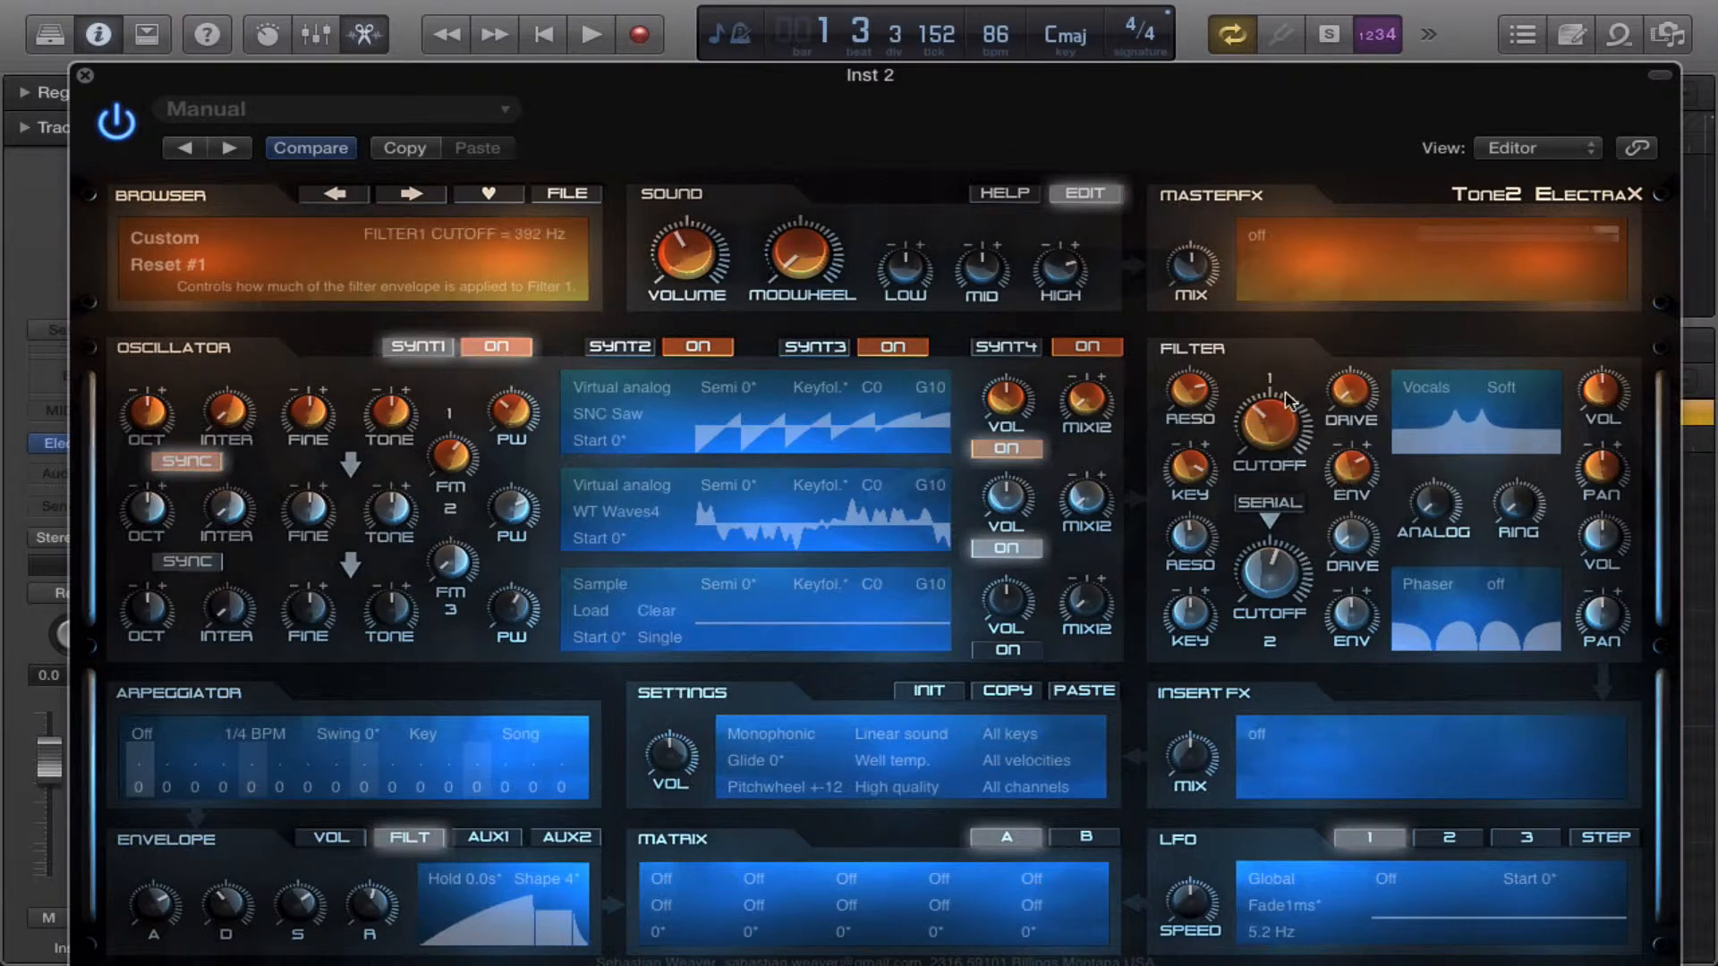
Set the Vocals filter's drive mode to Fuzz.
left_click(1503, 387)
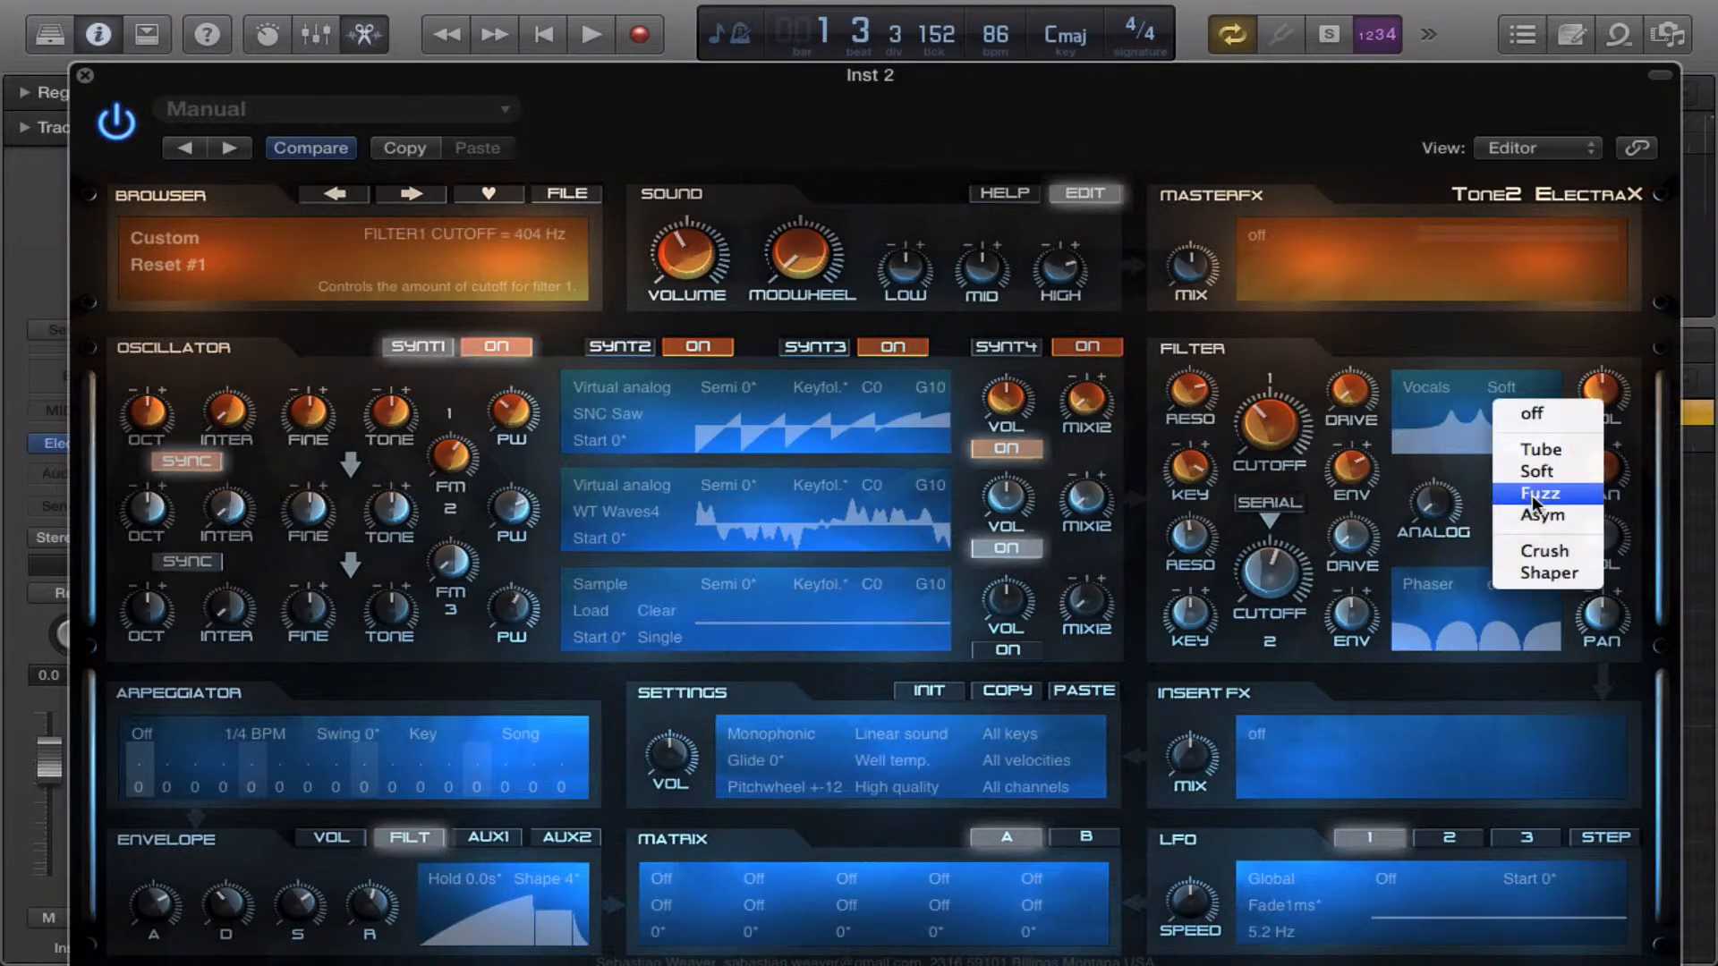
left_click(1541, 493)
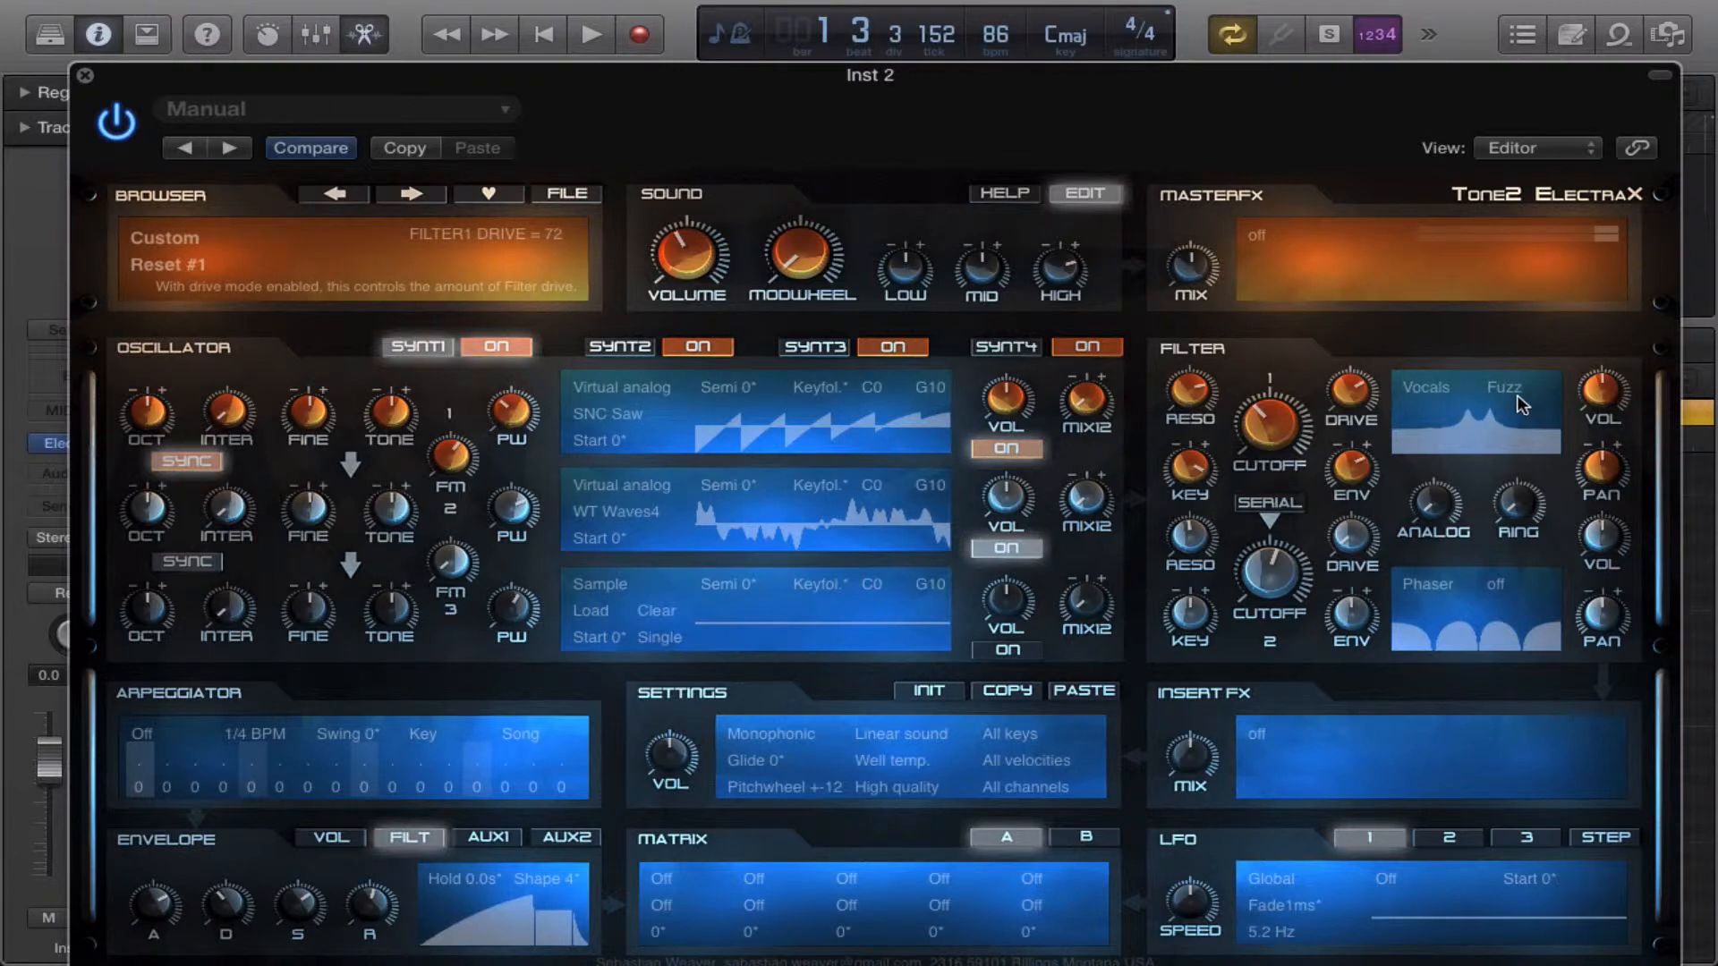
left_click(1474, 387)
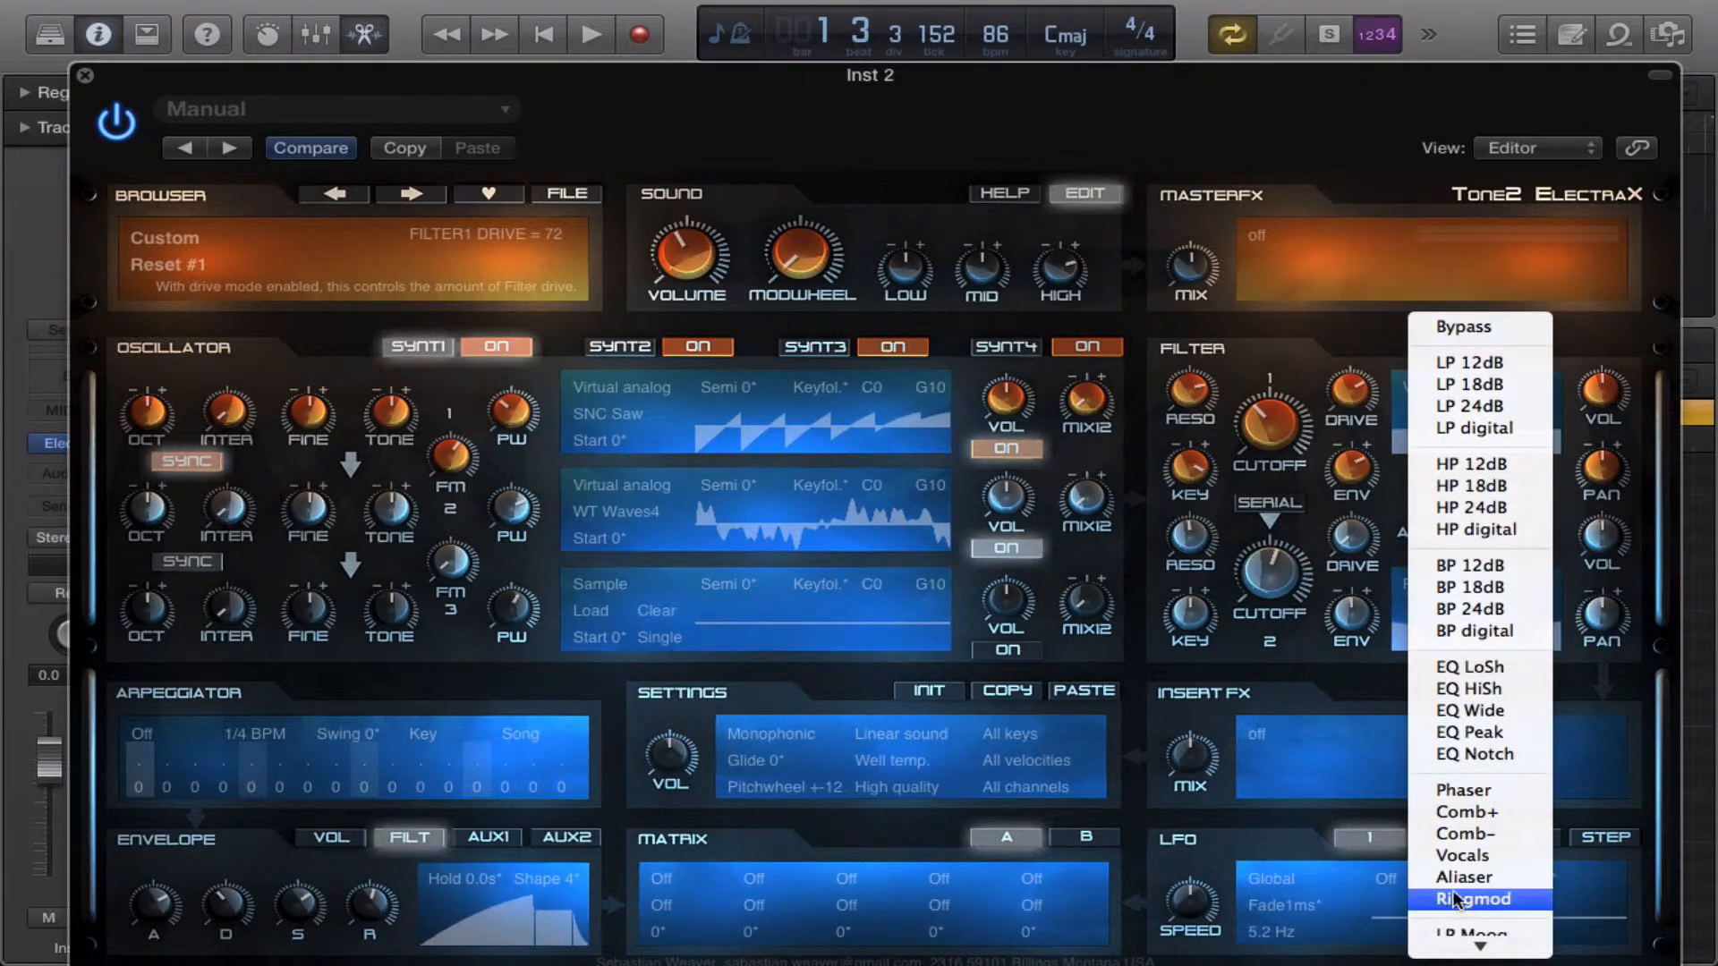
Switch Filter 1 to Aliaser with drive off, sweeping its cutoff down and back up.
left_click(1464, 876)
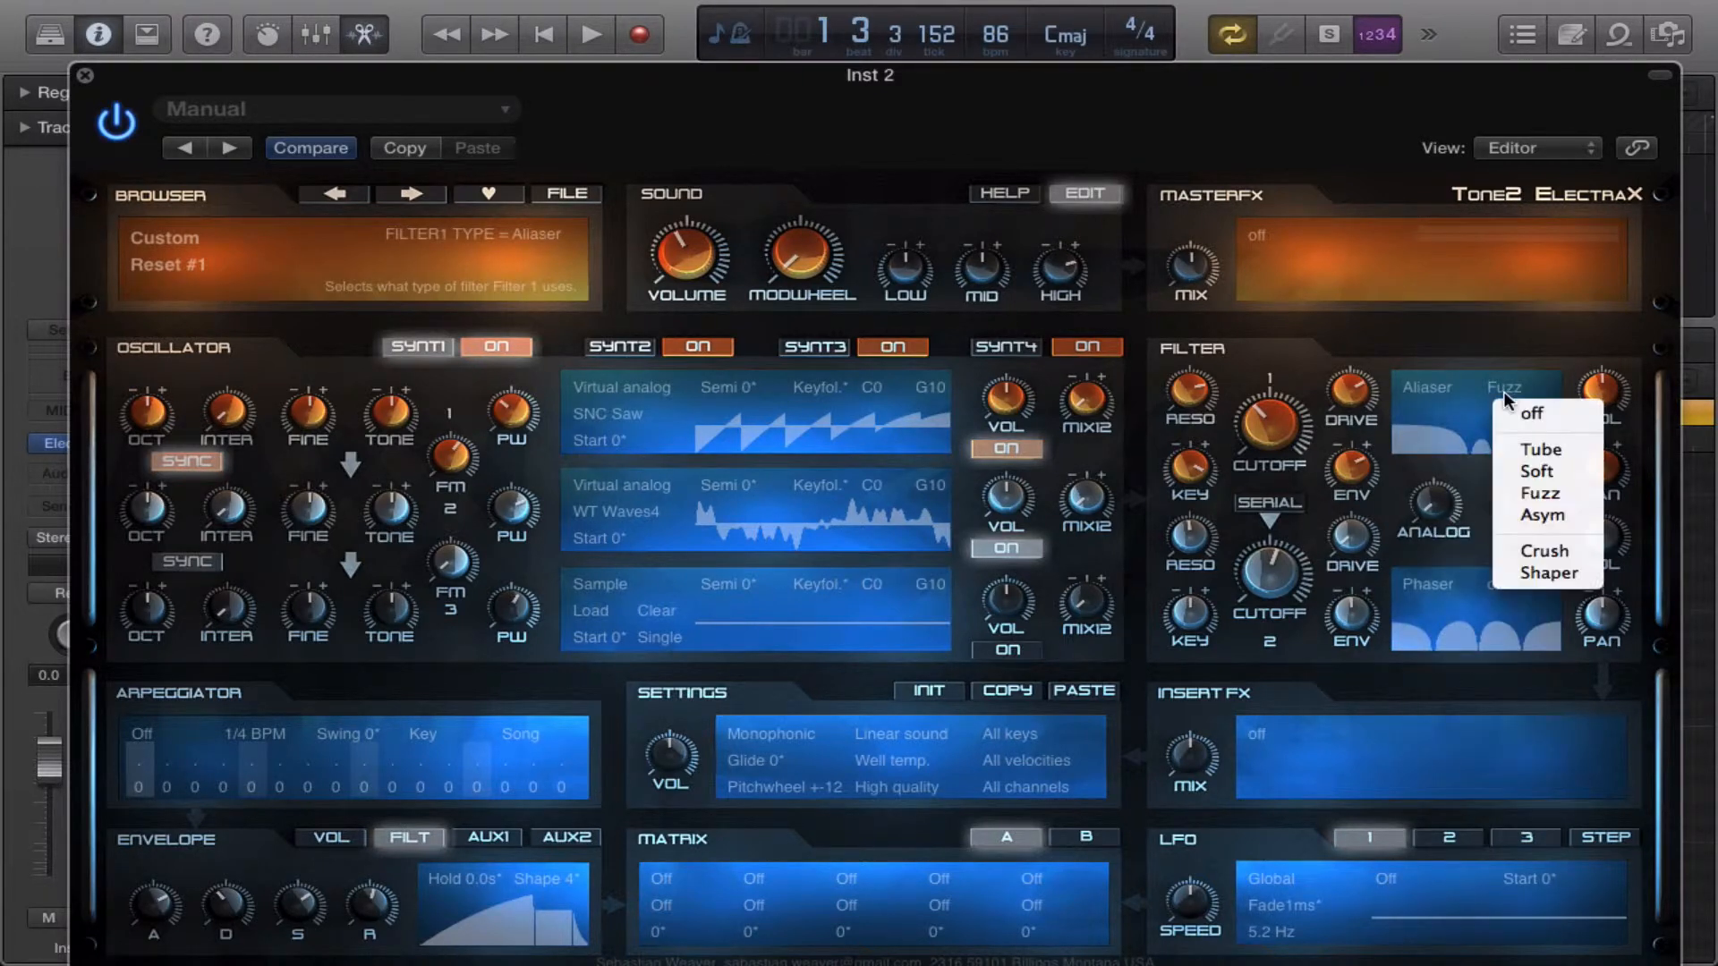
left_click(1531, 414)
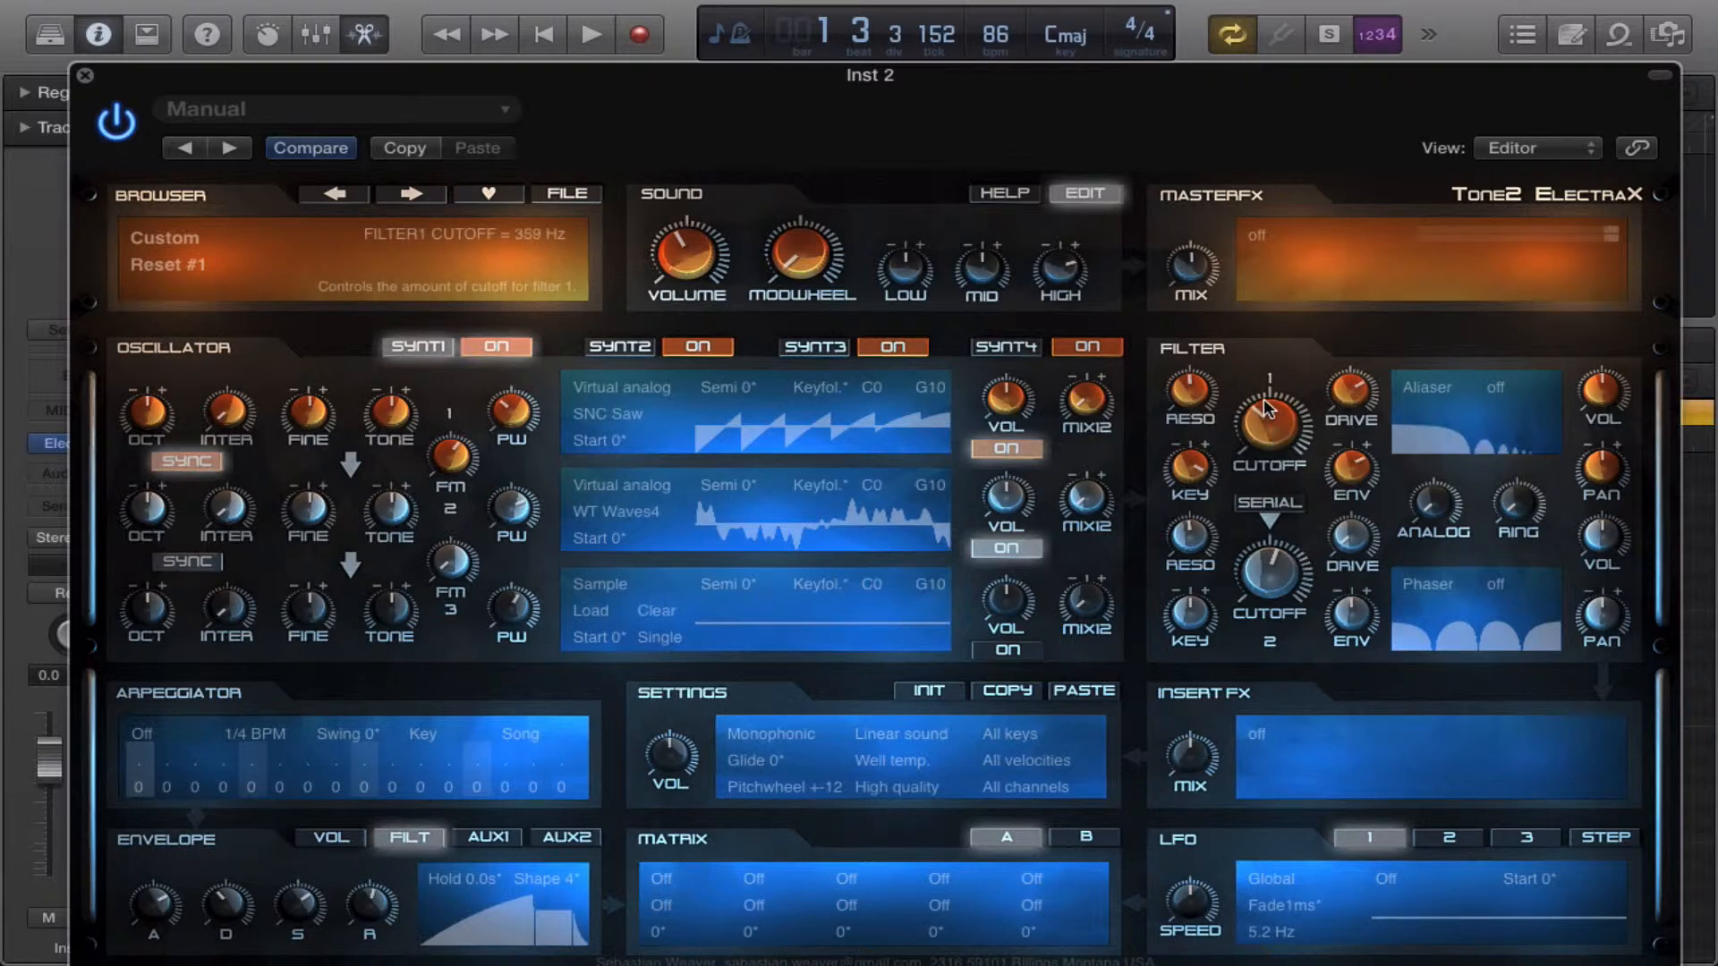
left_click_drag(1269, 427, 1277, 394)
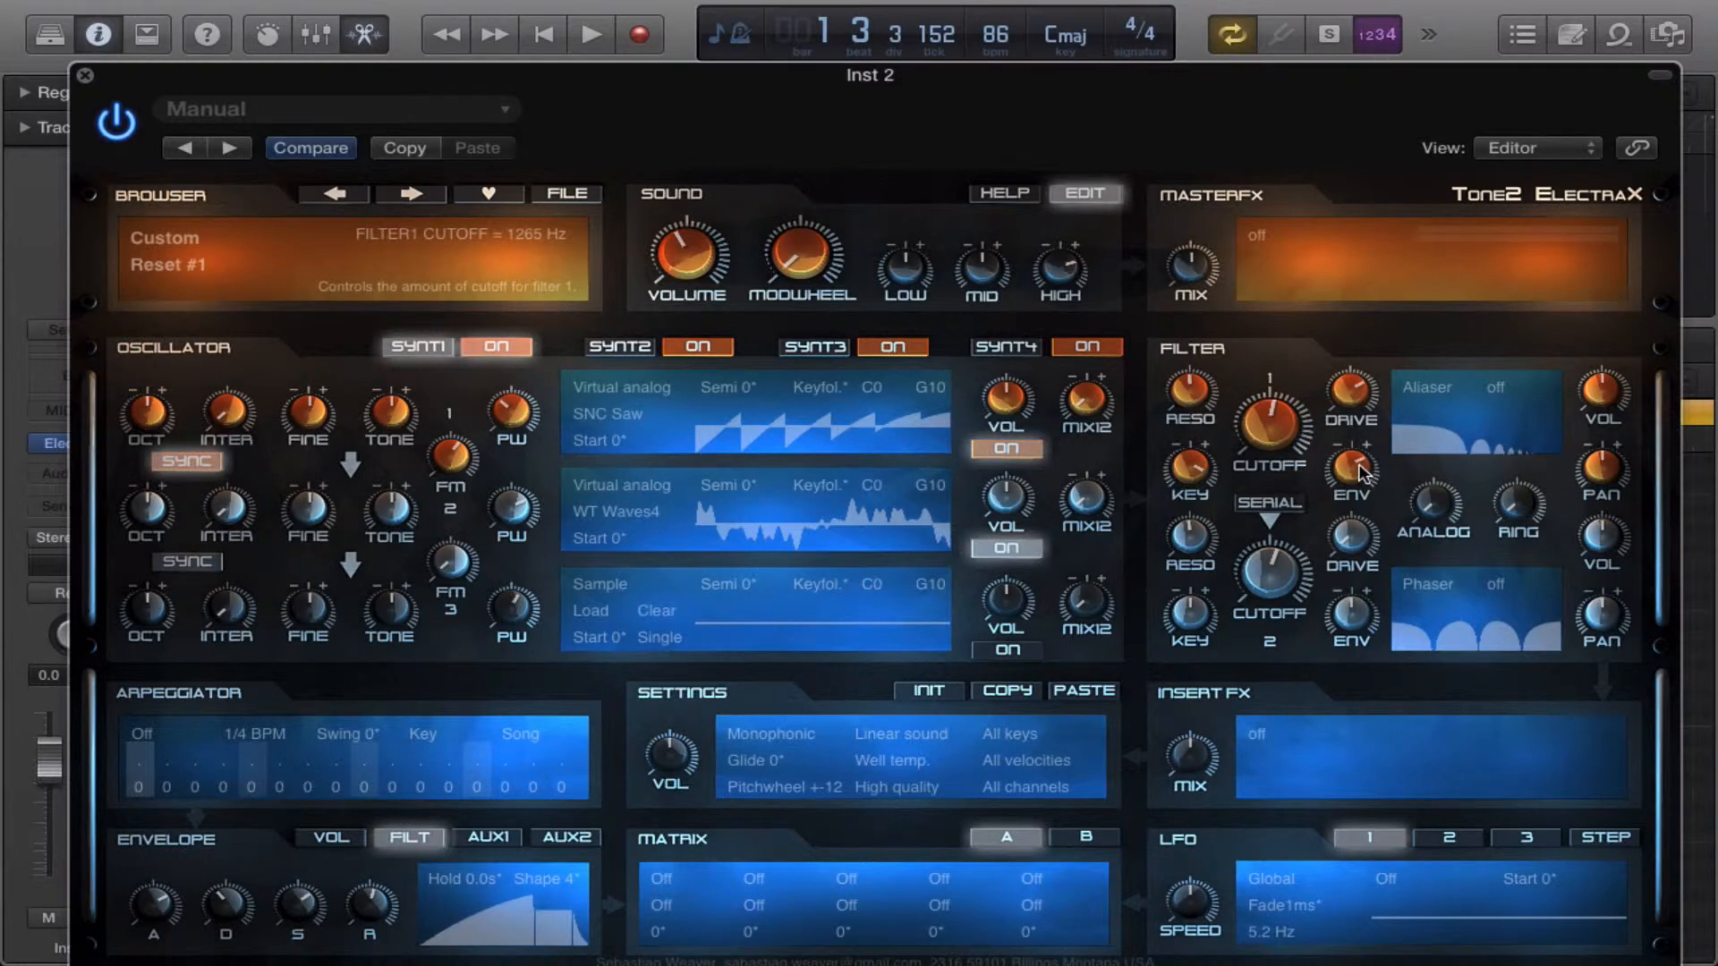
mouse_move(1424, 499)
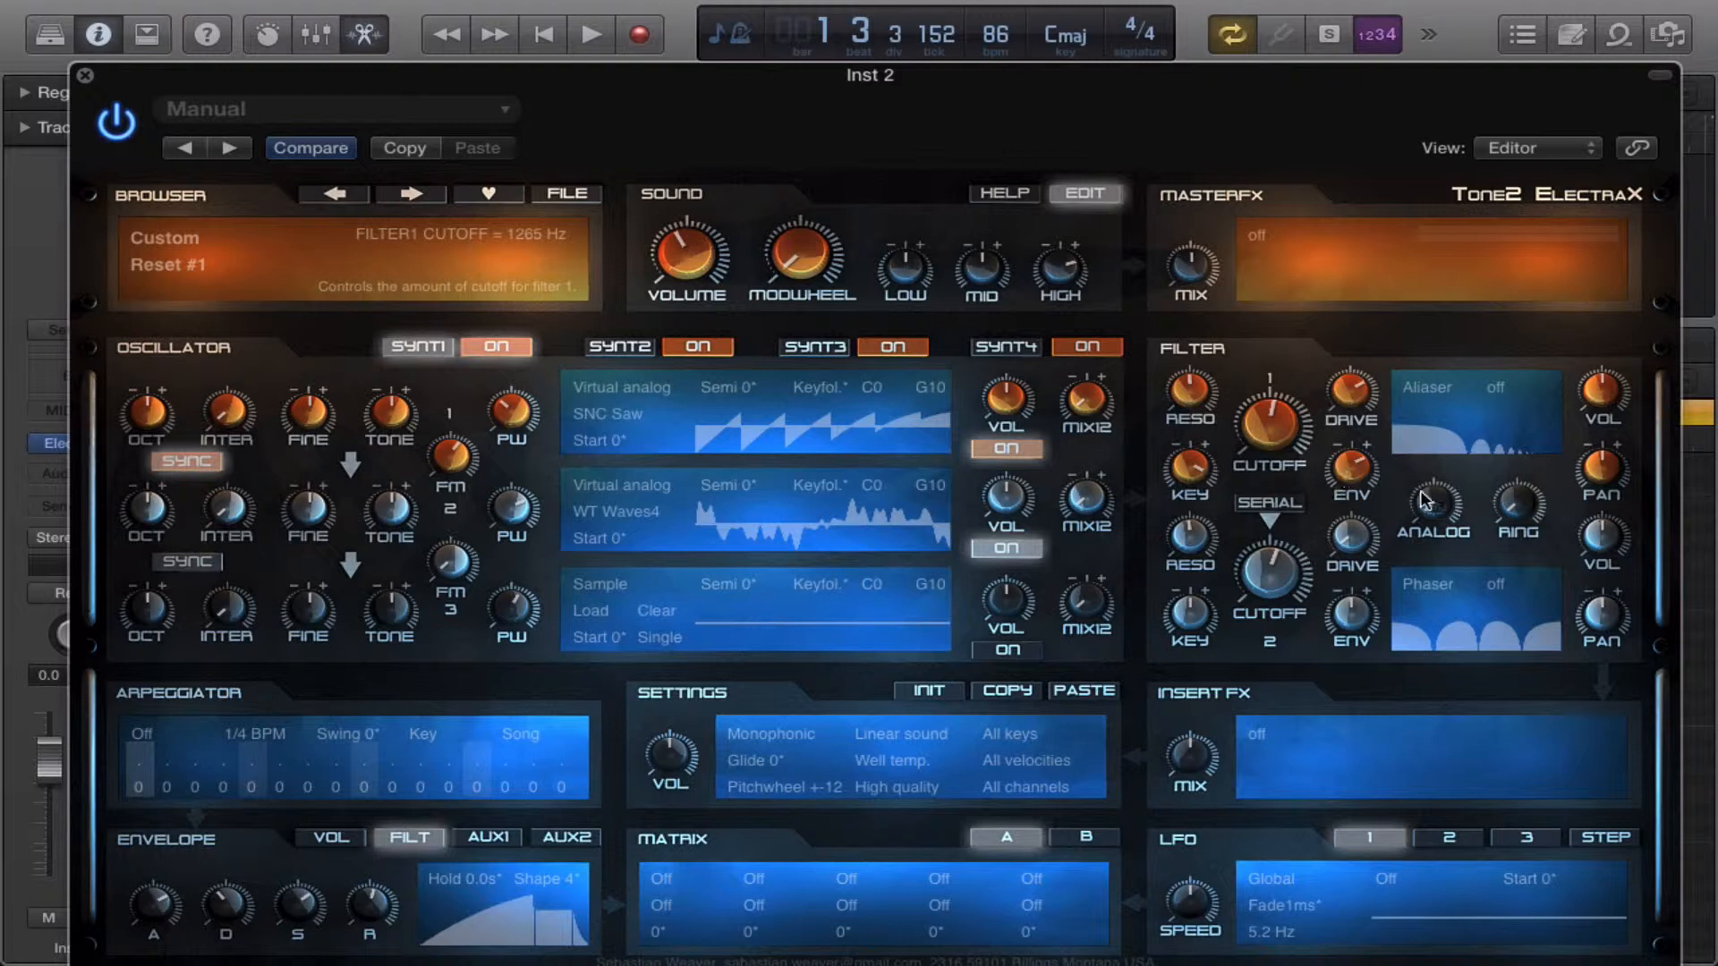
mouse_move(1408, 515)
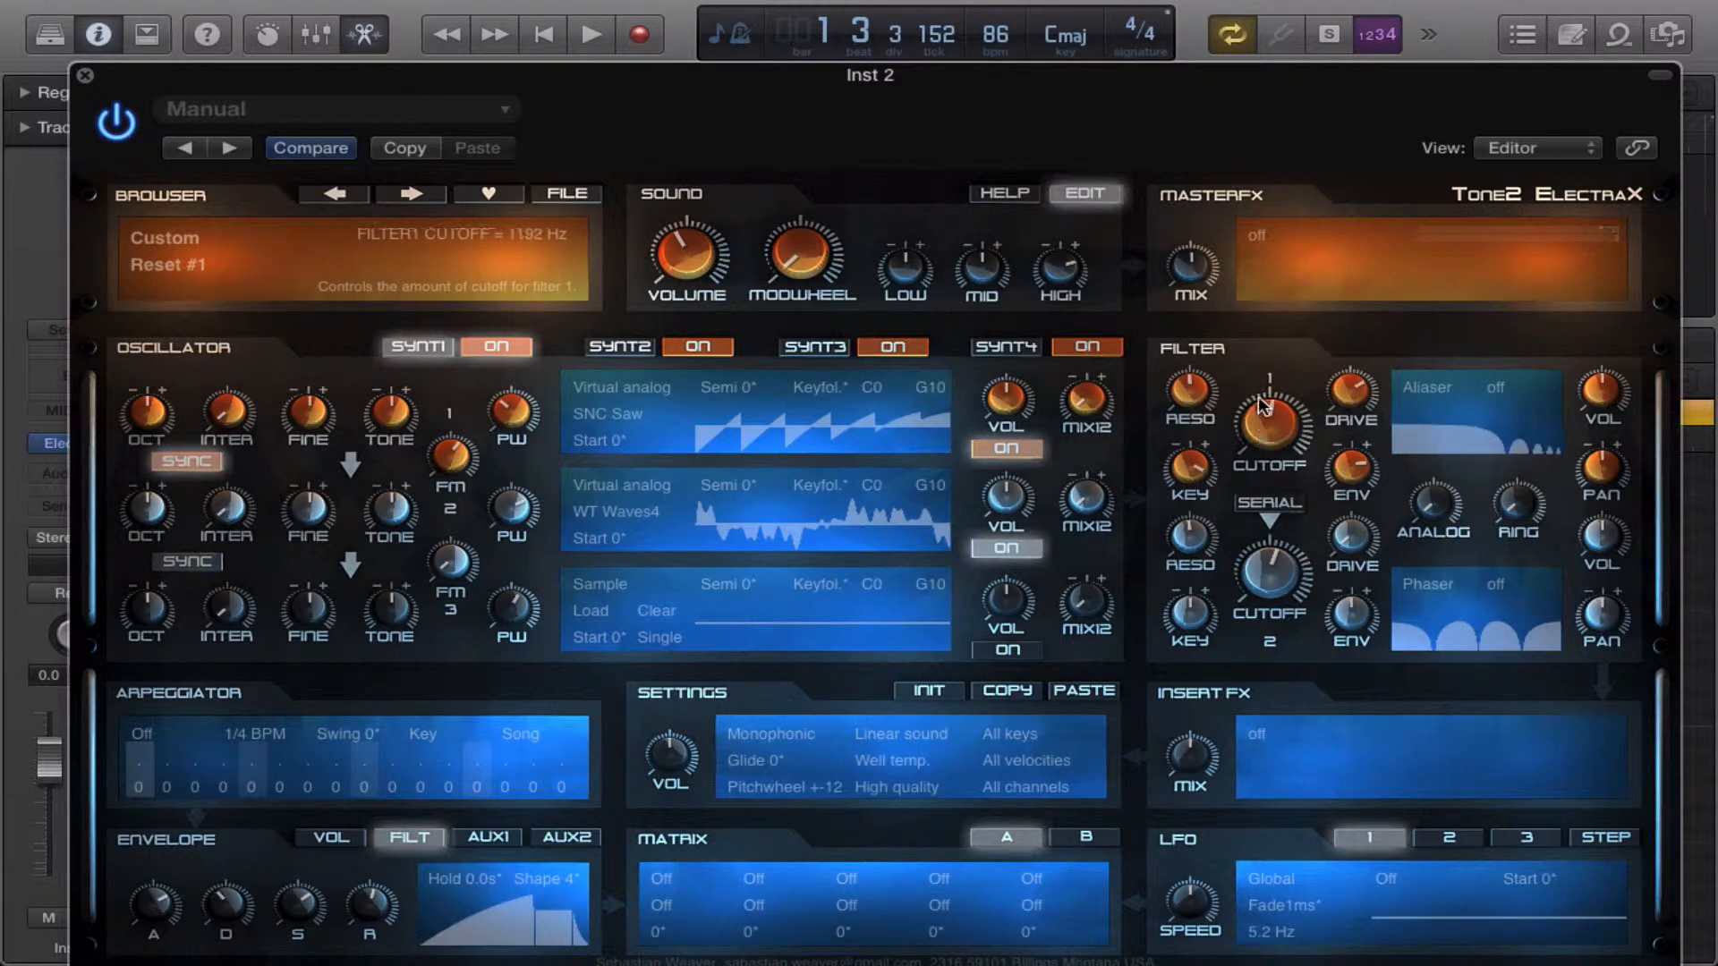
left_click_drag(1268, 421, 1265, 460)
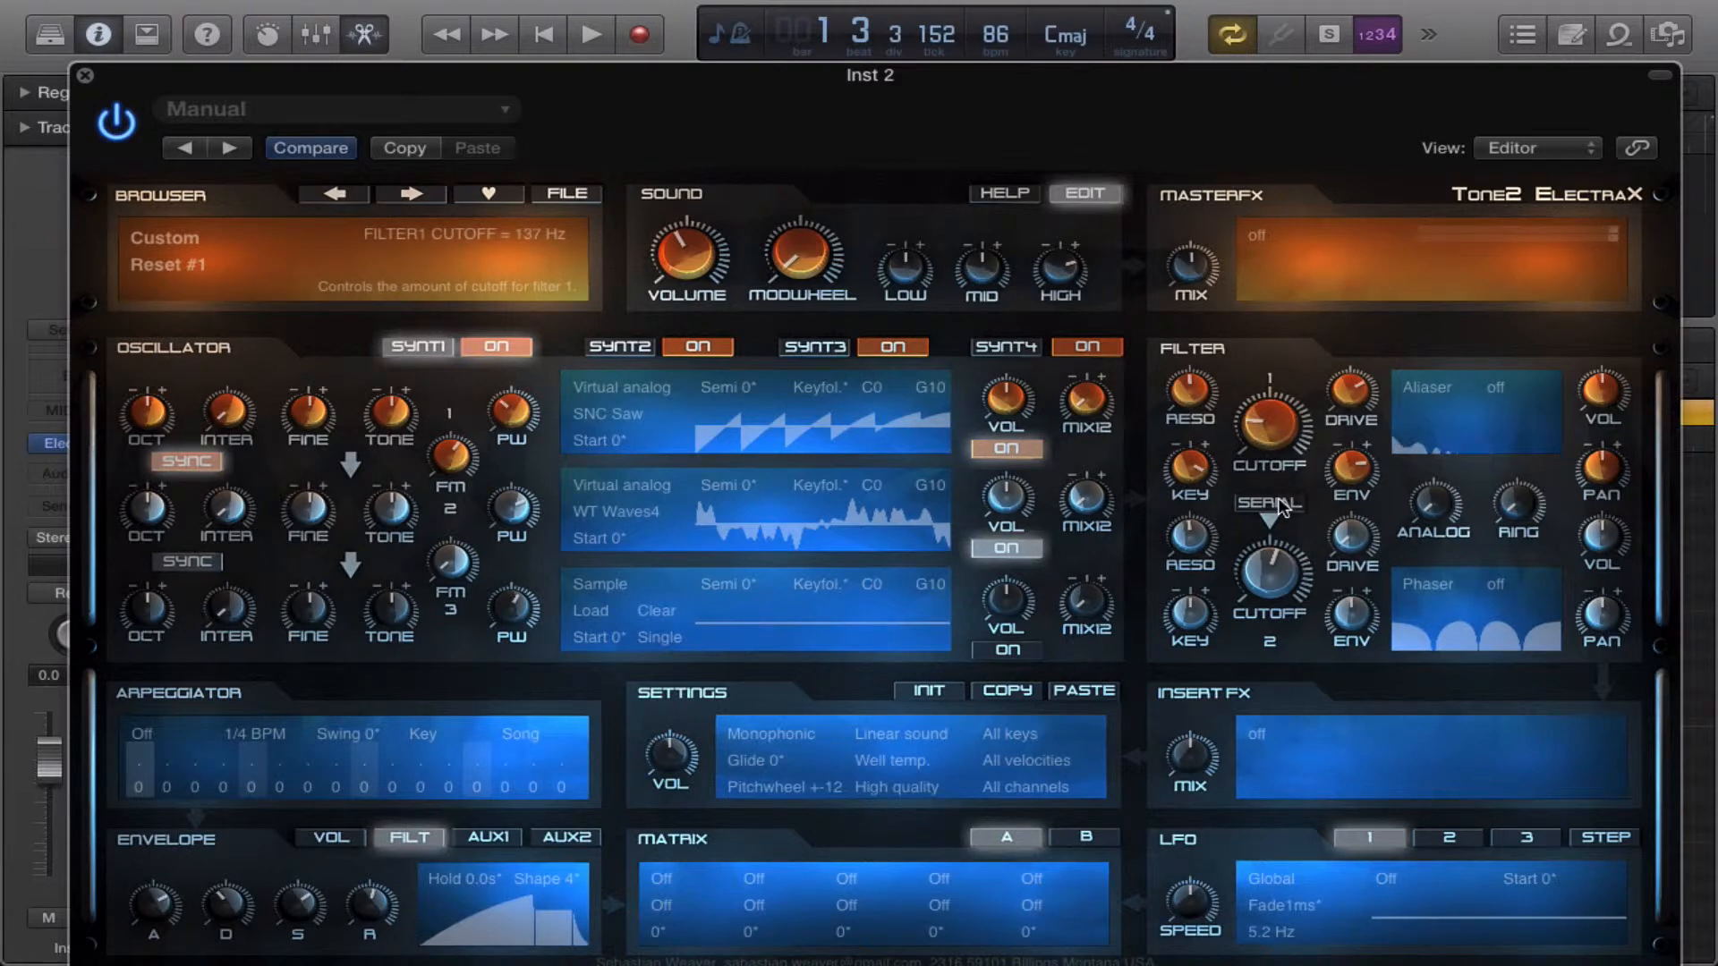
left_click_drag(1267, 422, 1268, 384)
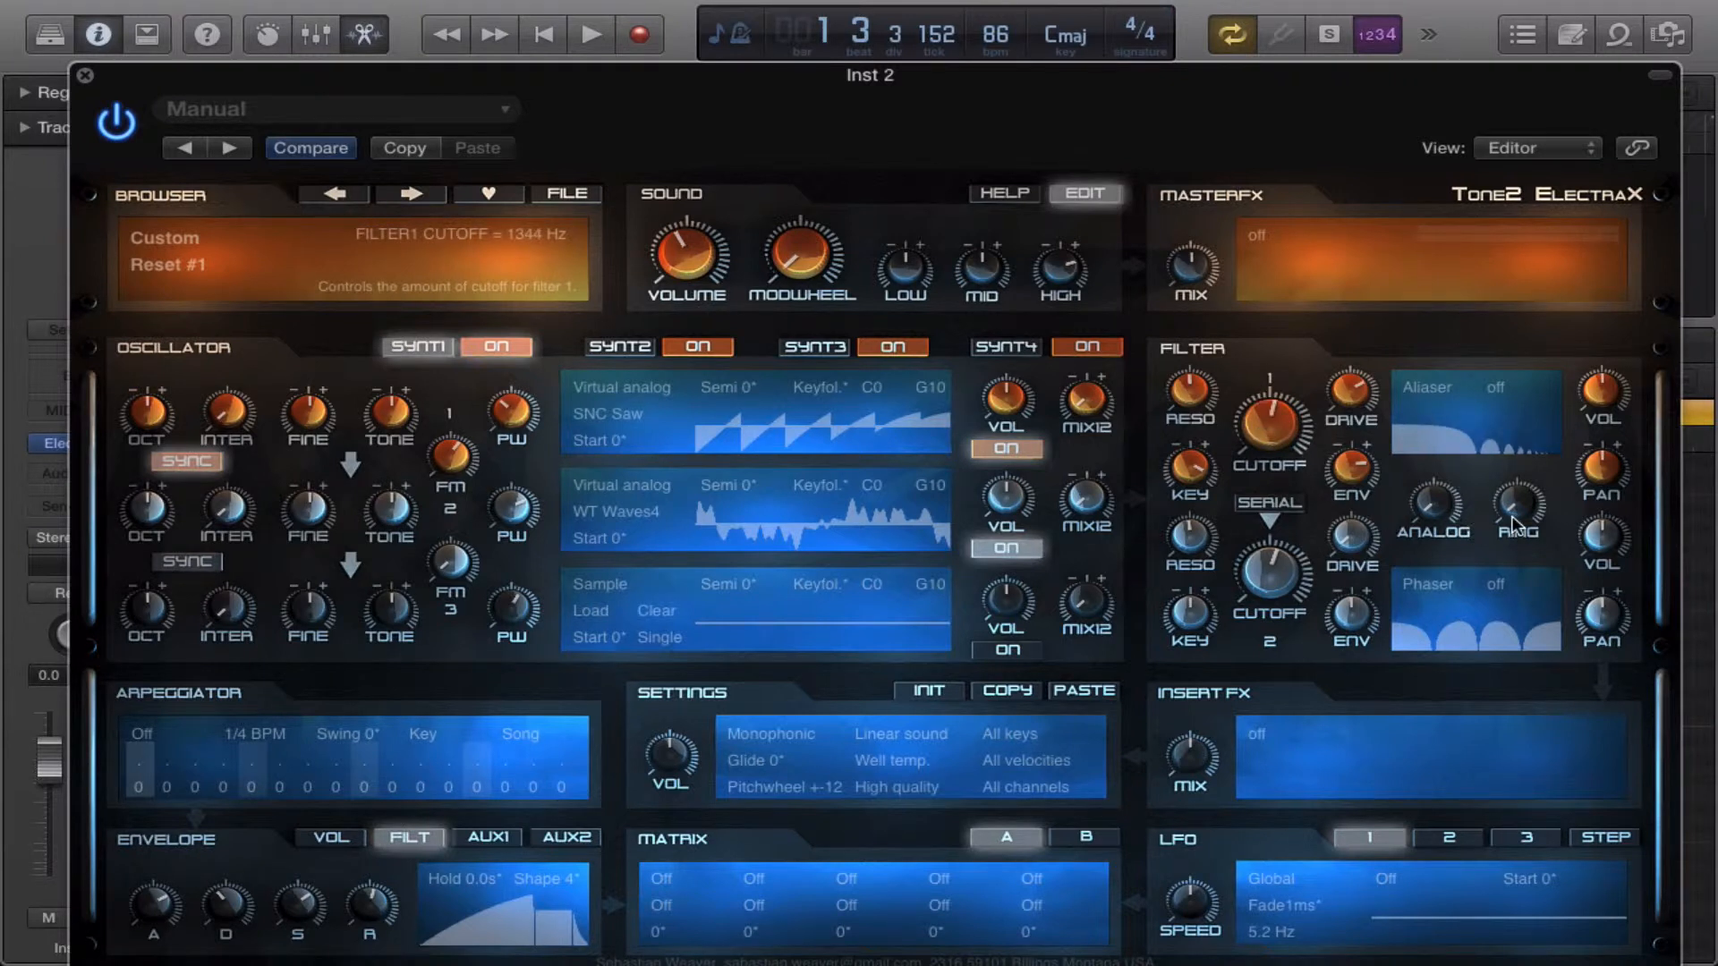
left_click(1517, 504)
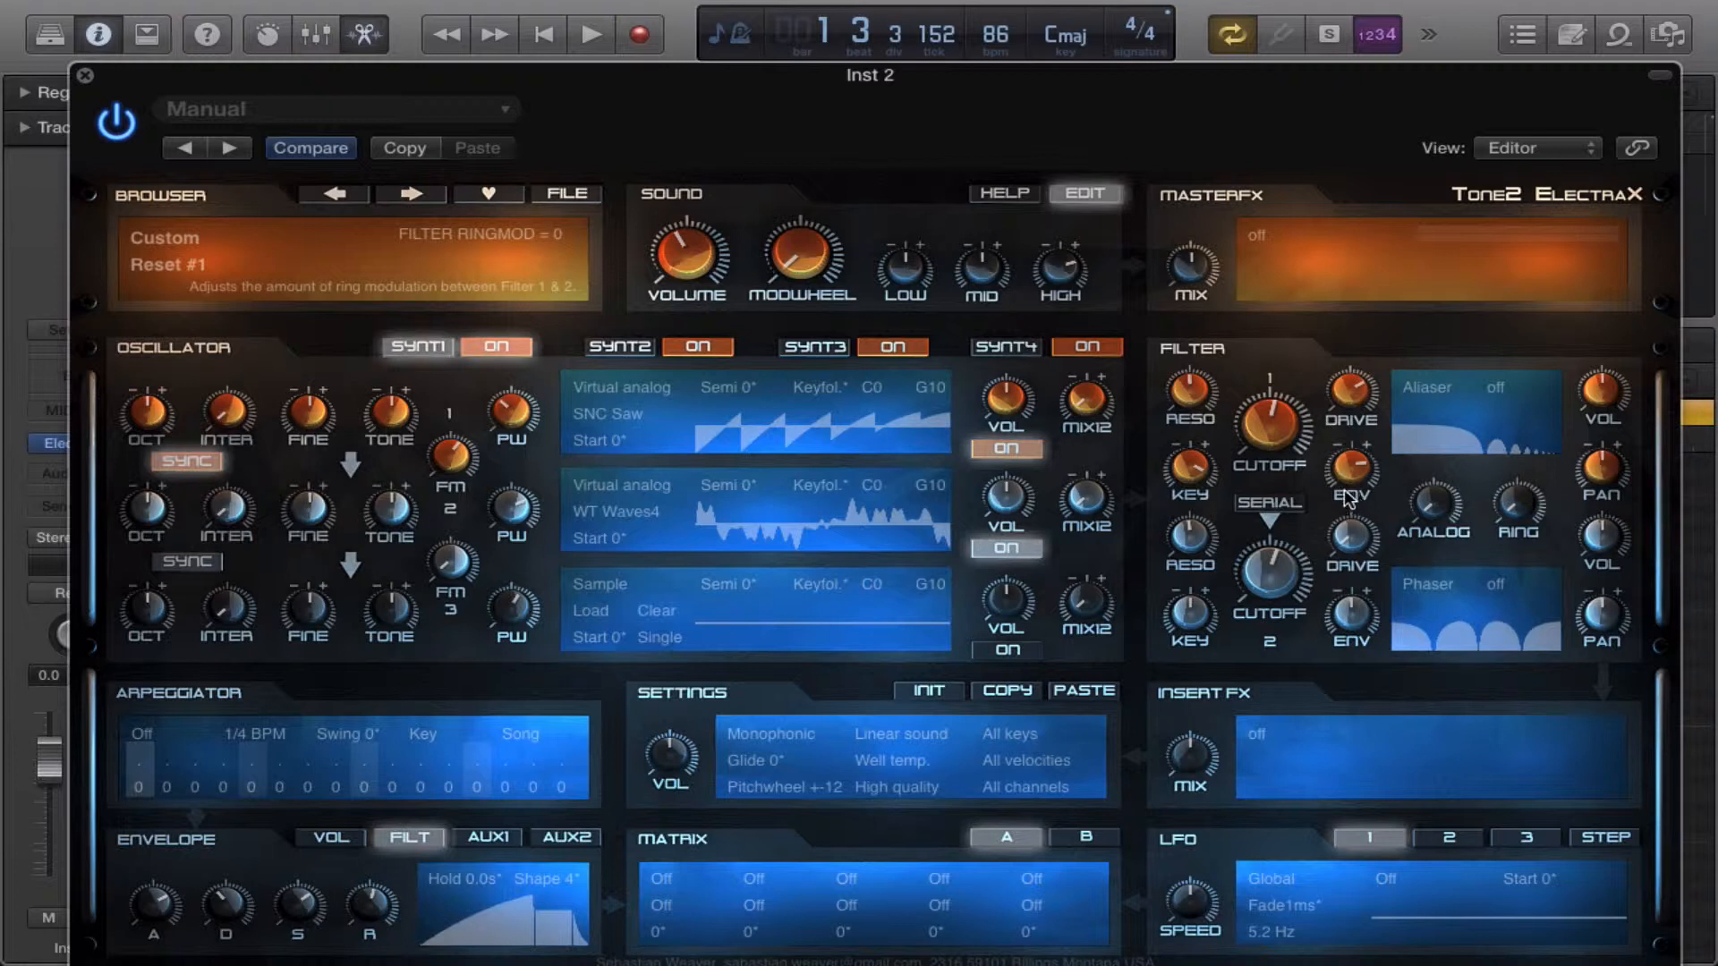
mouse_move(1323, 472)
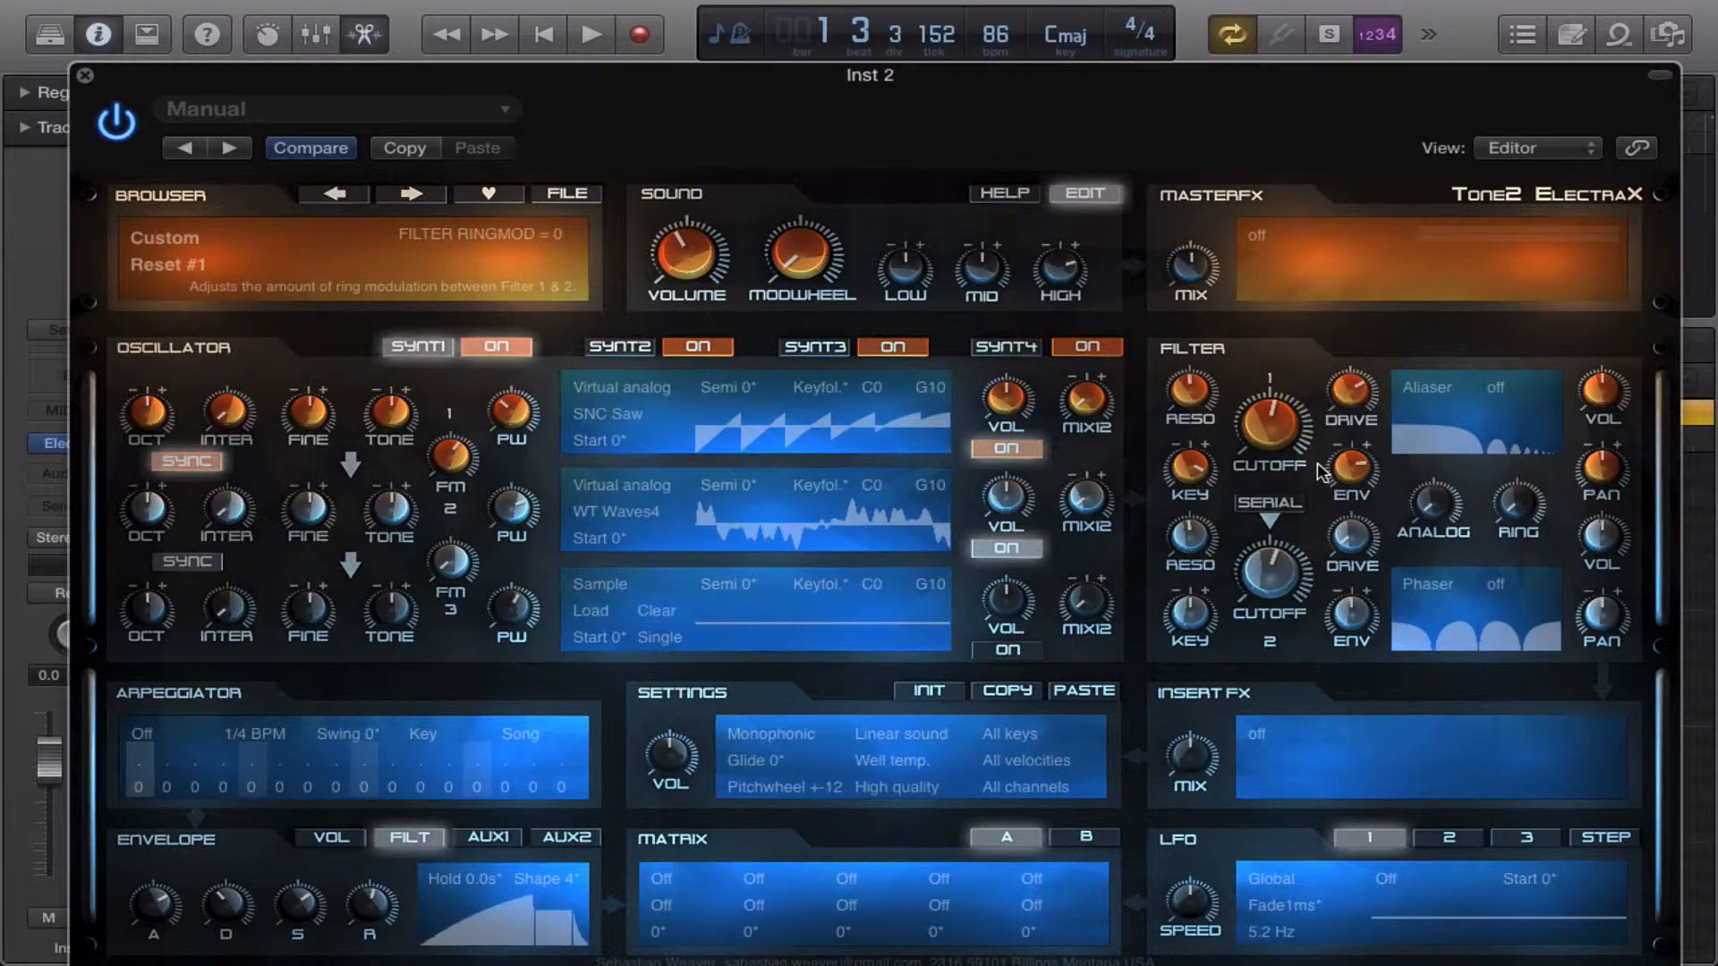
mouse_move(1332, 472)
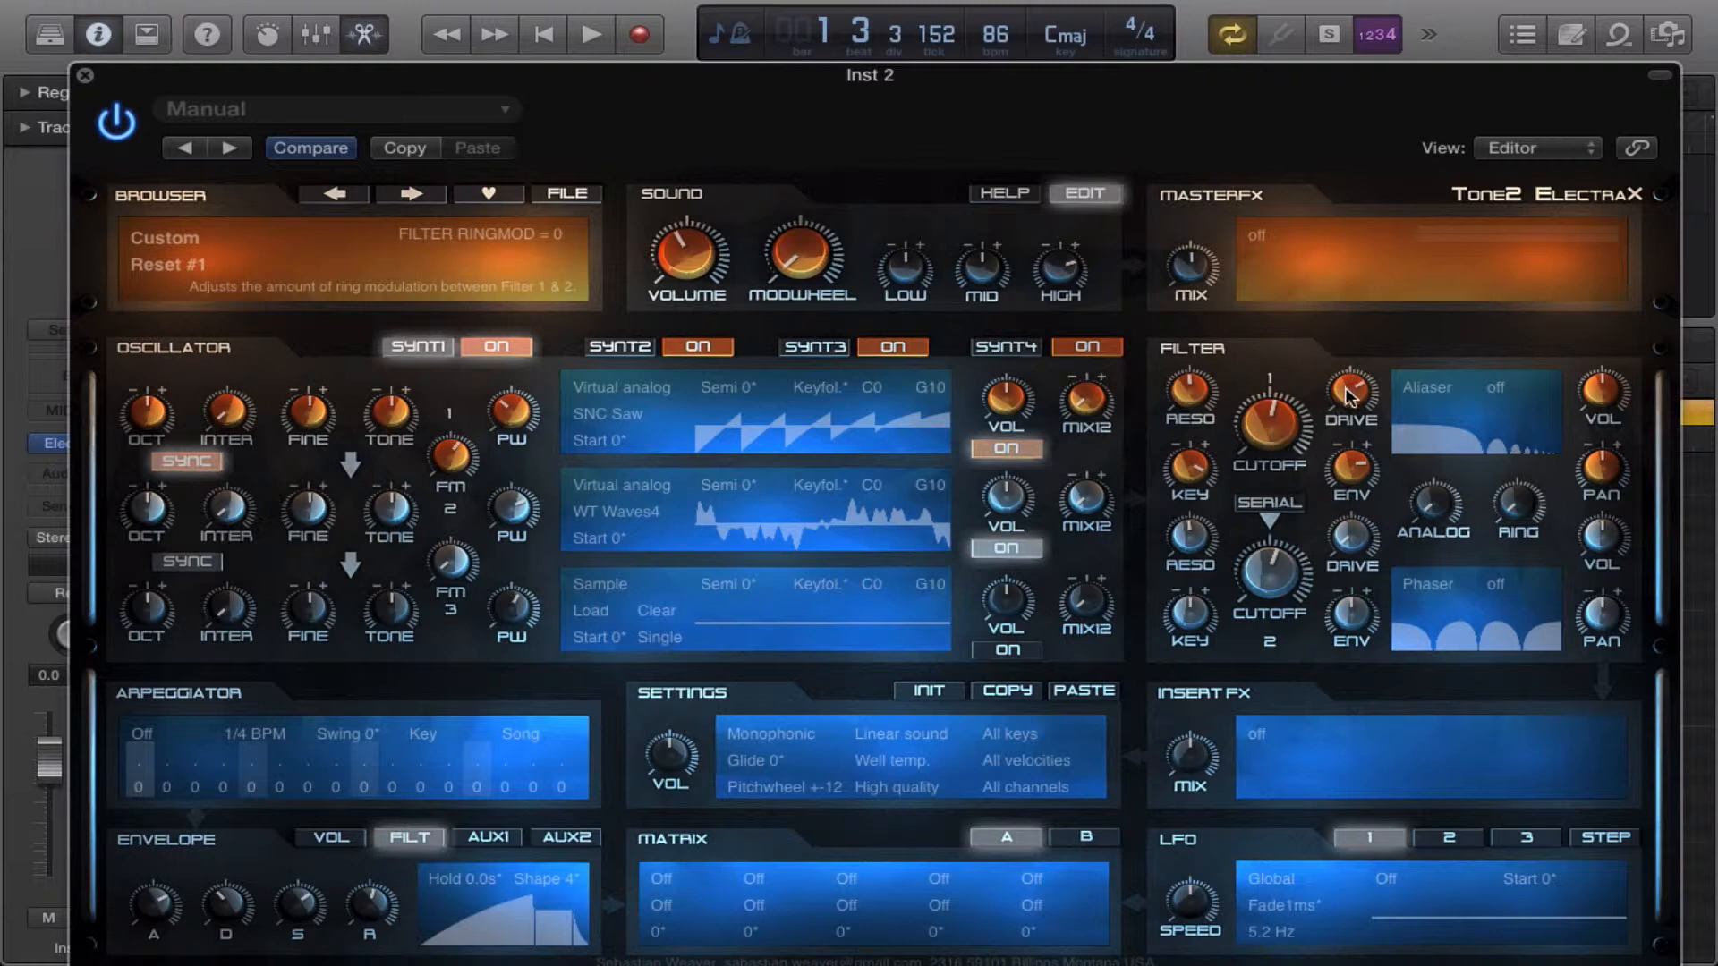
left_click(1474, 386)
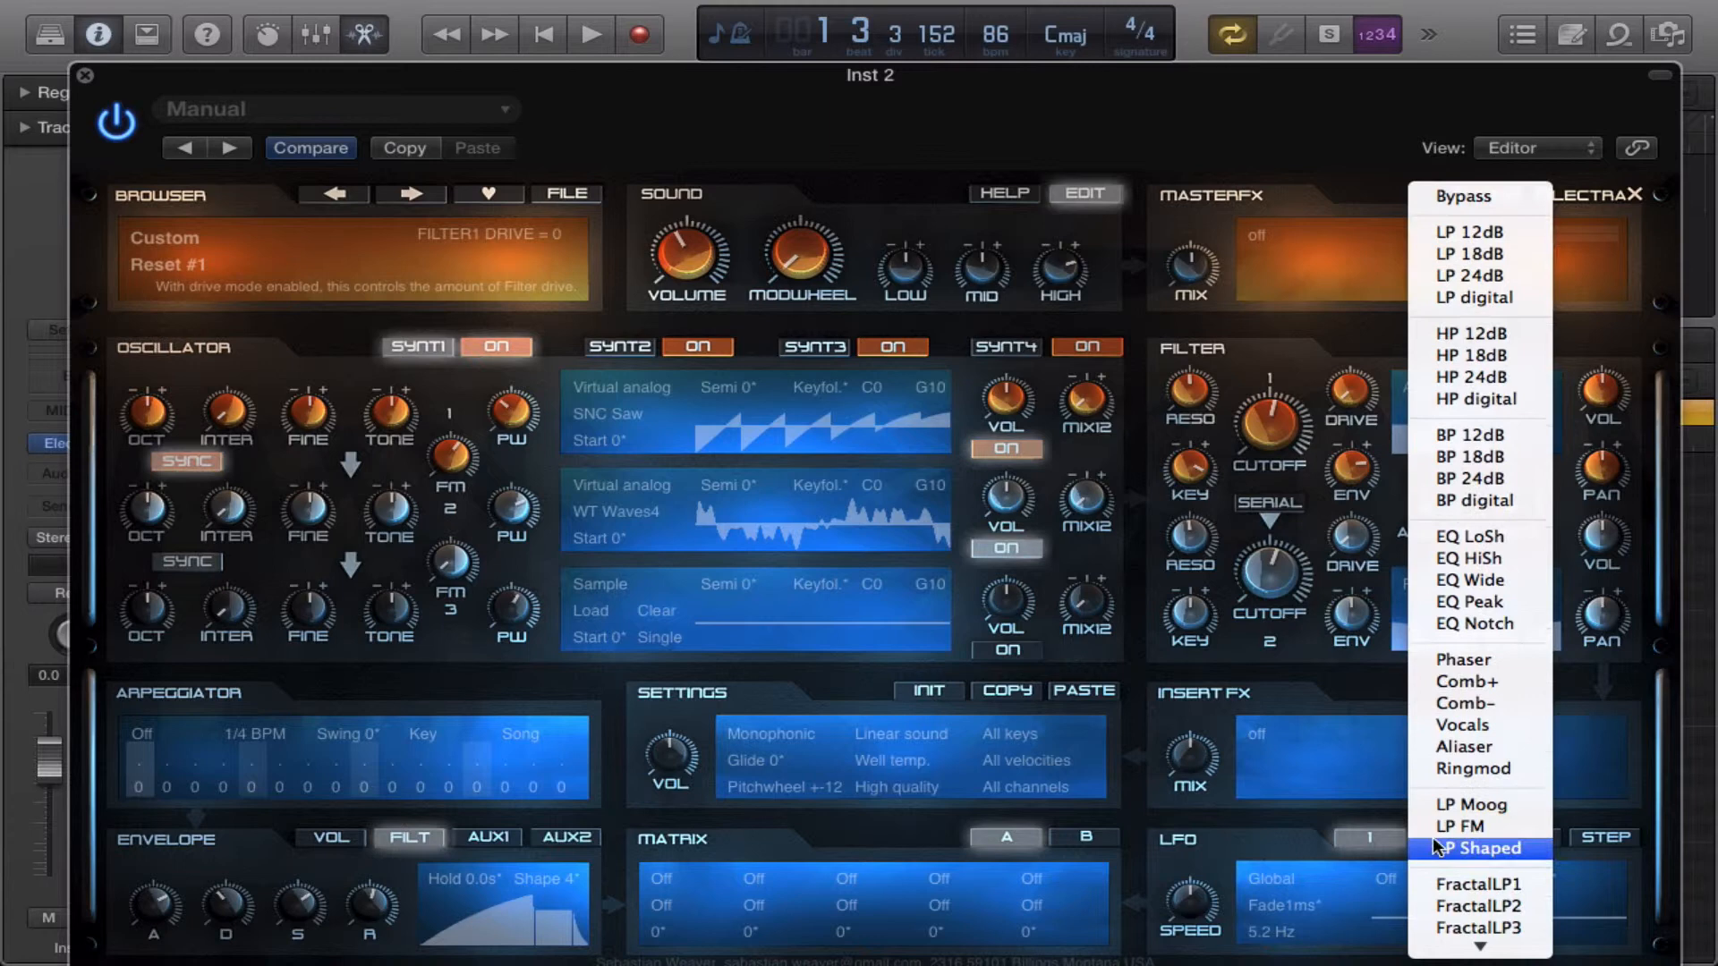
Set Filter 1 to Ringmod, sweep its cutoff down and up, and set resonance to 33.
left_click(1474, 767)
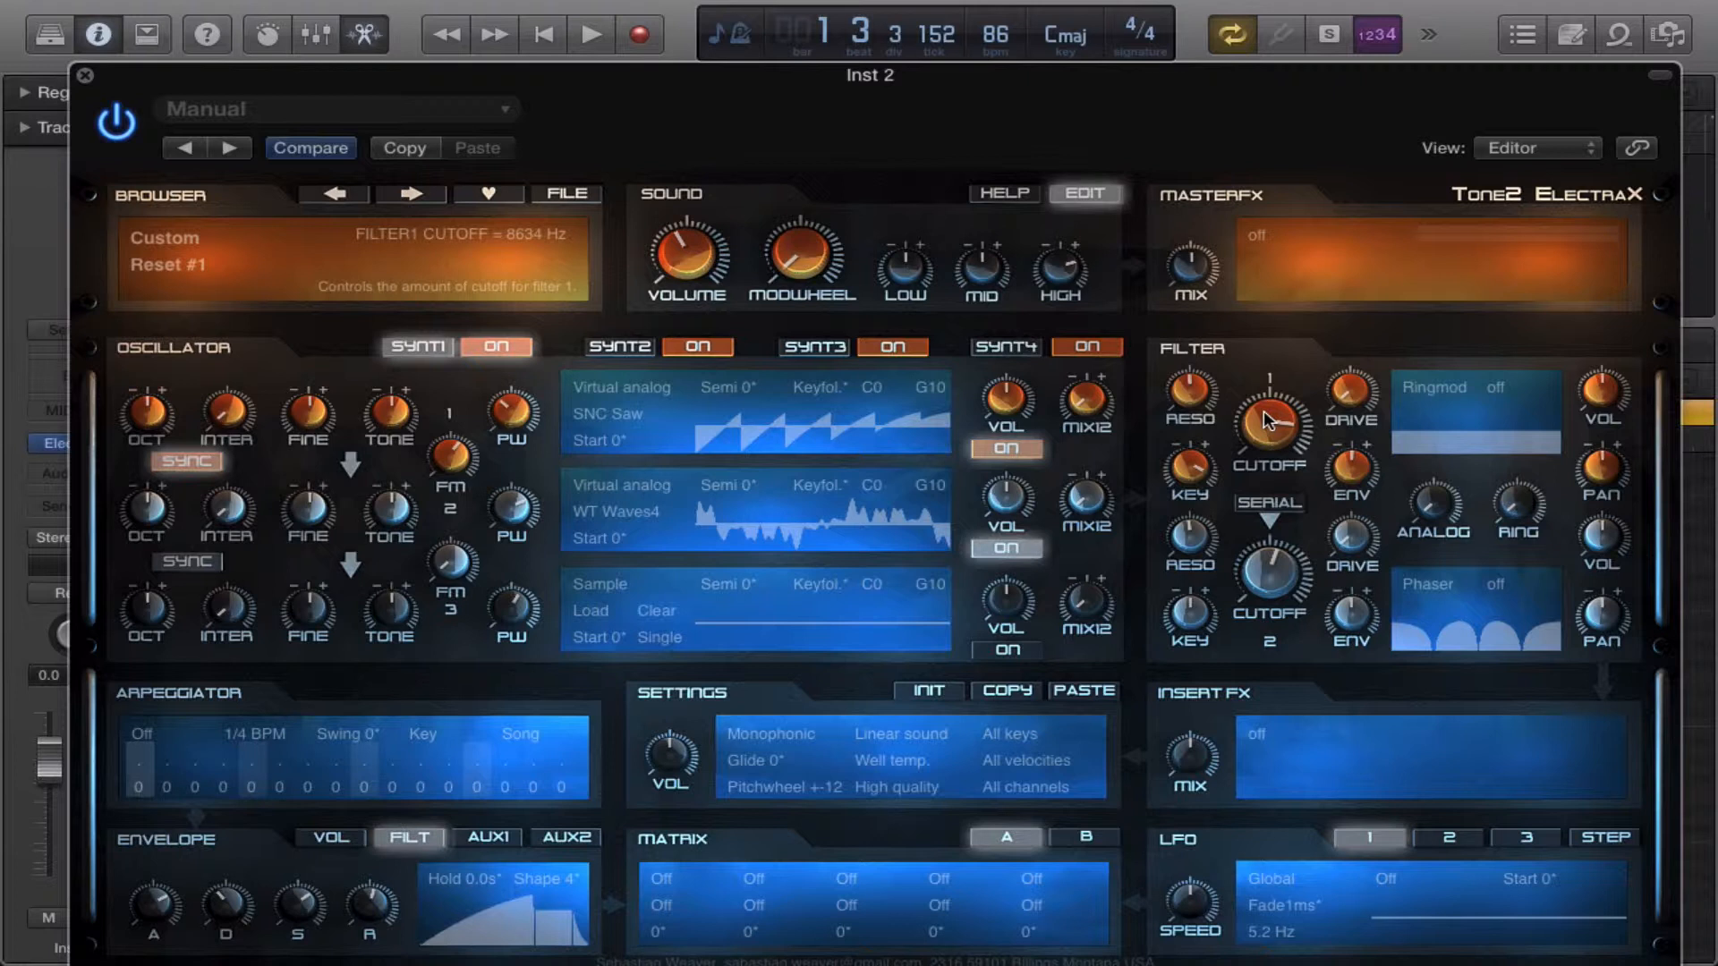
left_click_drag(1268, 416, 1268, 438)
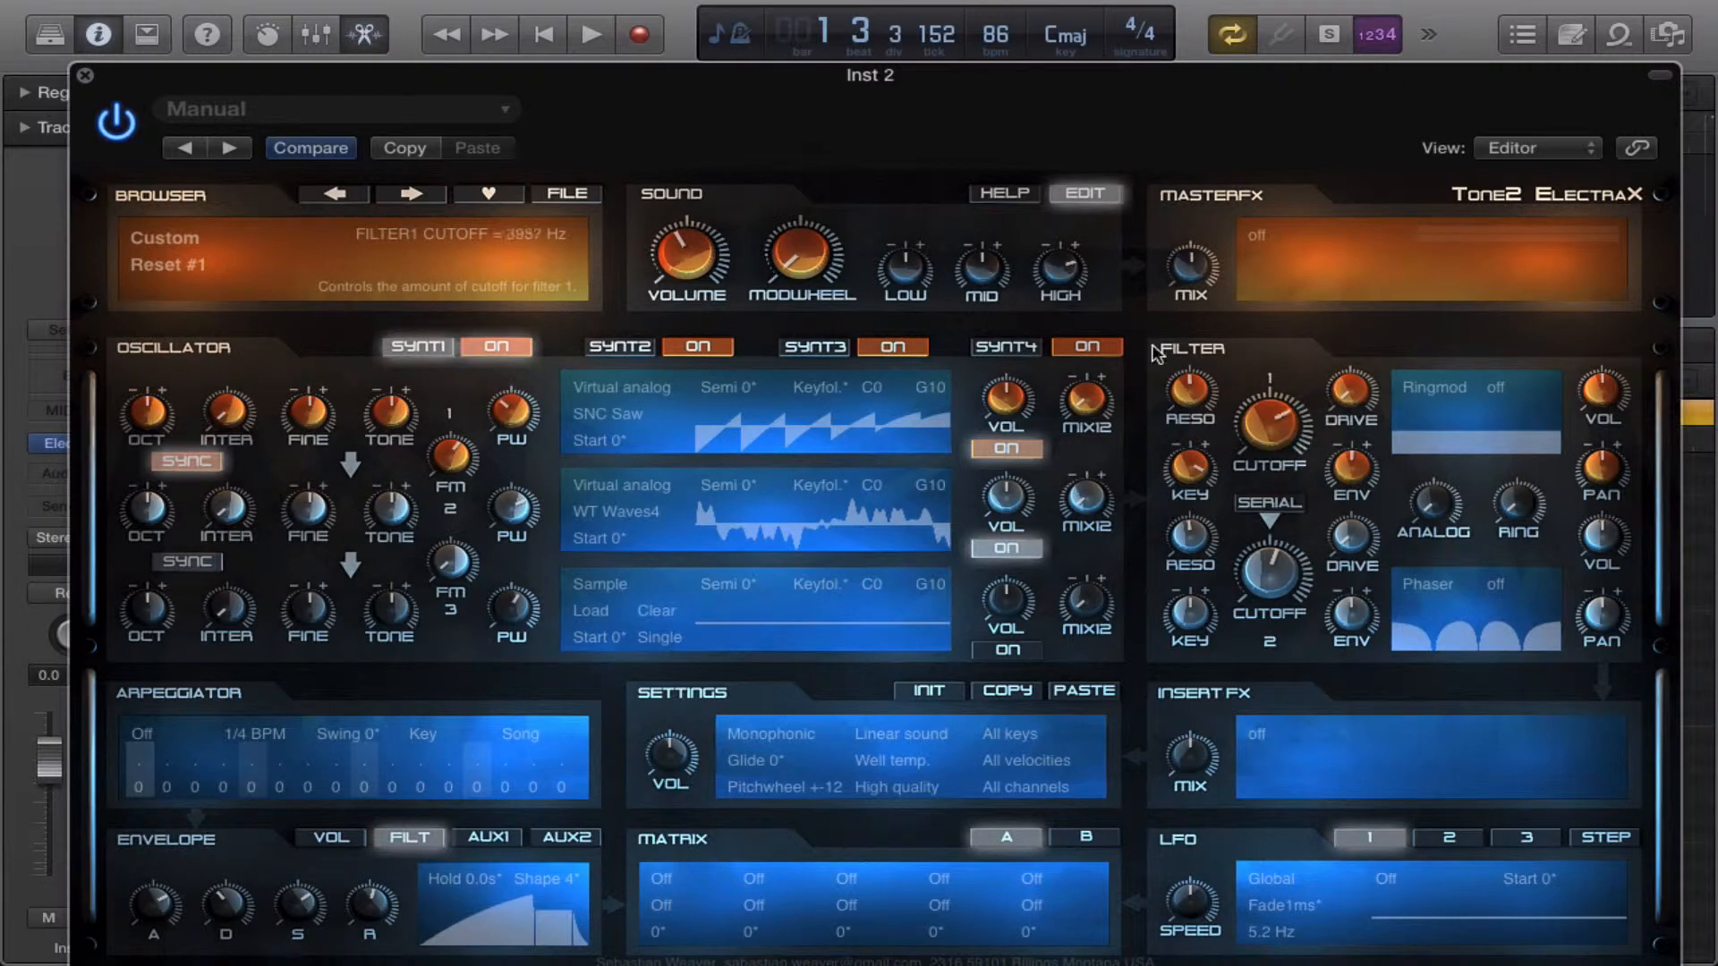
left_click_drag(1182, 394, 1189, 416)
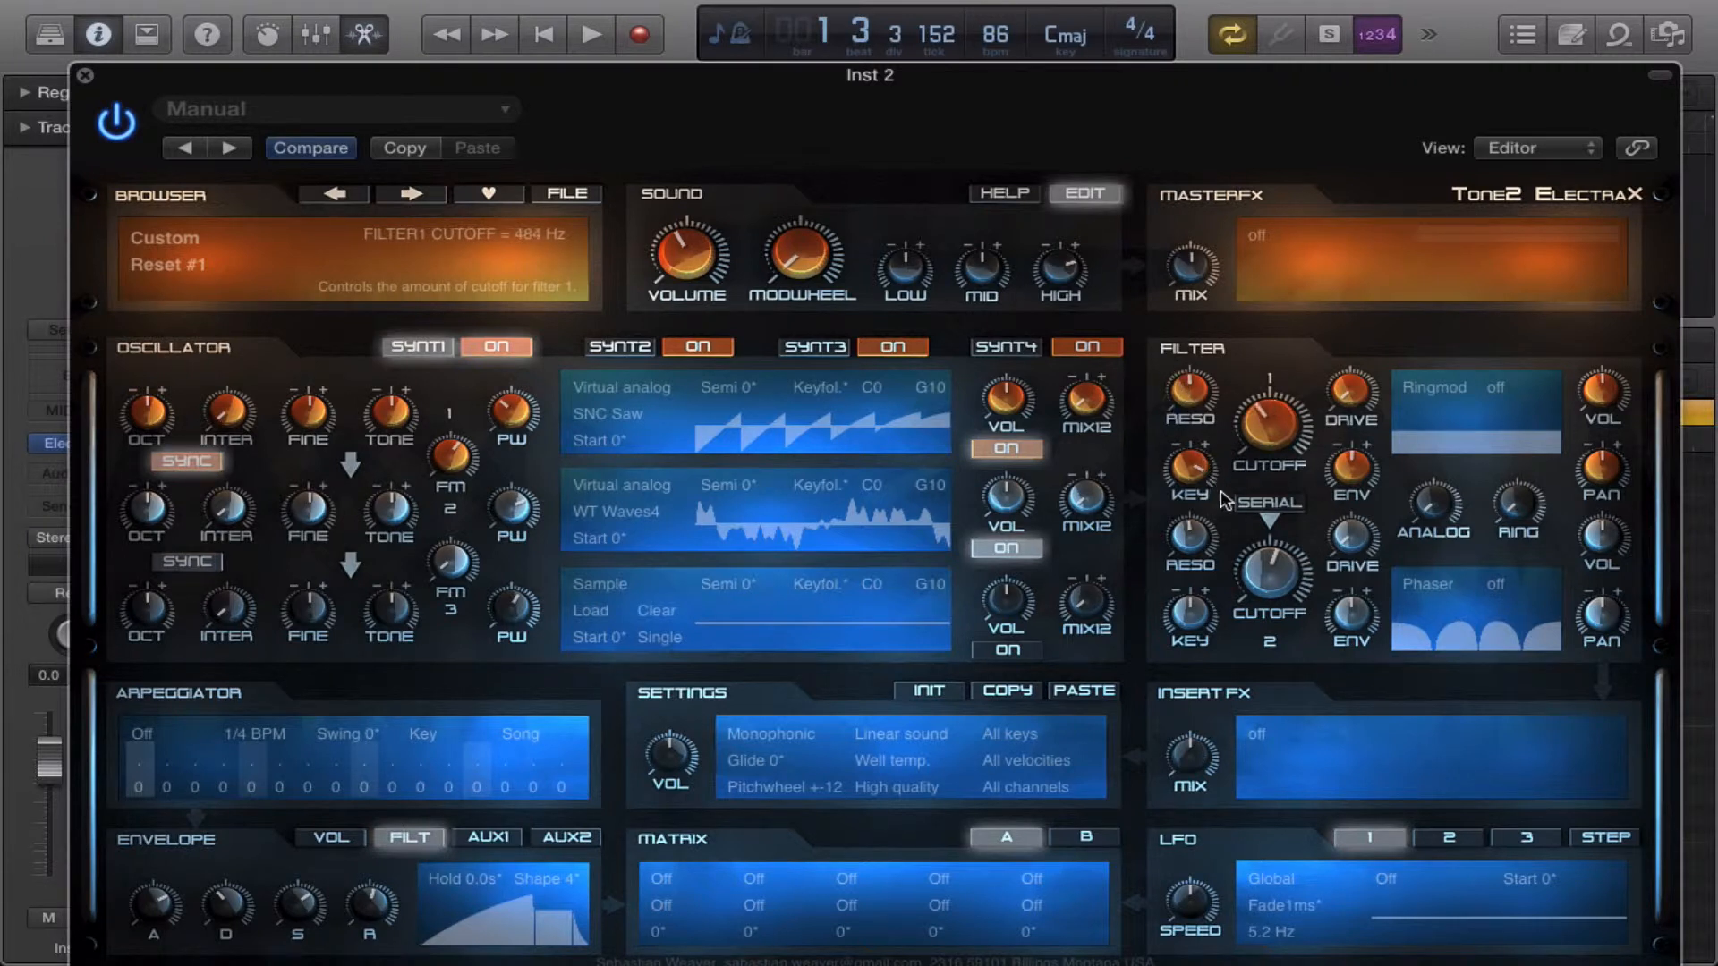
left_click_drag(1185, 406, 1185, 384)
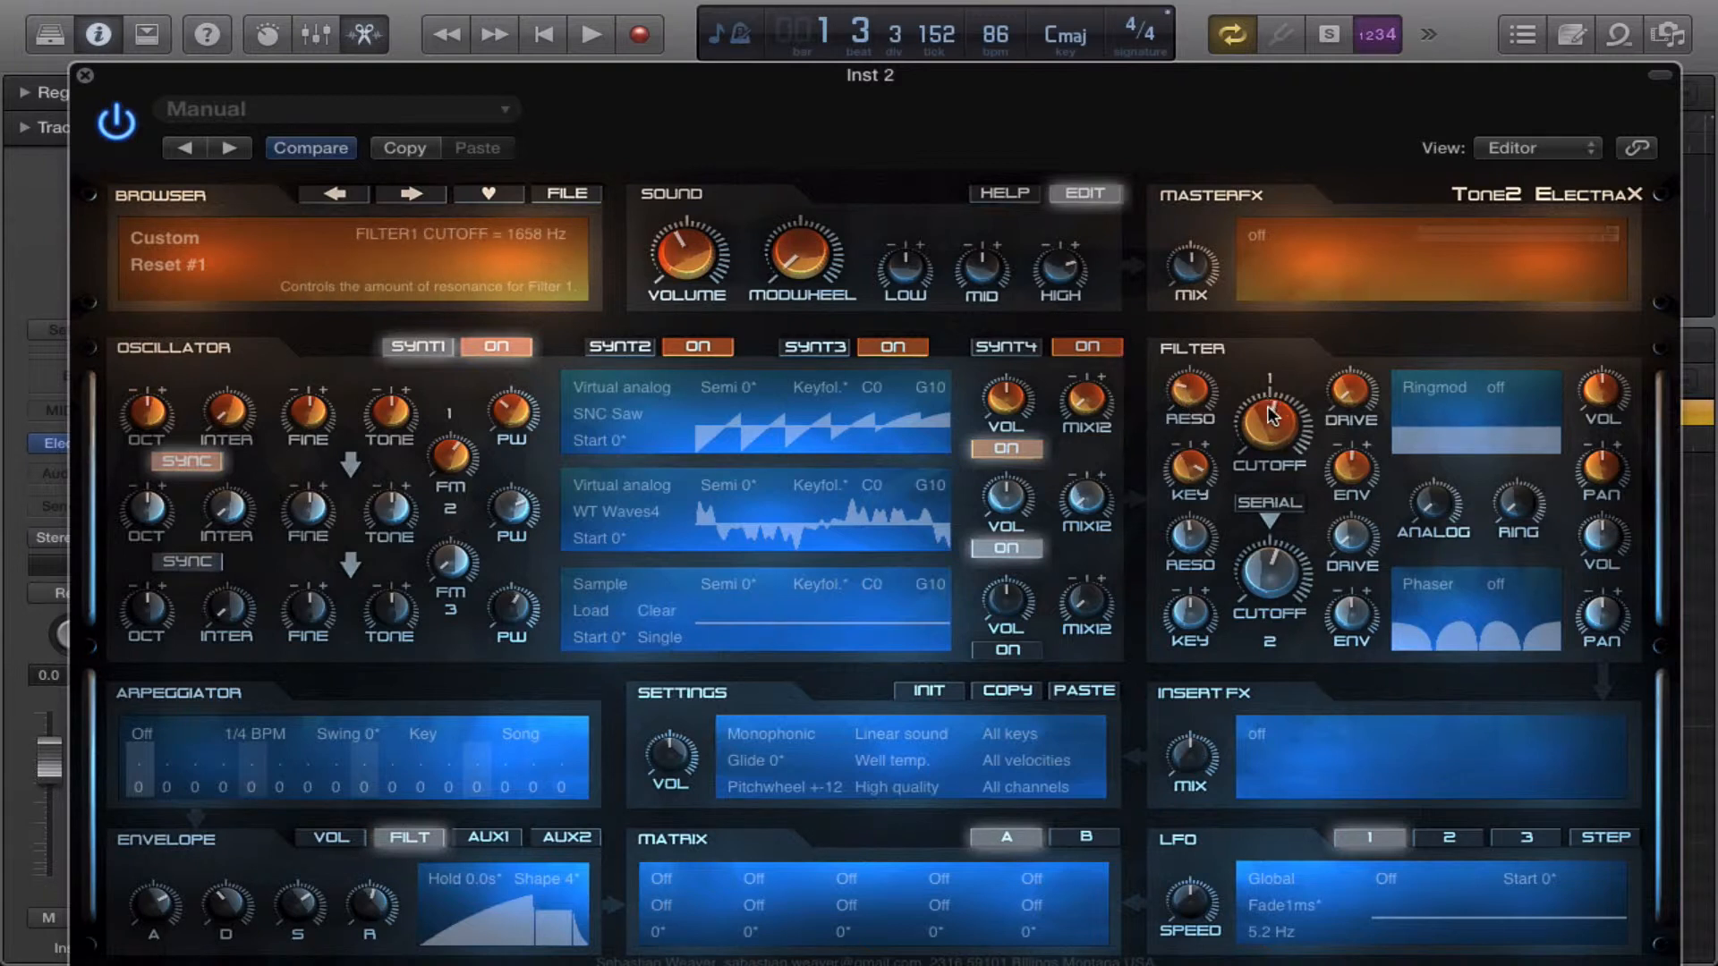
left_click_drag(1269, 422, 1277, 411)
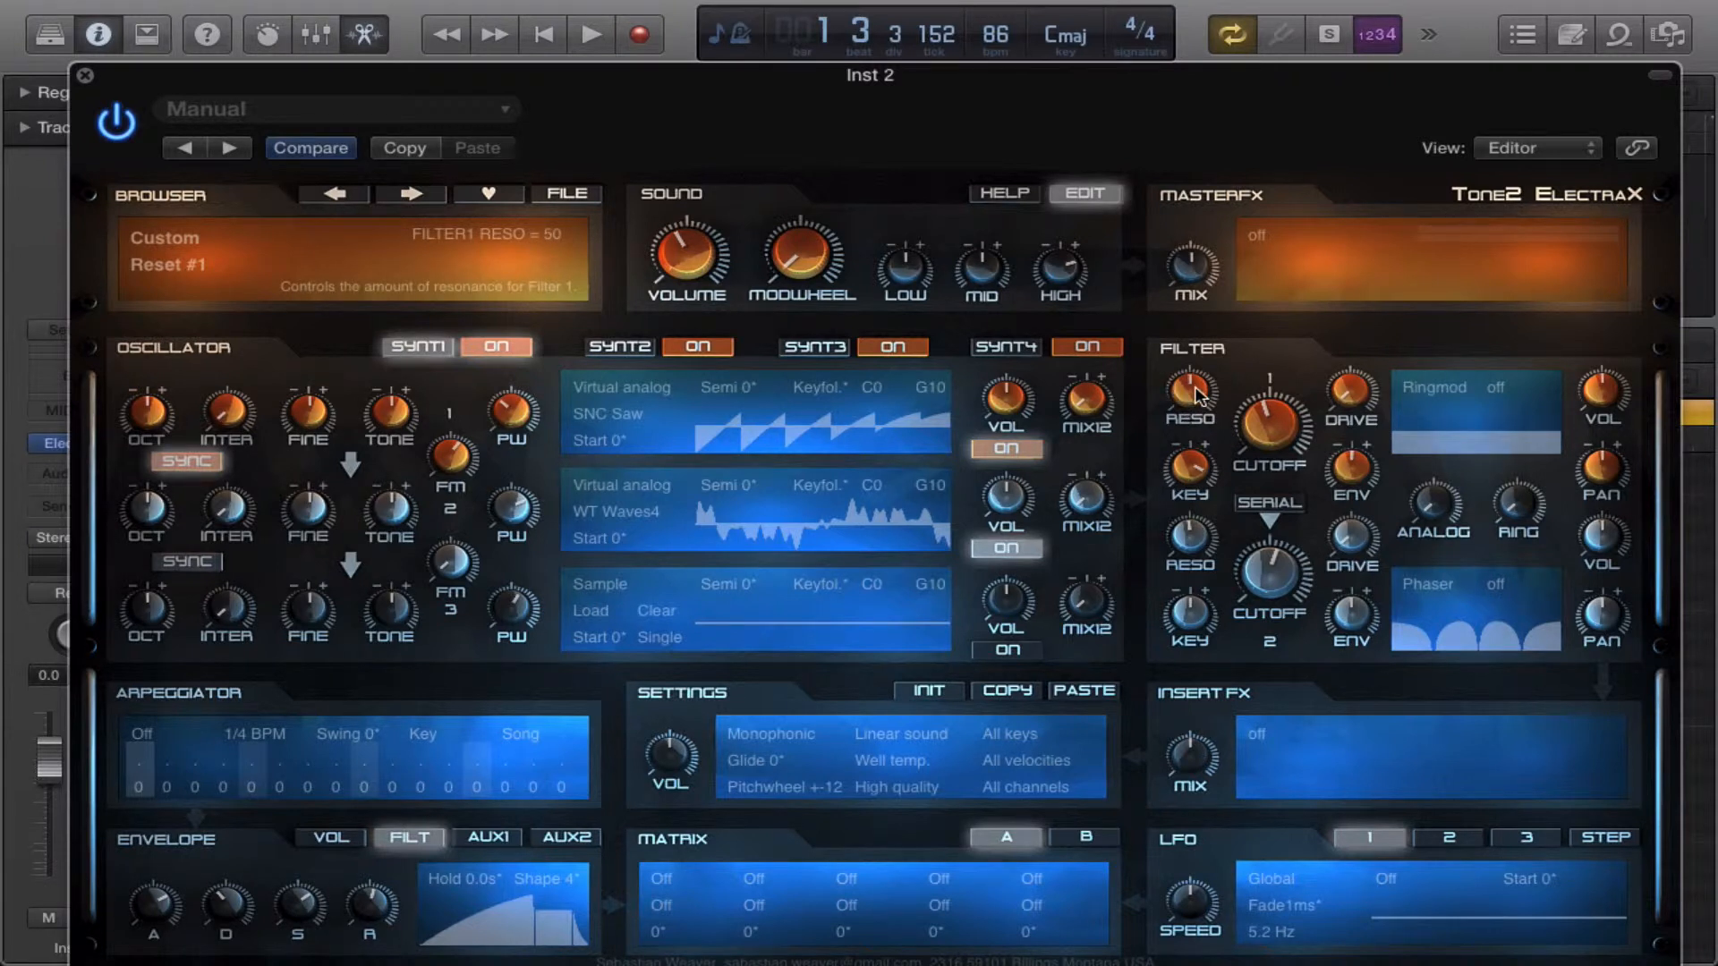
left_click_drag(1189, 389, 1189, 410)
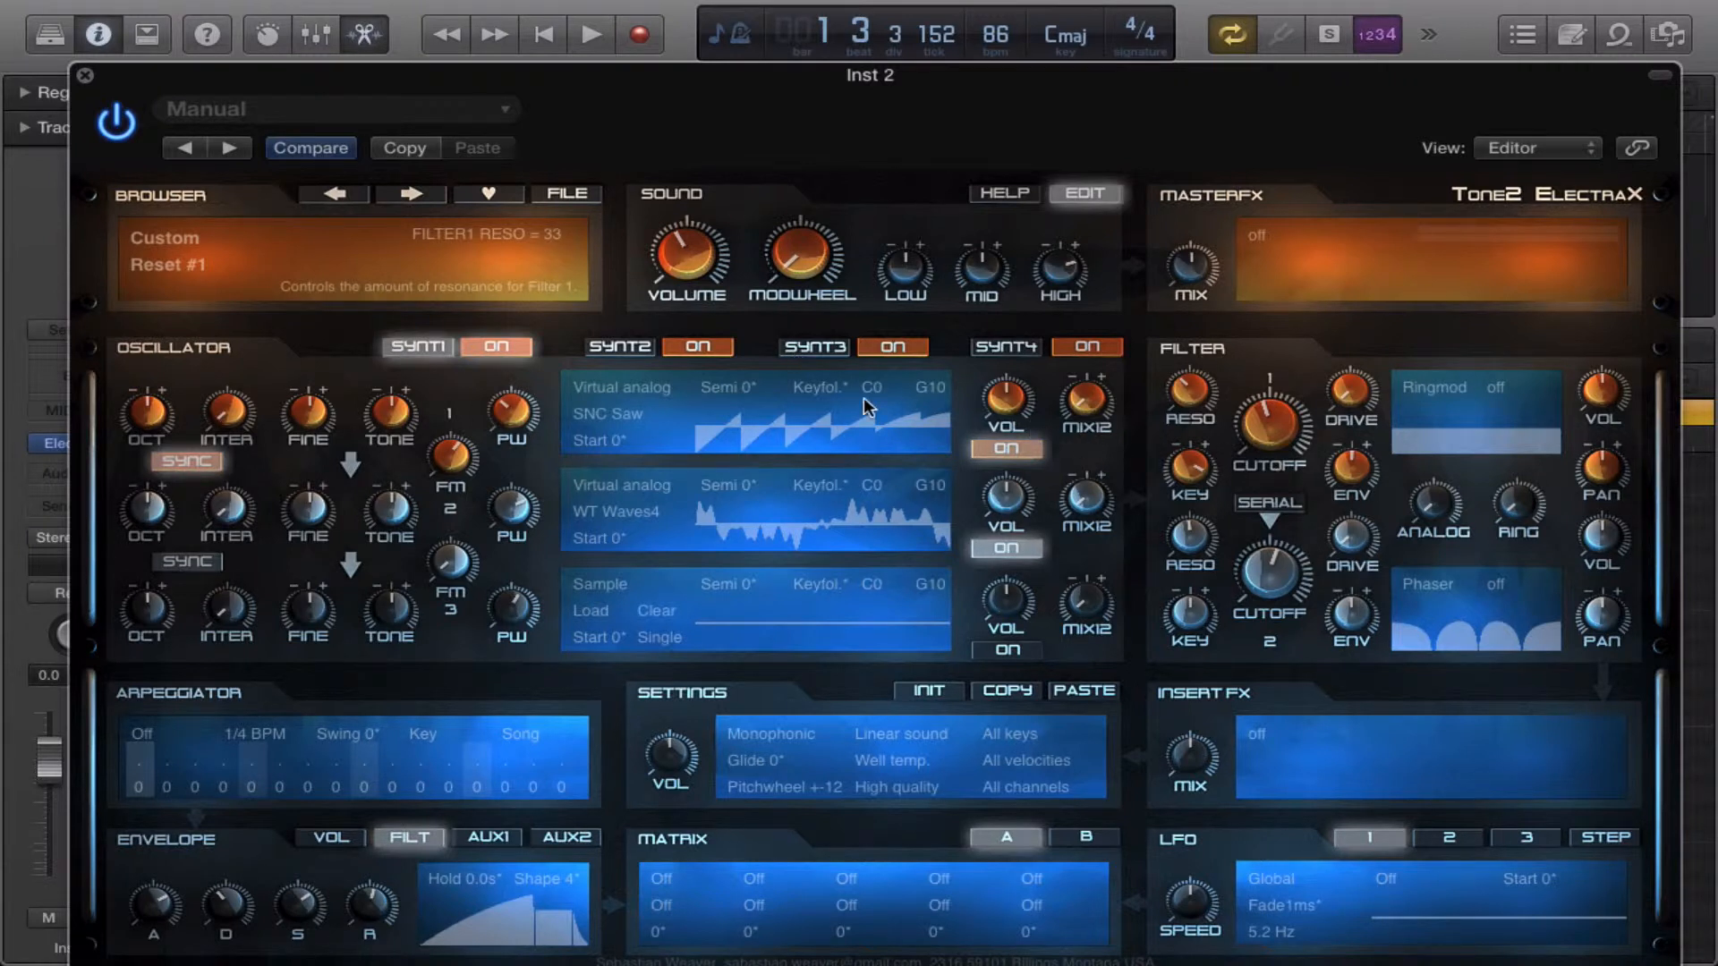
Change oscillator 1's type to Noise / Fractal, giving the Fractal2 source.
left_click(621, 387)
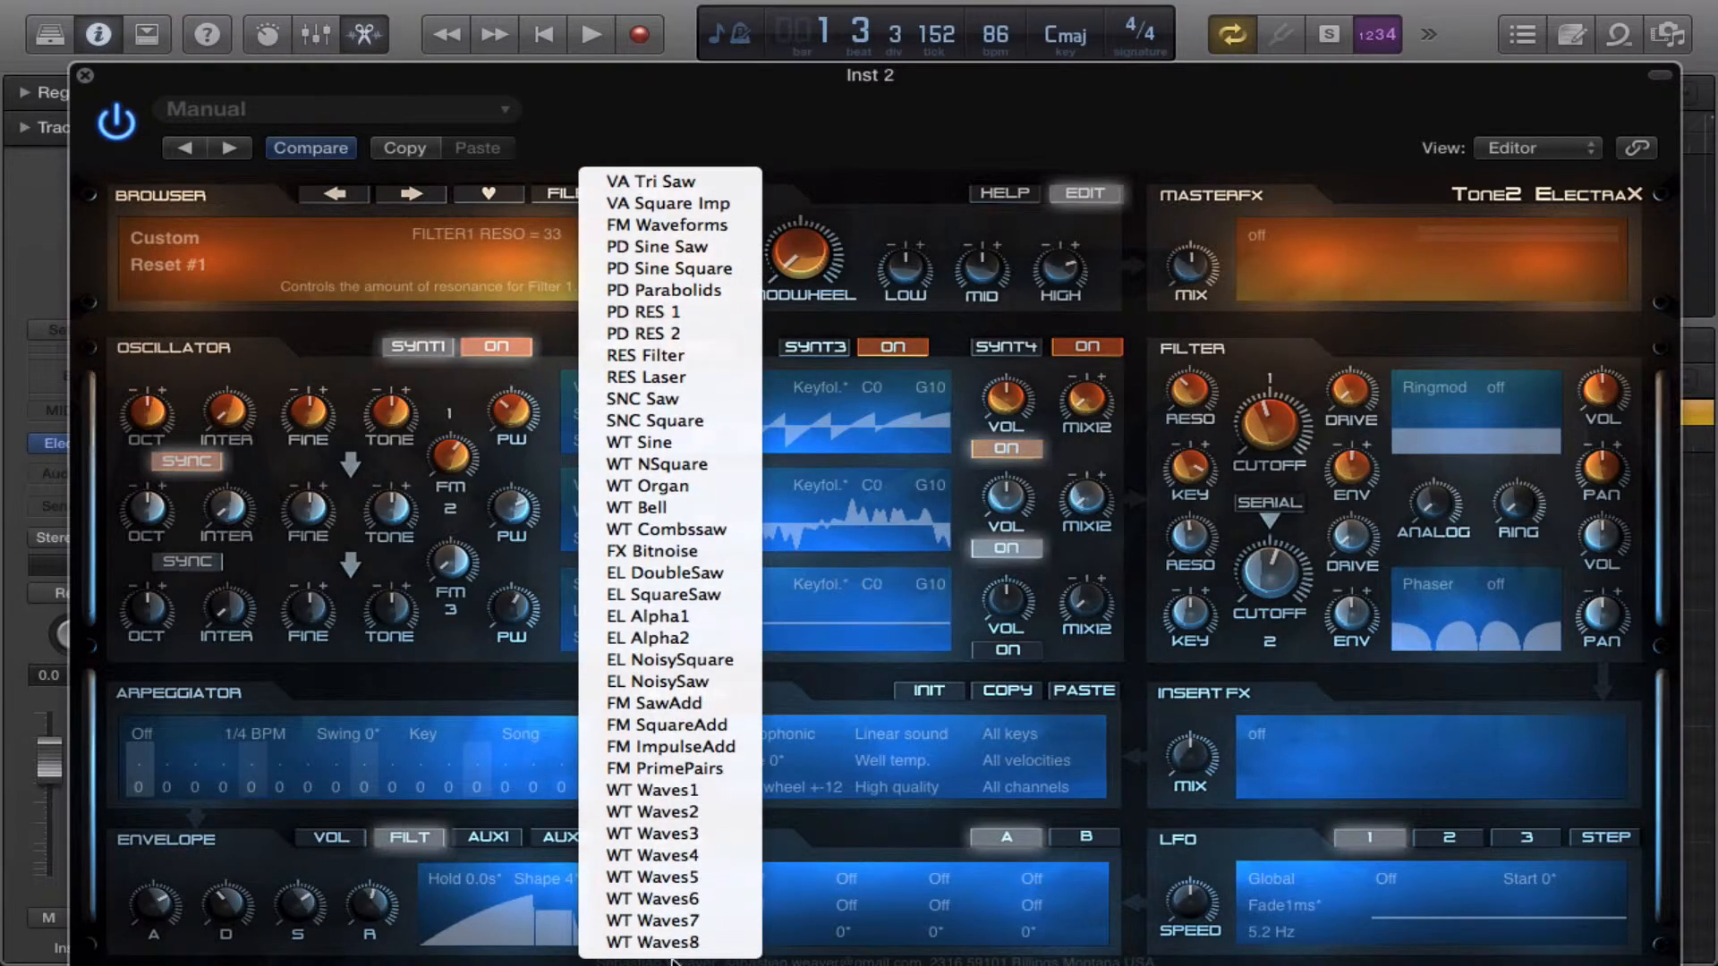
left_click(641, 397)
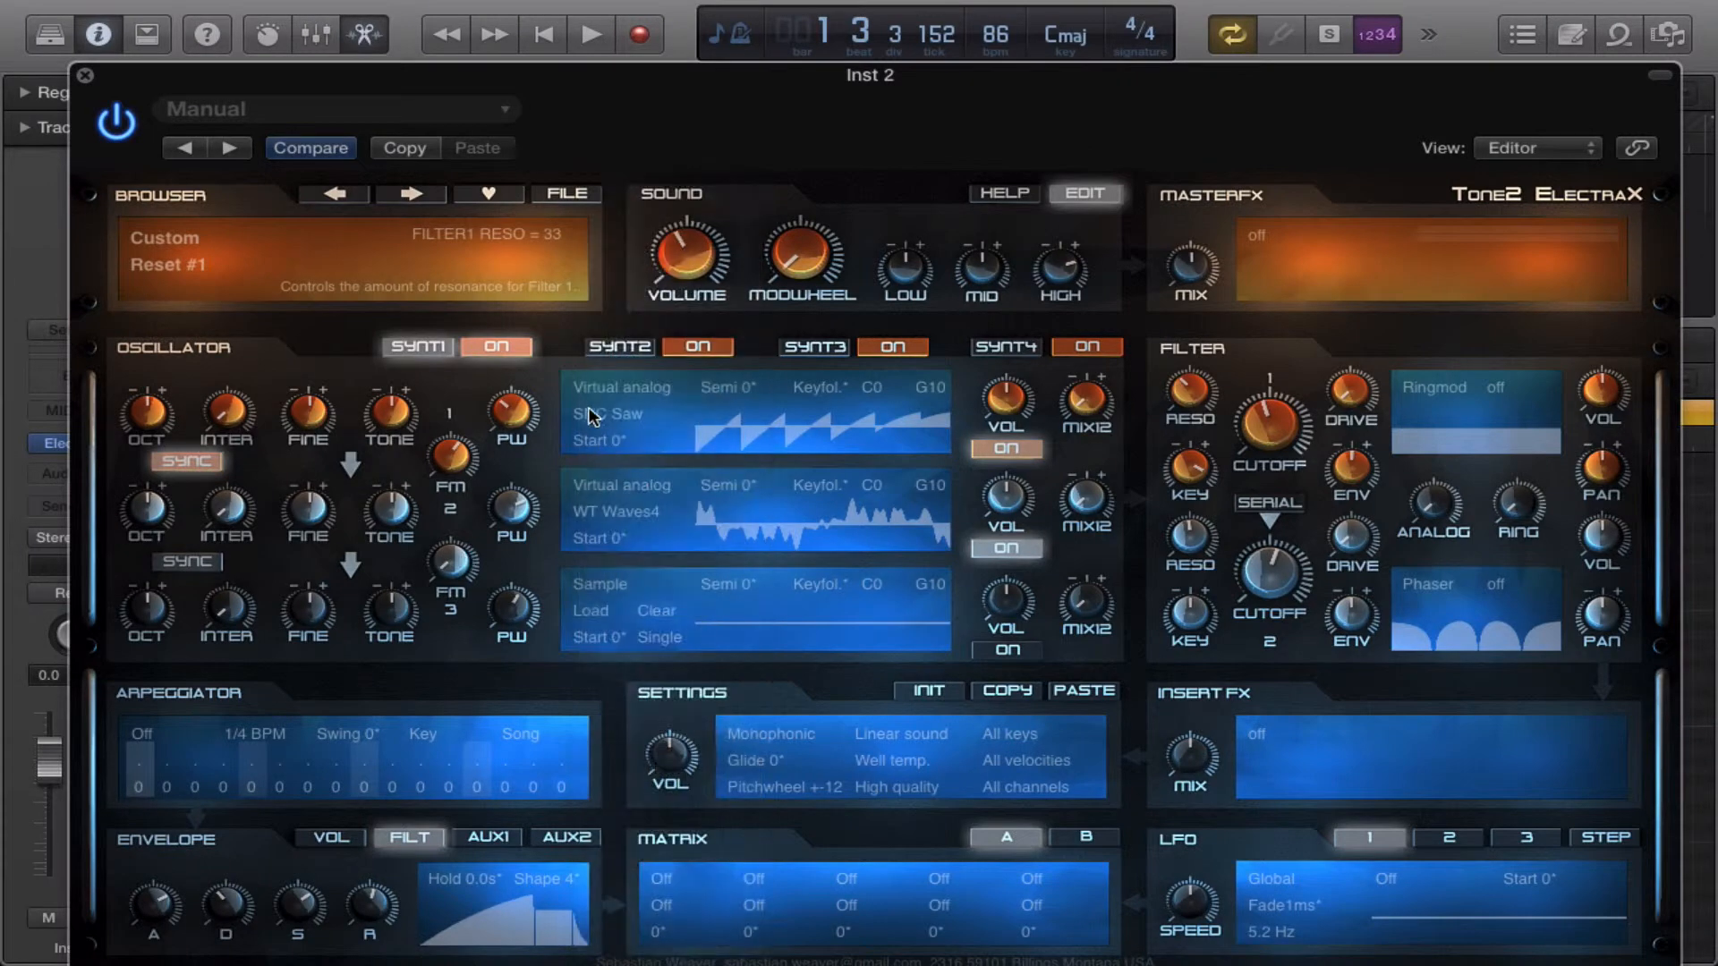
left_click(621, 387)
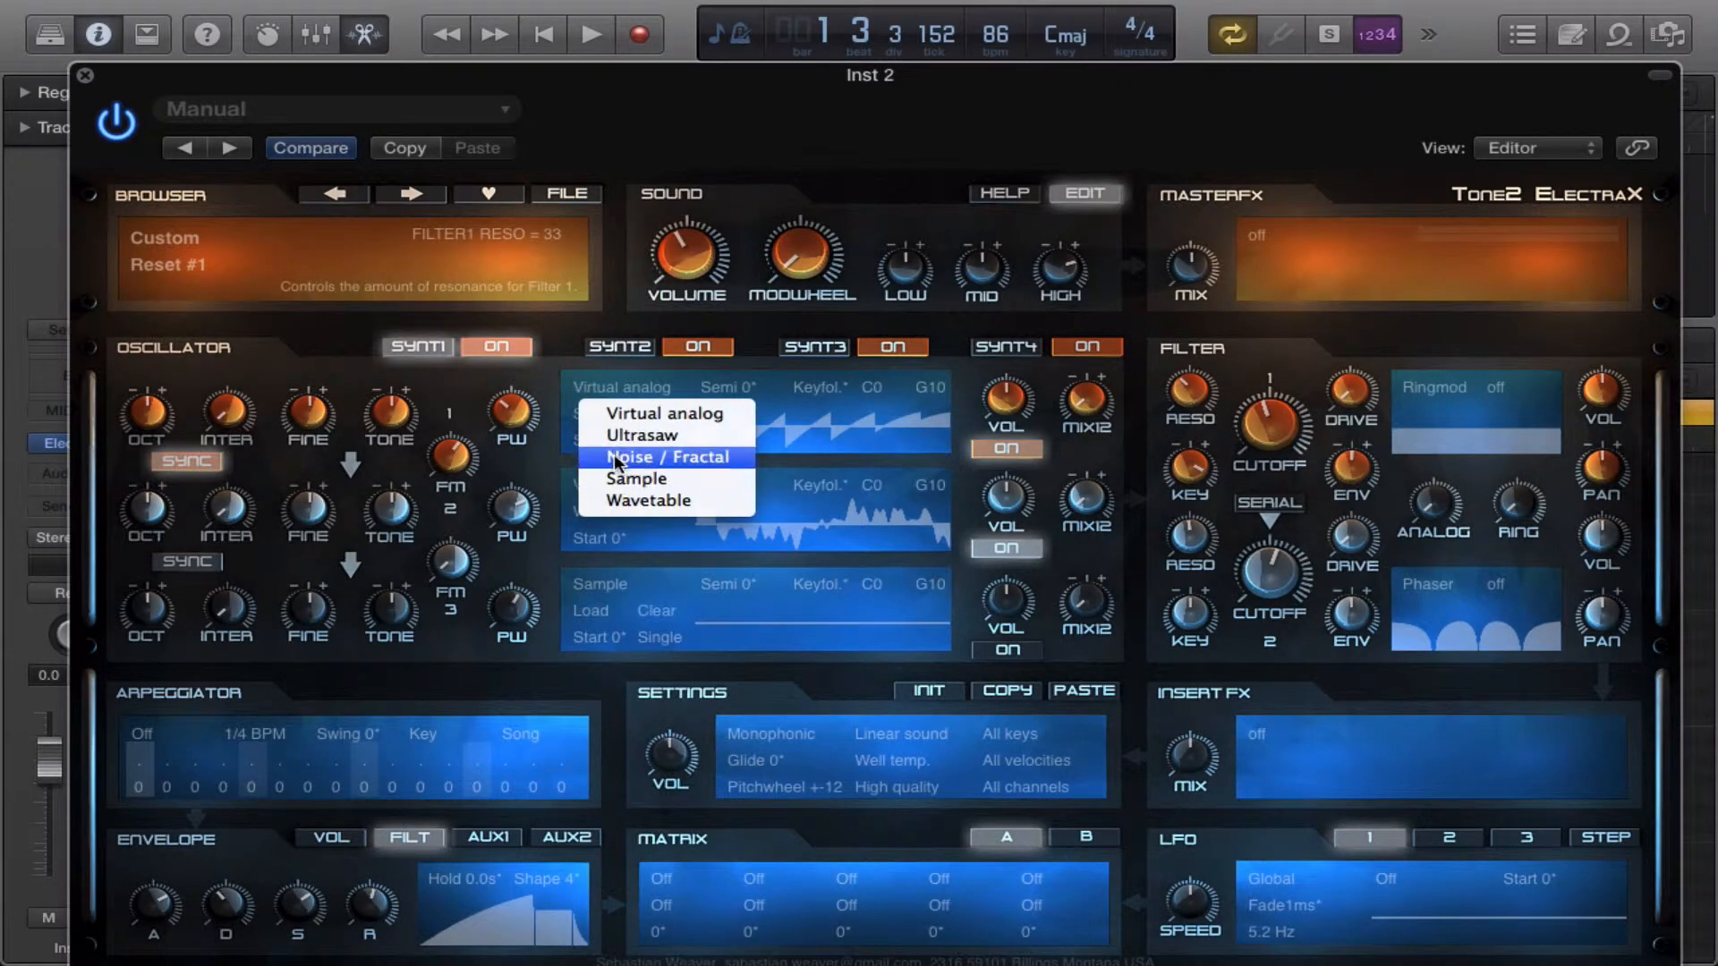
left_click(669, 457)
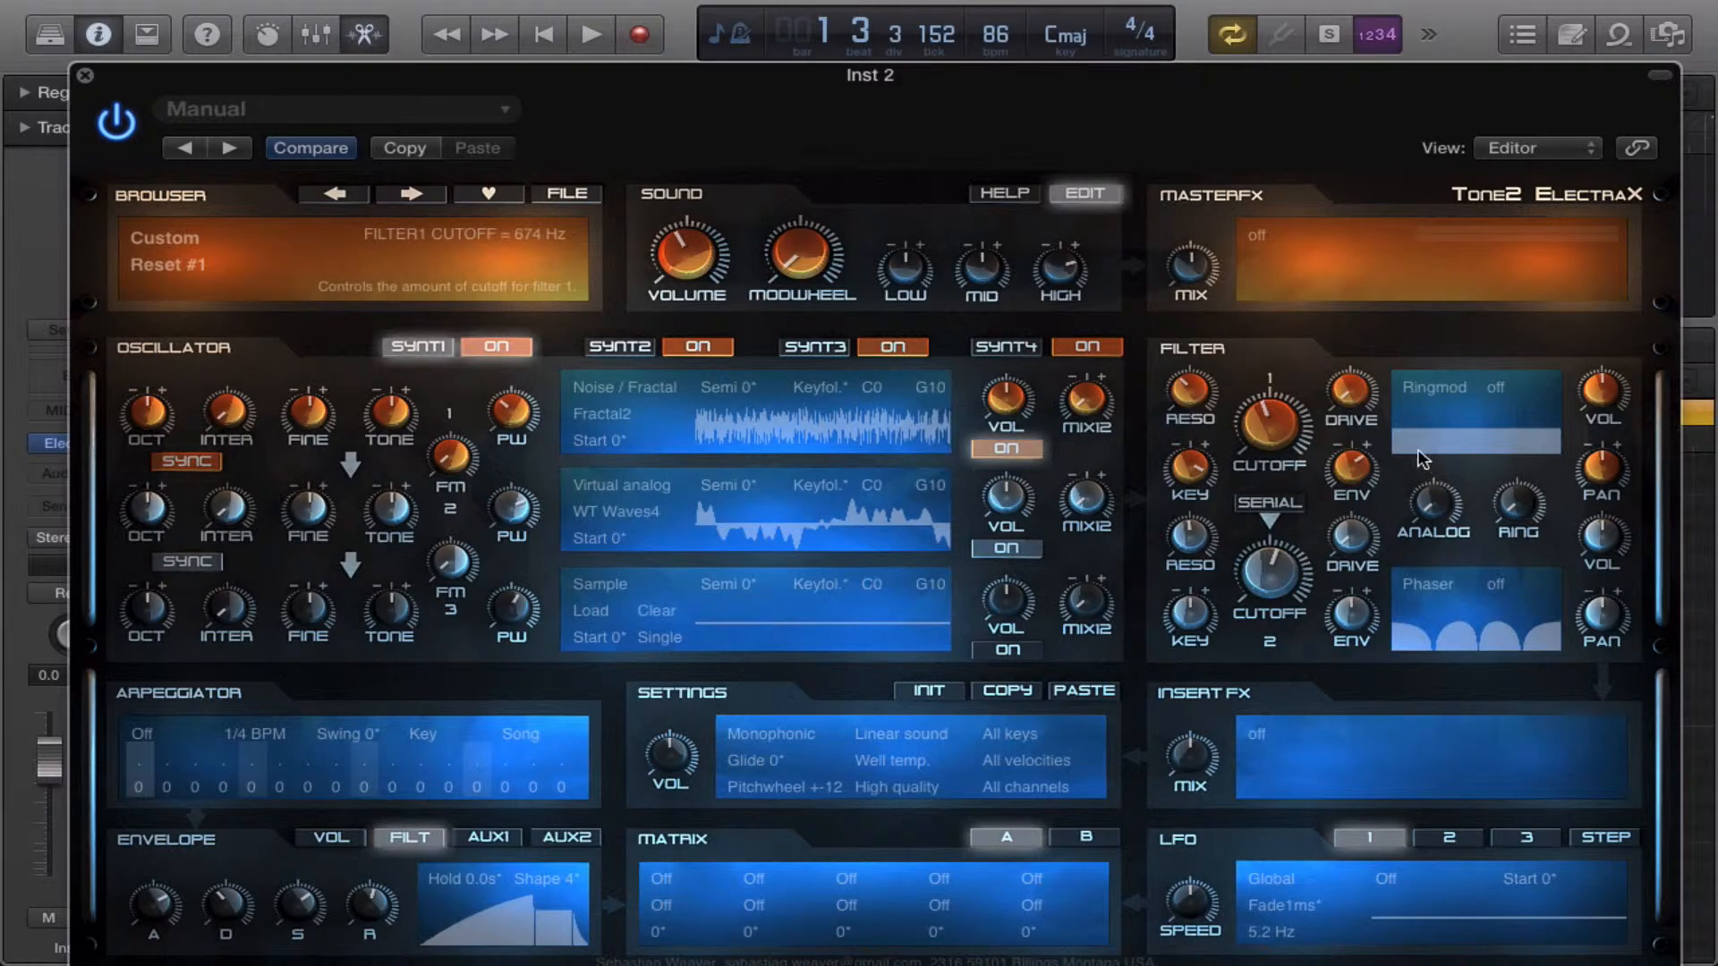
mouse_move(1501, 438)
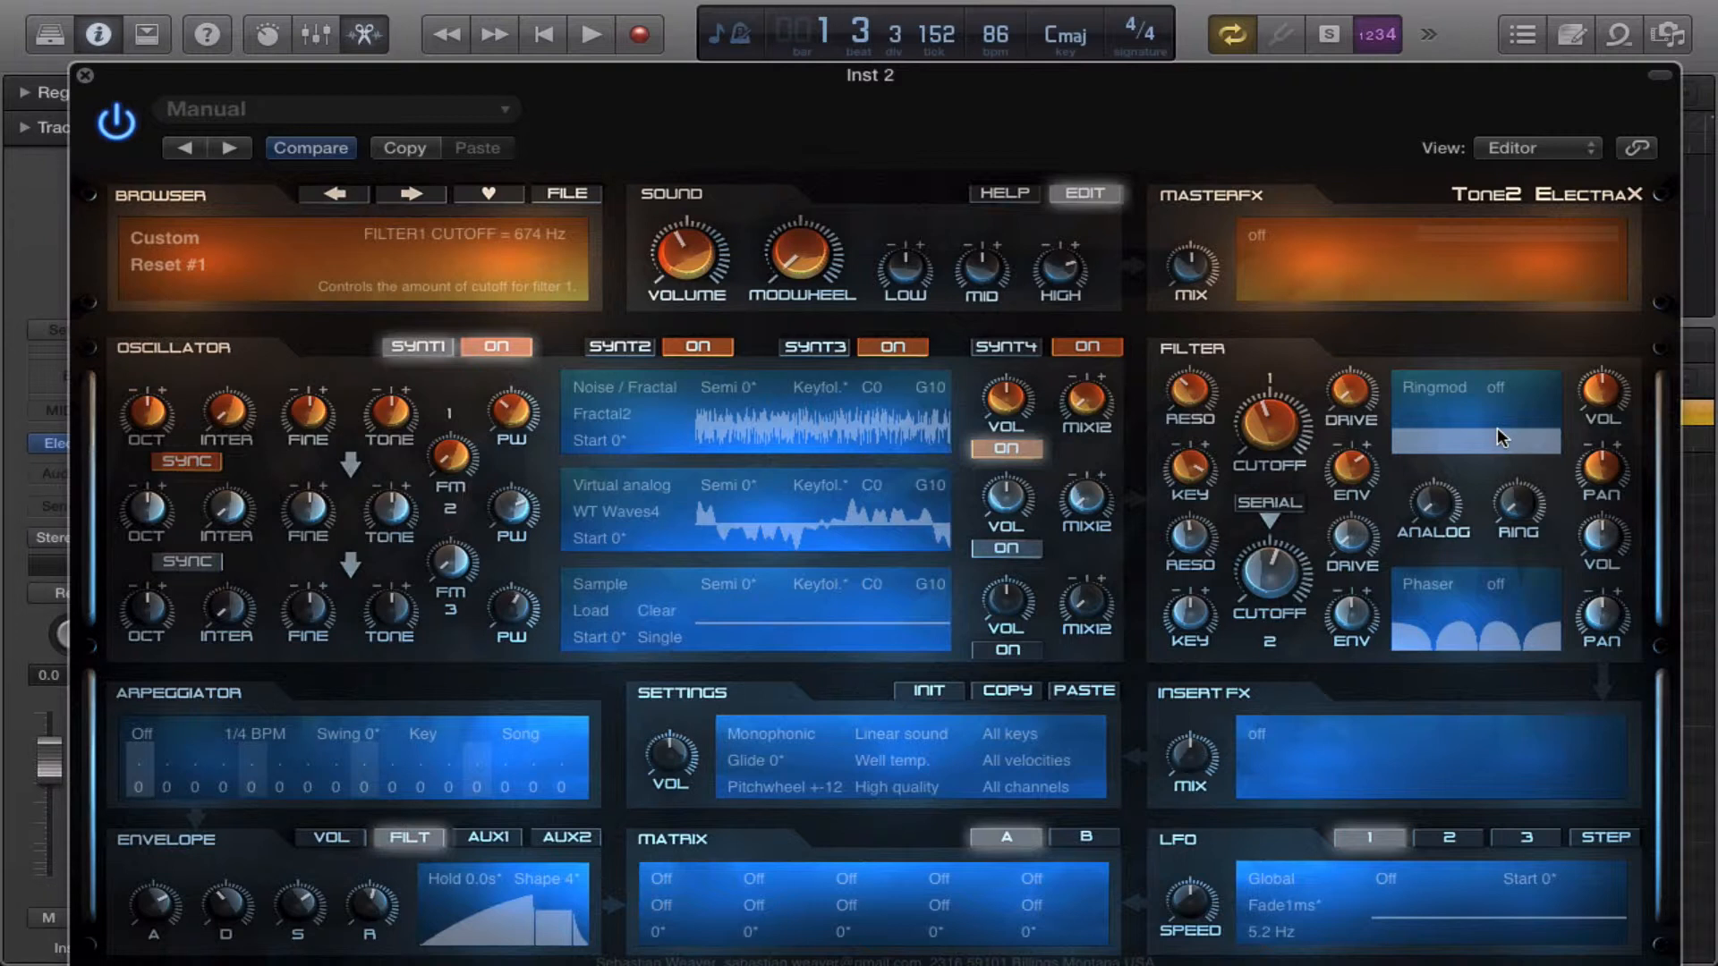
mouse_move(1391, 337)
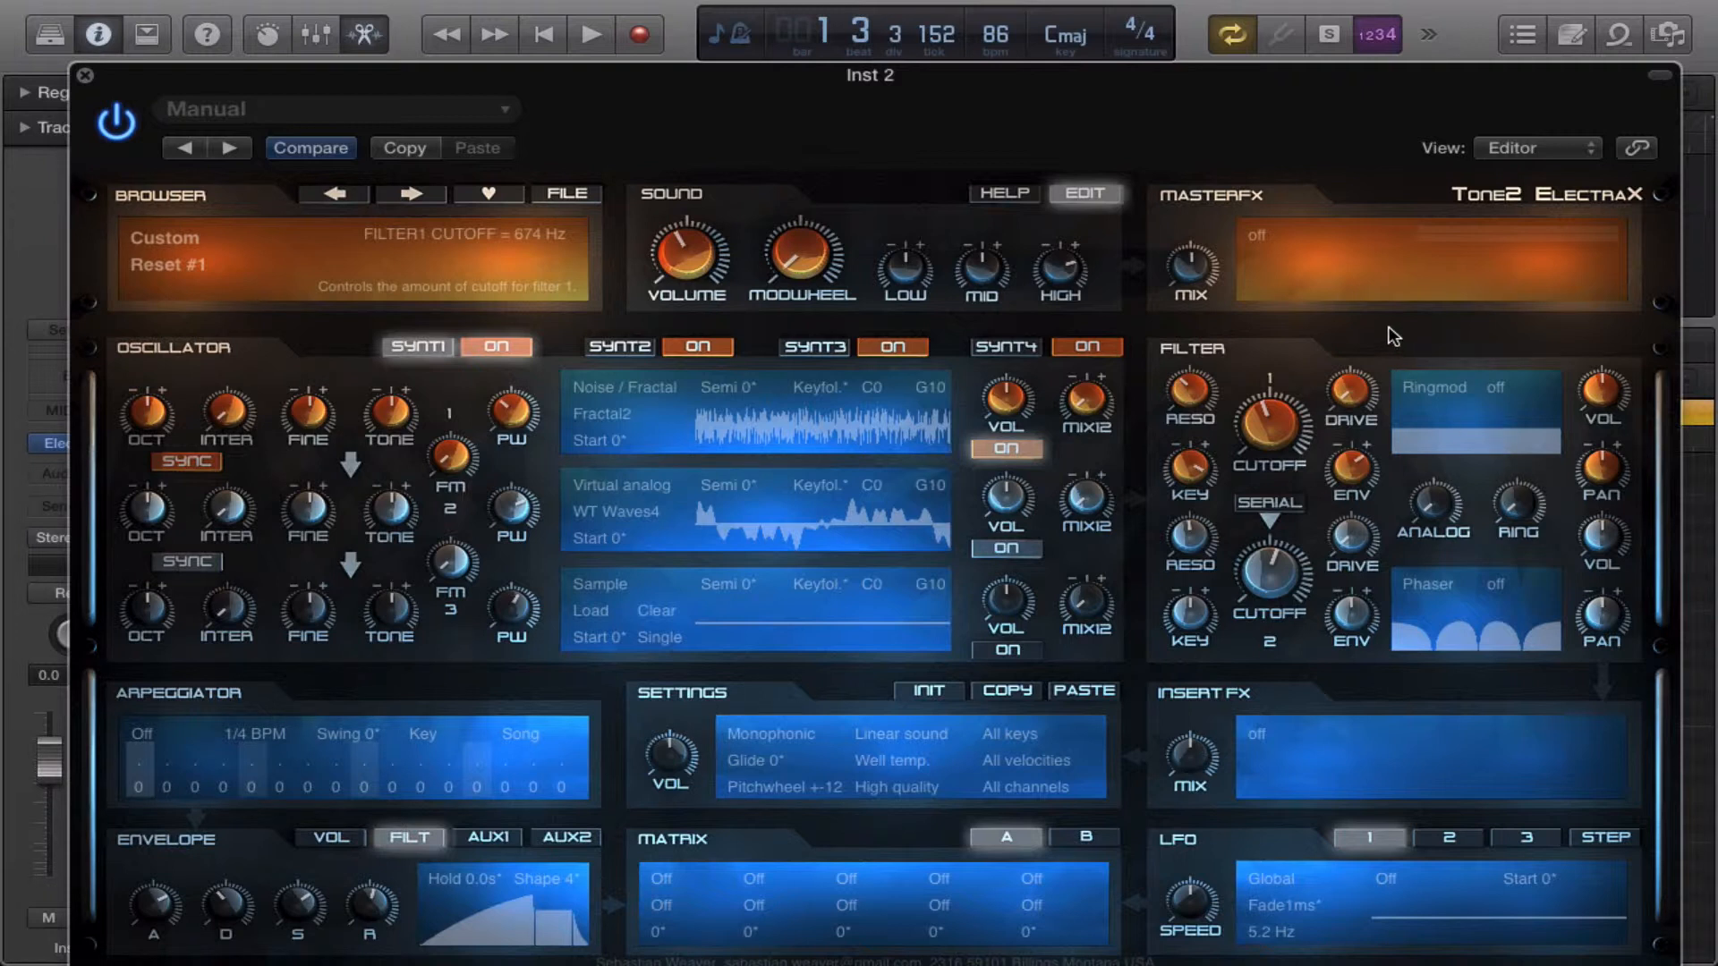
mouse_move(1312, 421)
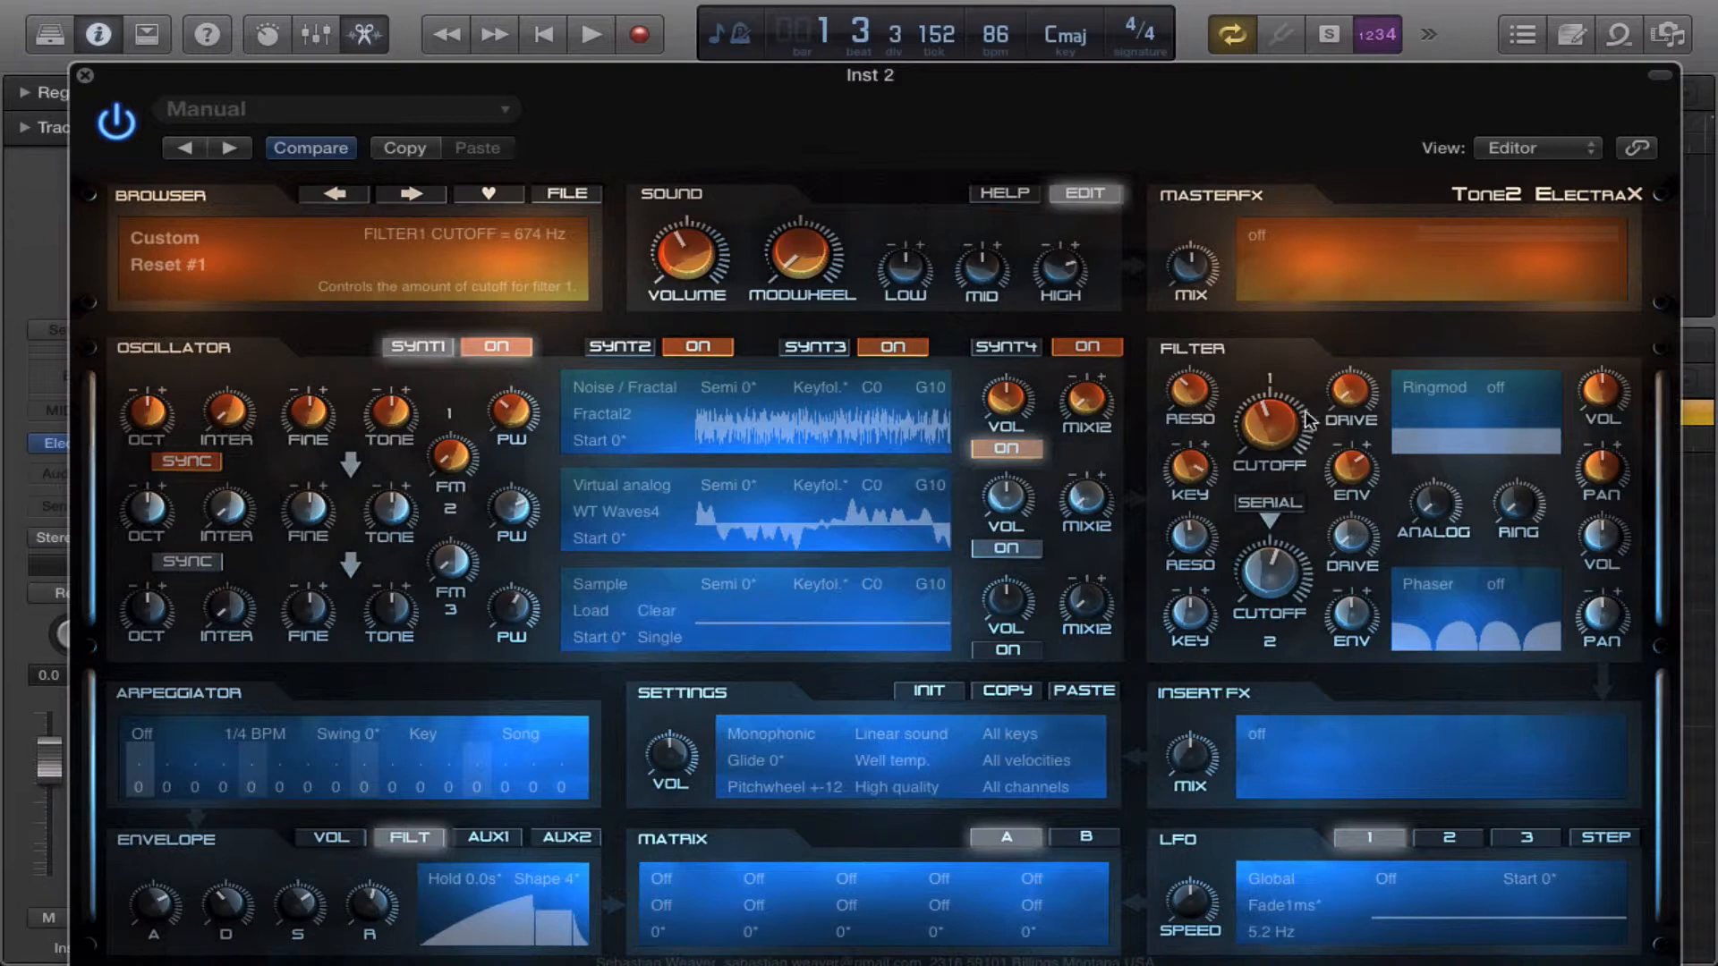
mouse_move(1258, 477)
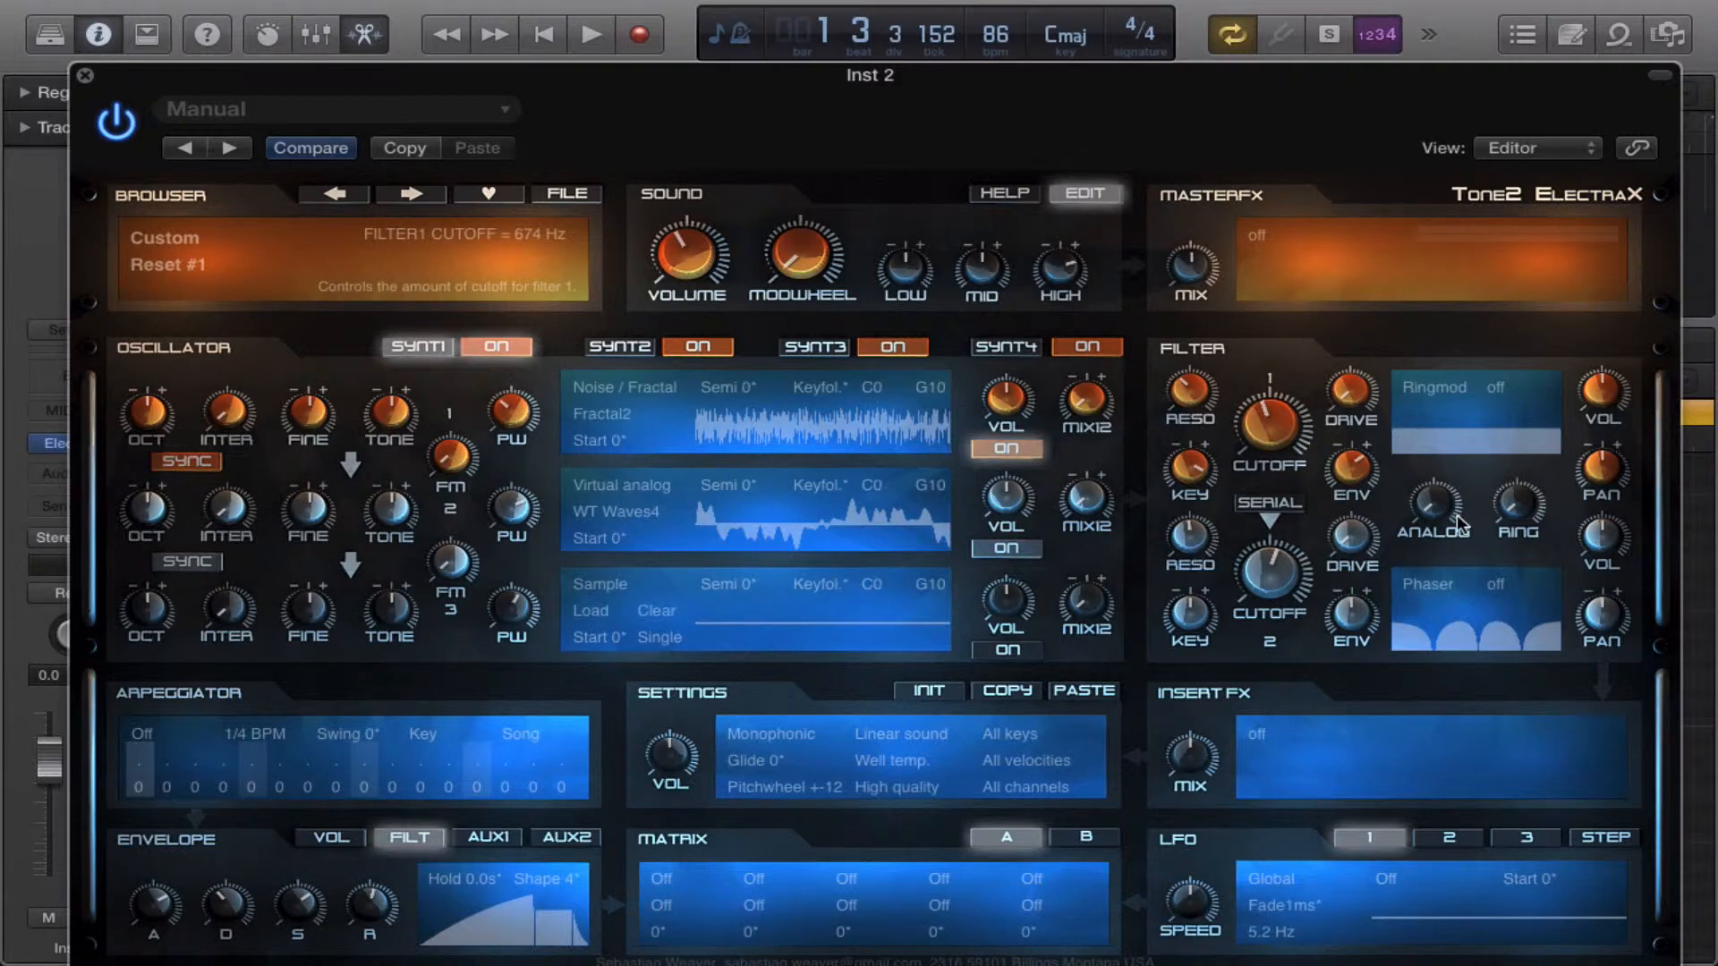
mouse_move(1314, 376)
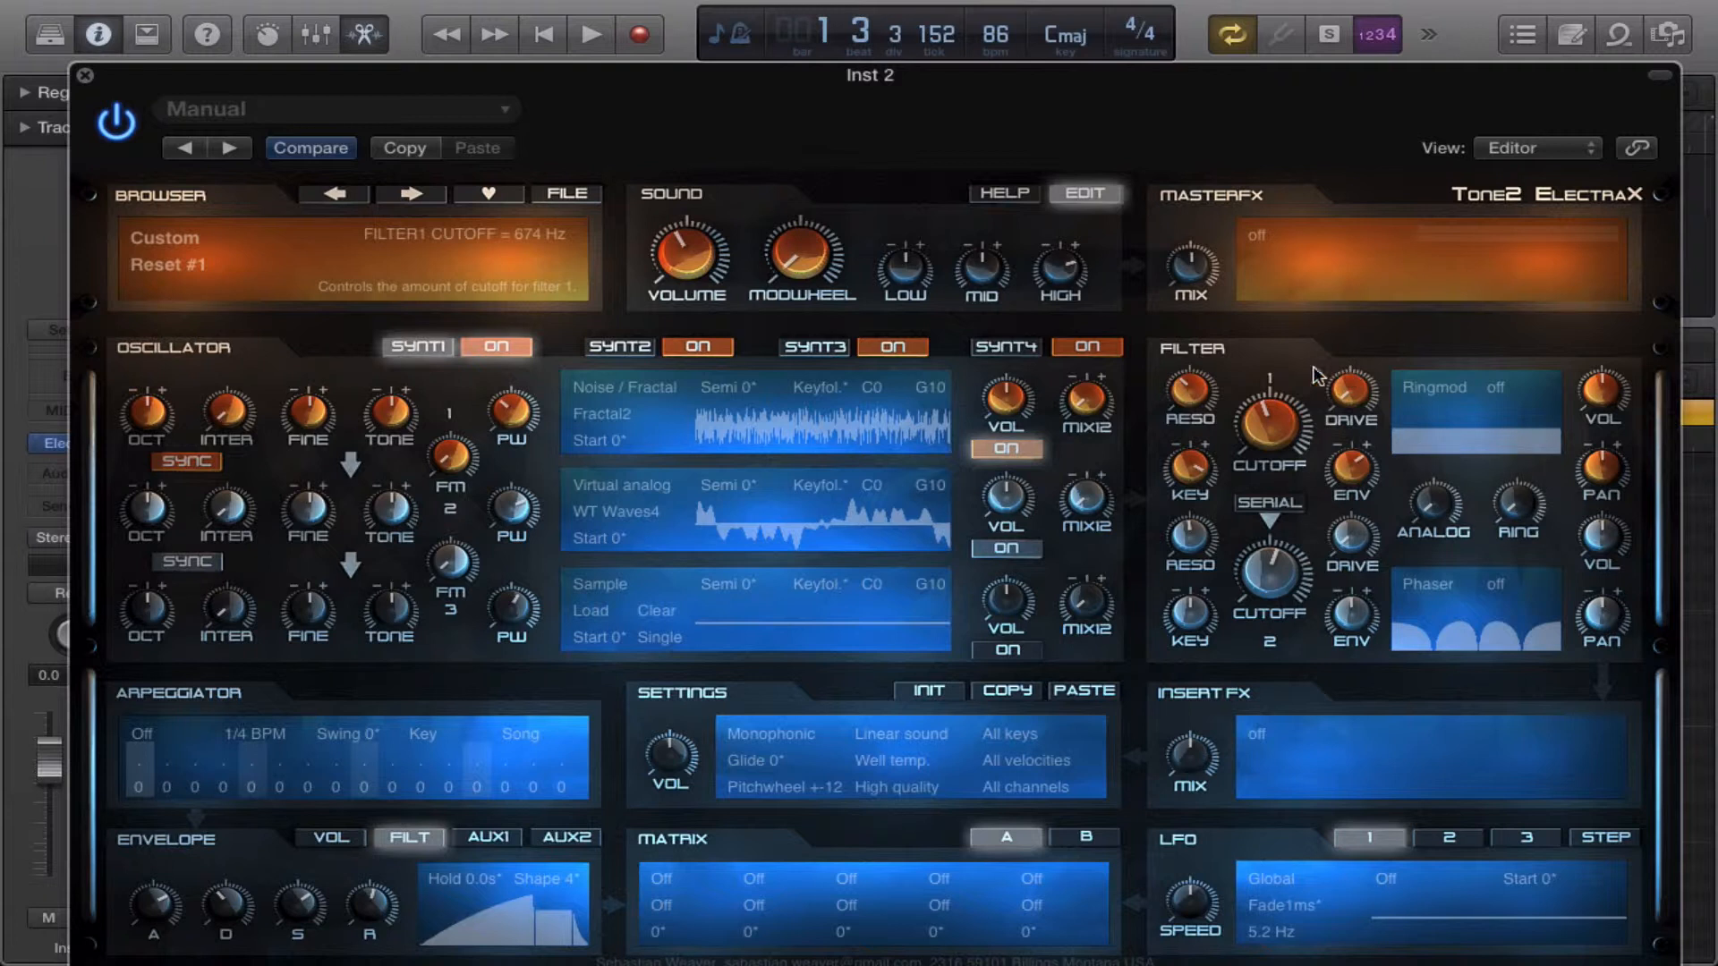
mouse_move(1463, 474)
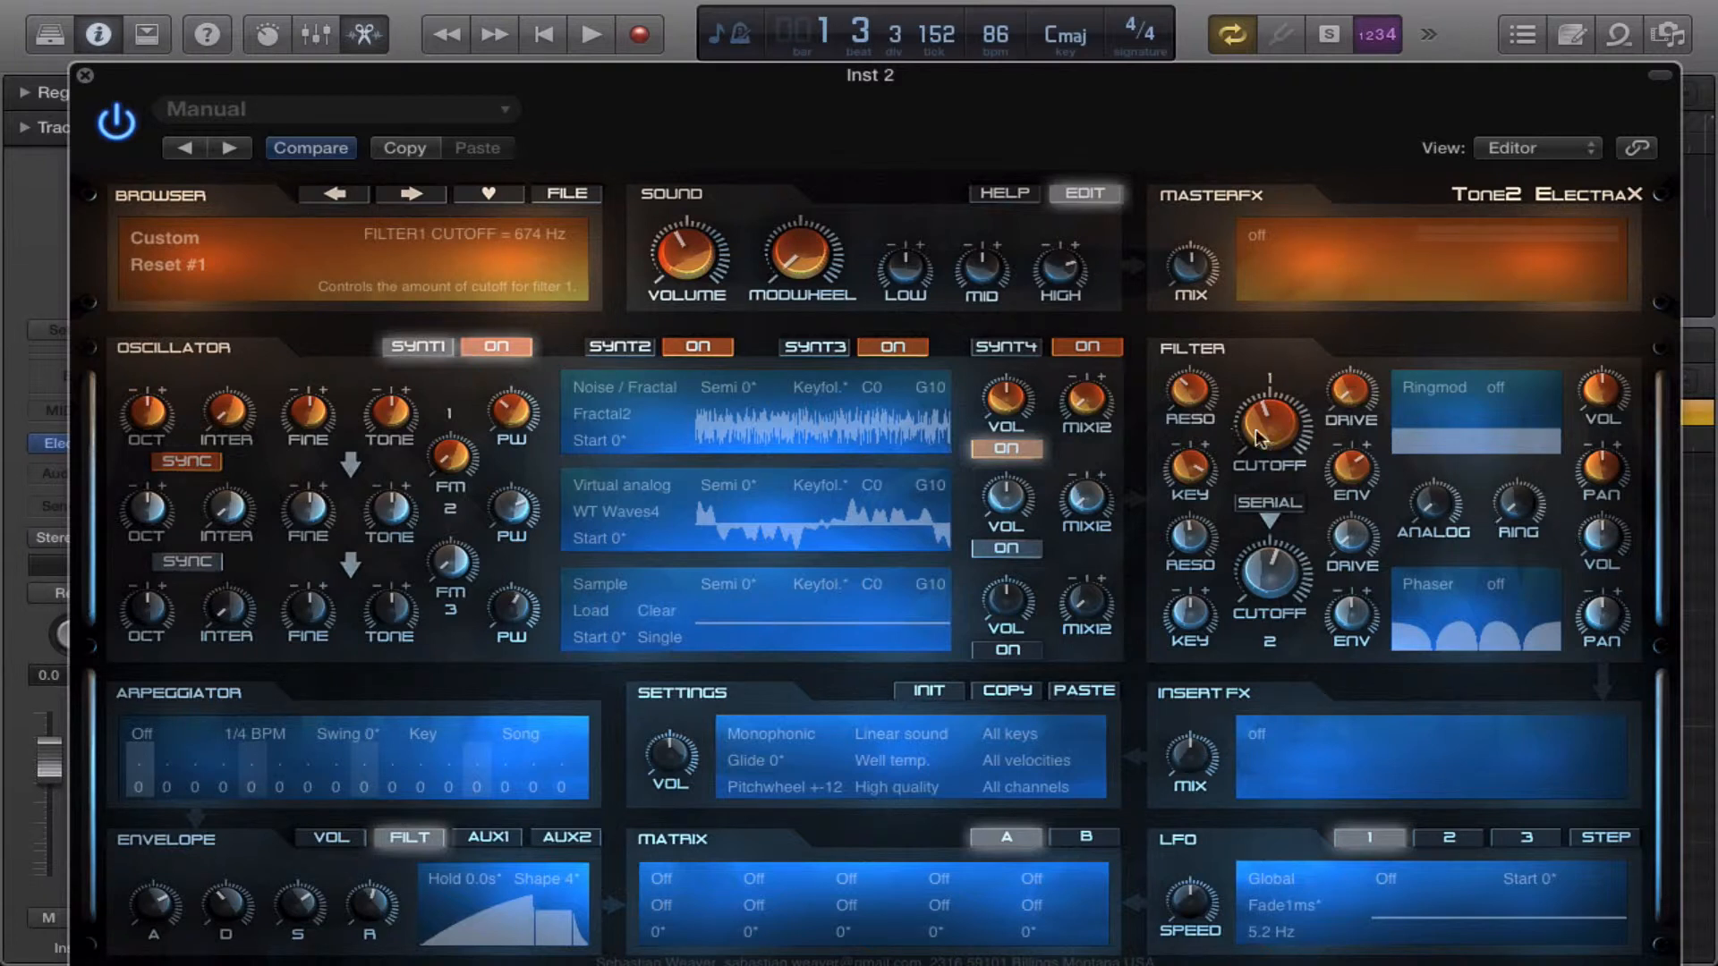
Open Filter 1's filter type menu from its Ringmod type display.
left_click(1269, 410)
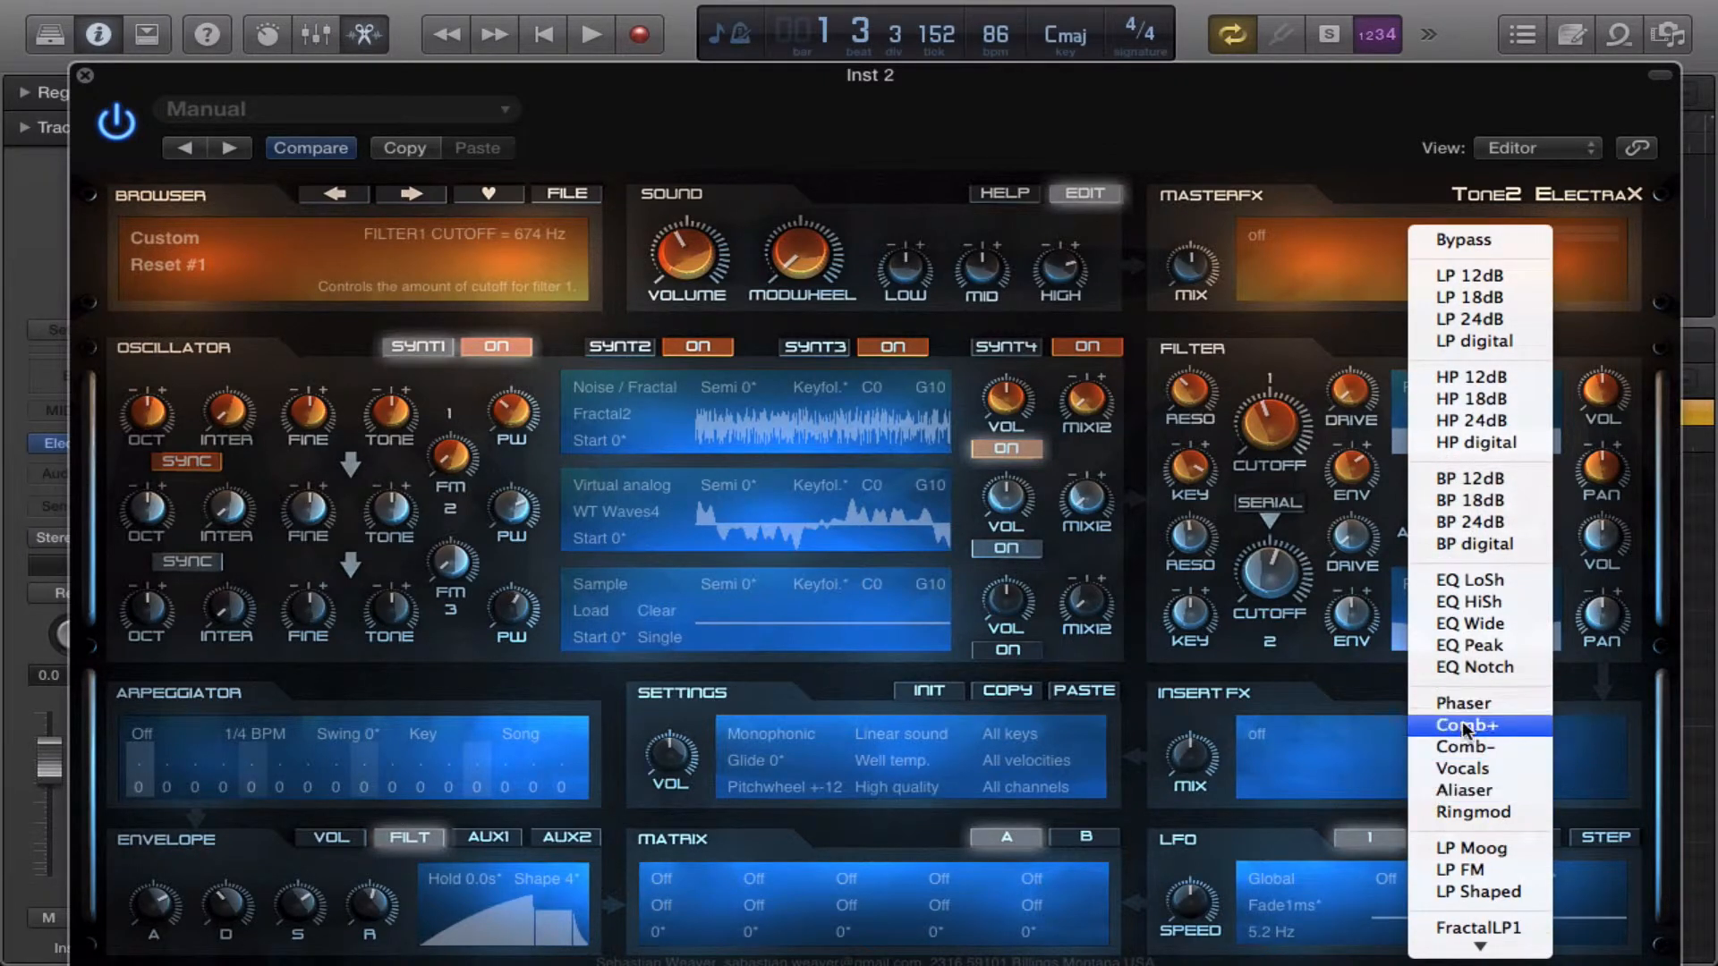
mouse_move(1465, 768)
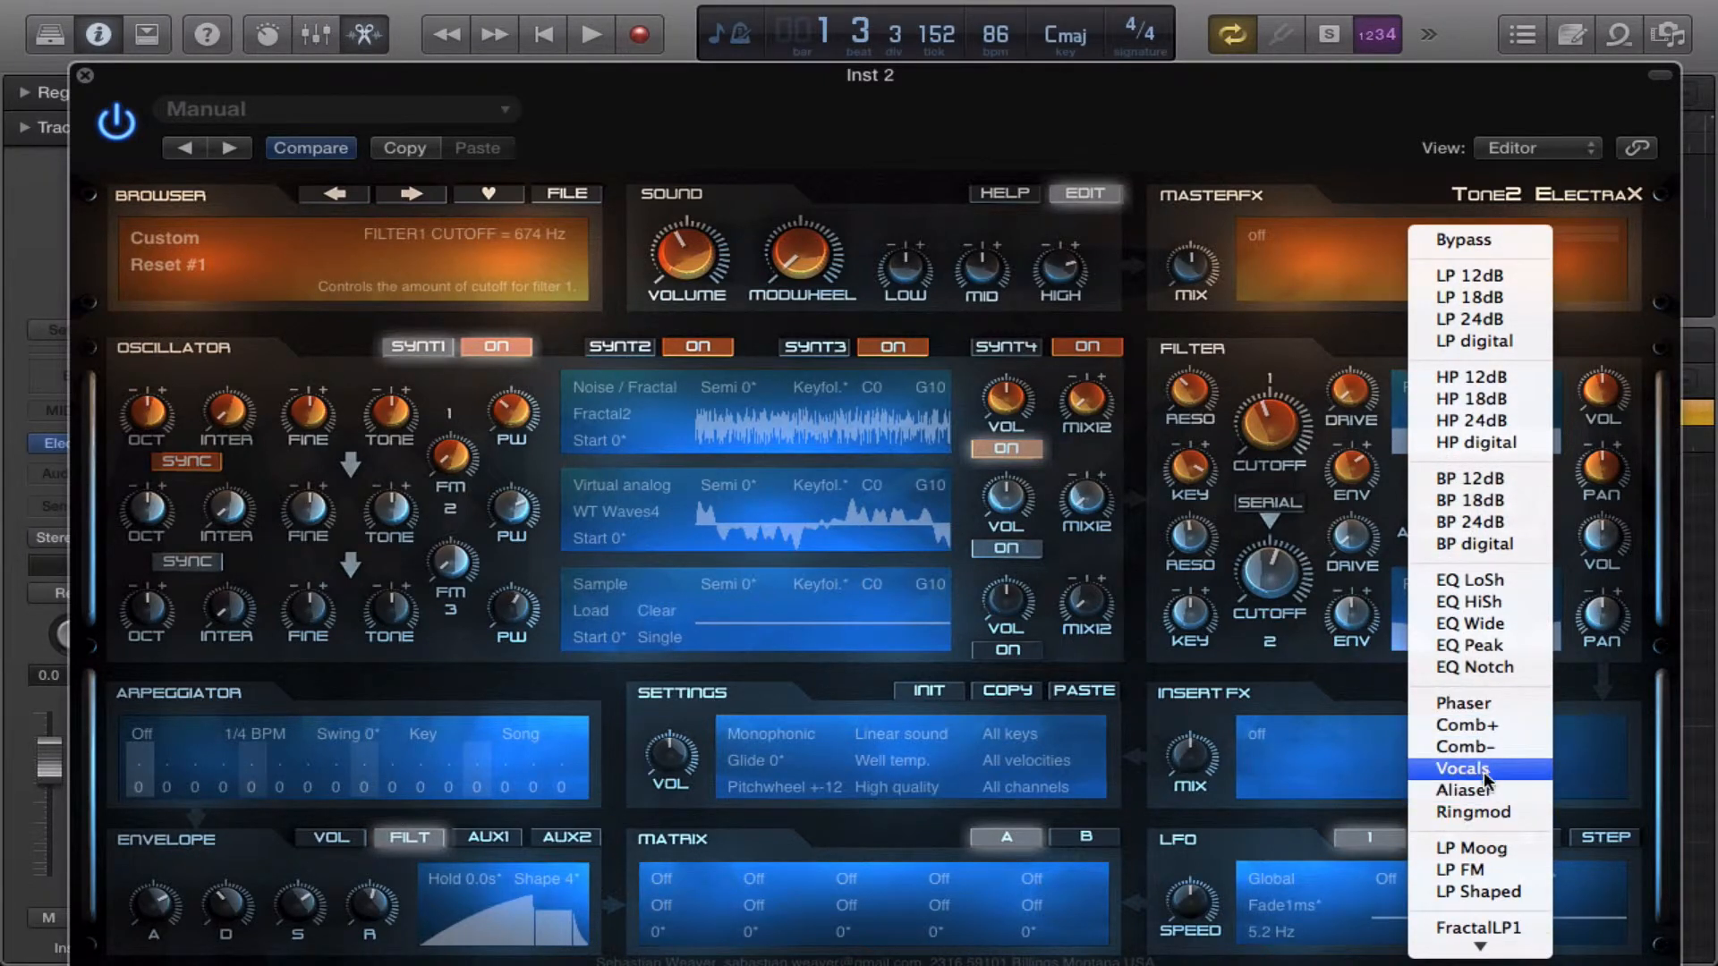
mouse_move(1461, 870)
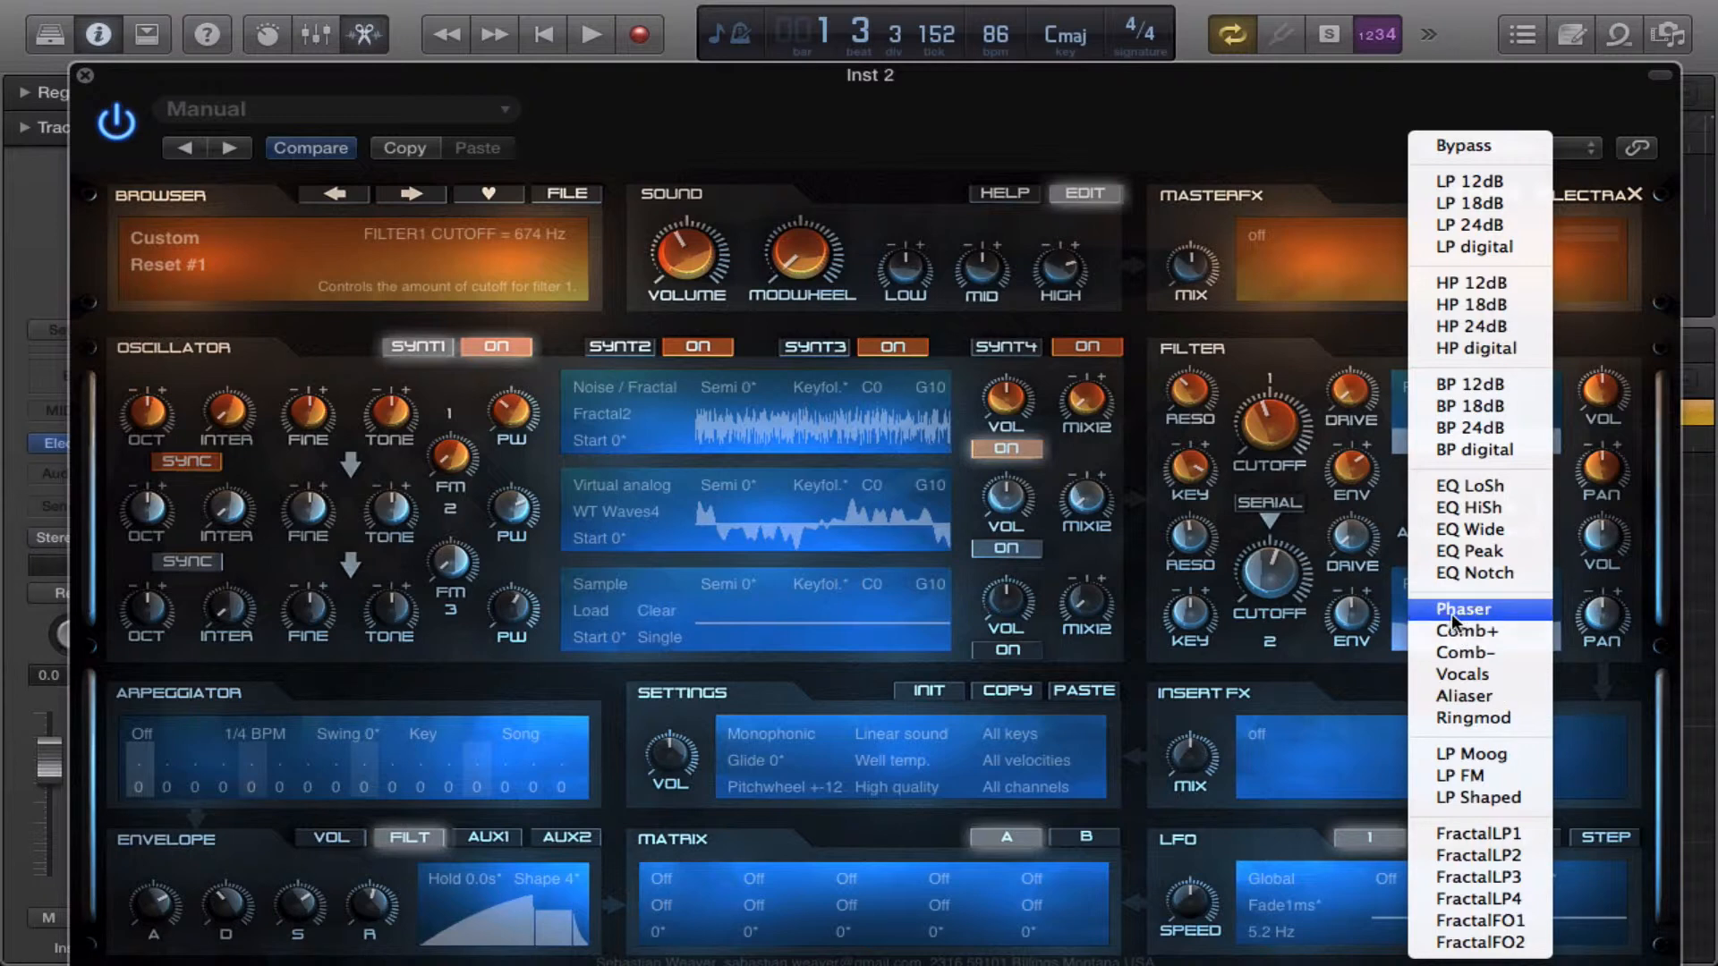
mouse_move(1473, 754)
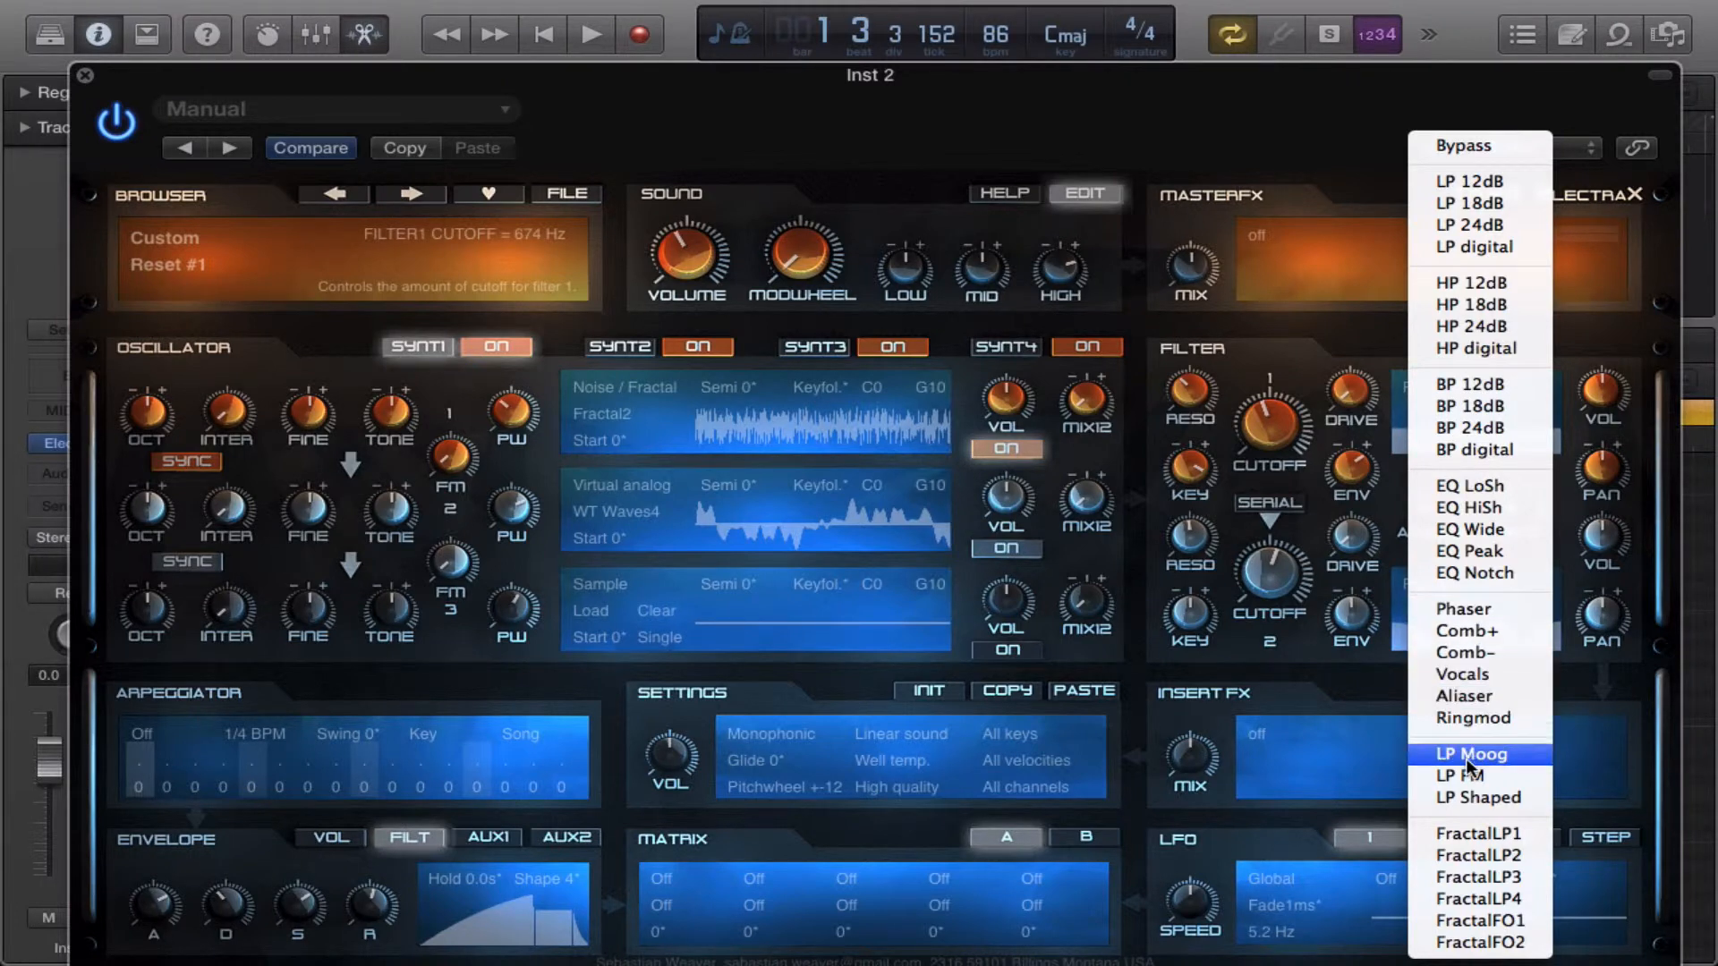
mouse_move(1468, 797)
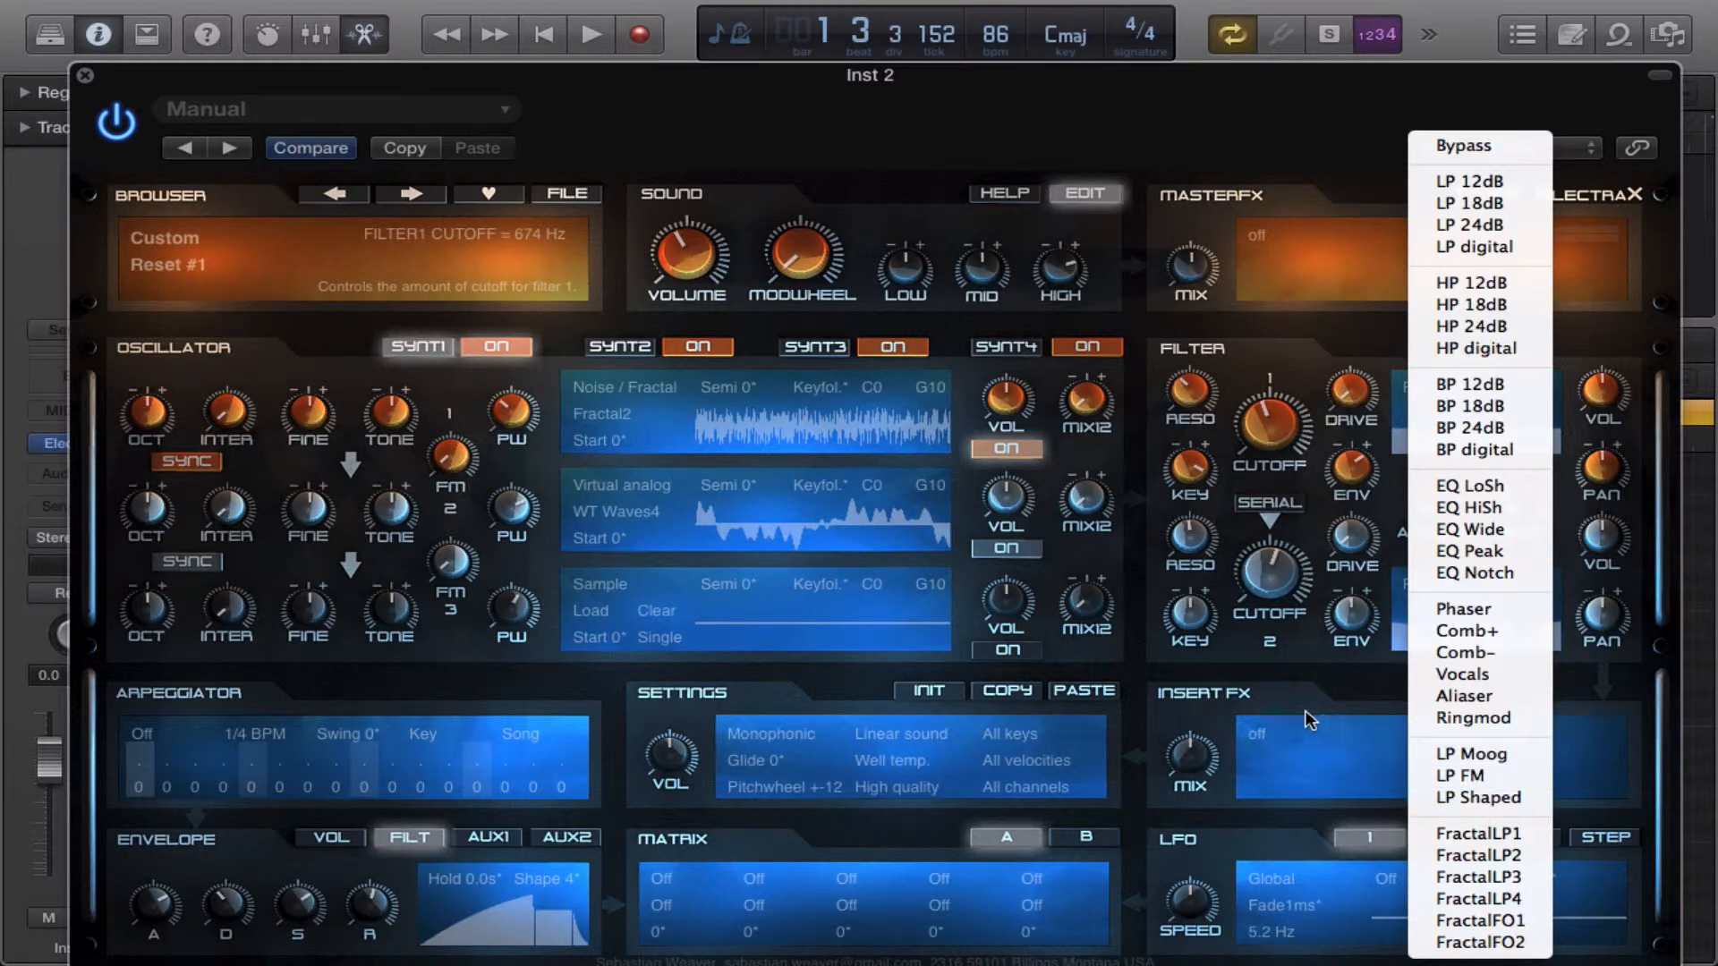
Dismiss the filter type menu, keeping Filter 1 on Ringmod near 674 Hz.
left_click(1473, 718)
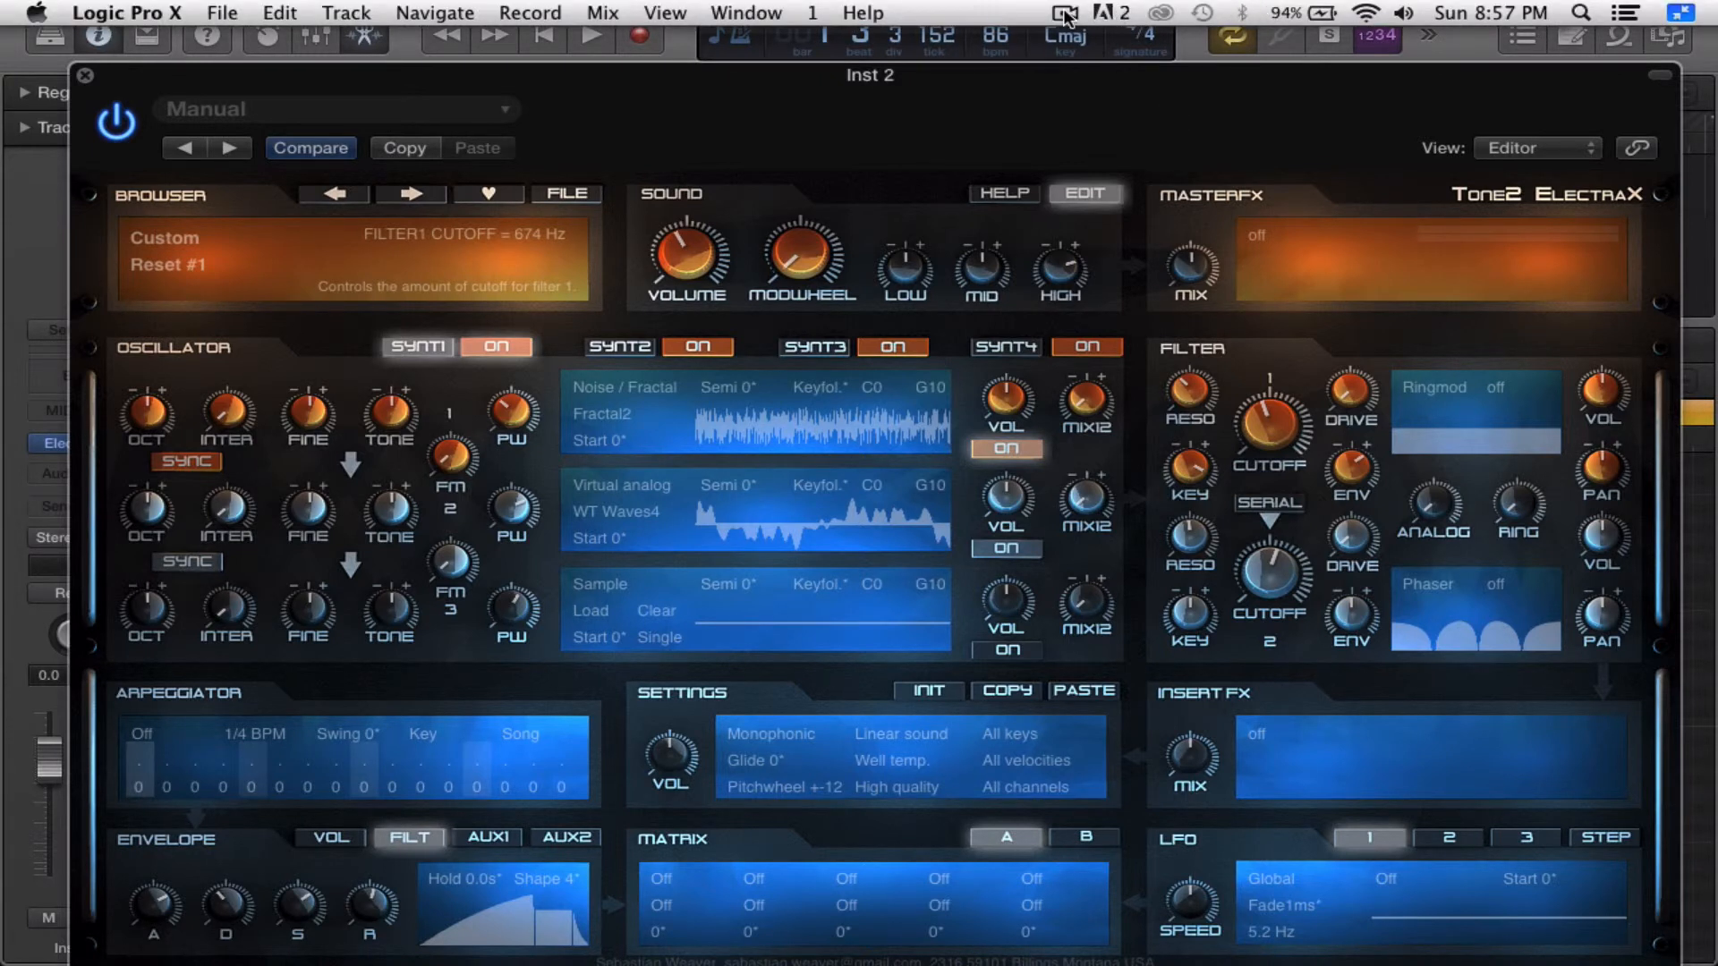
left_click(1064, 11)
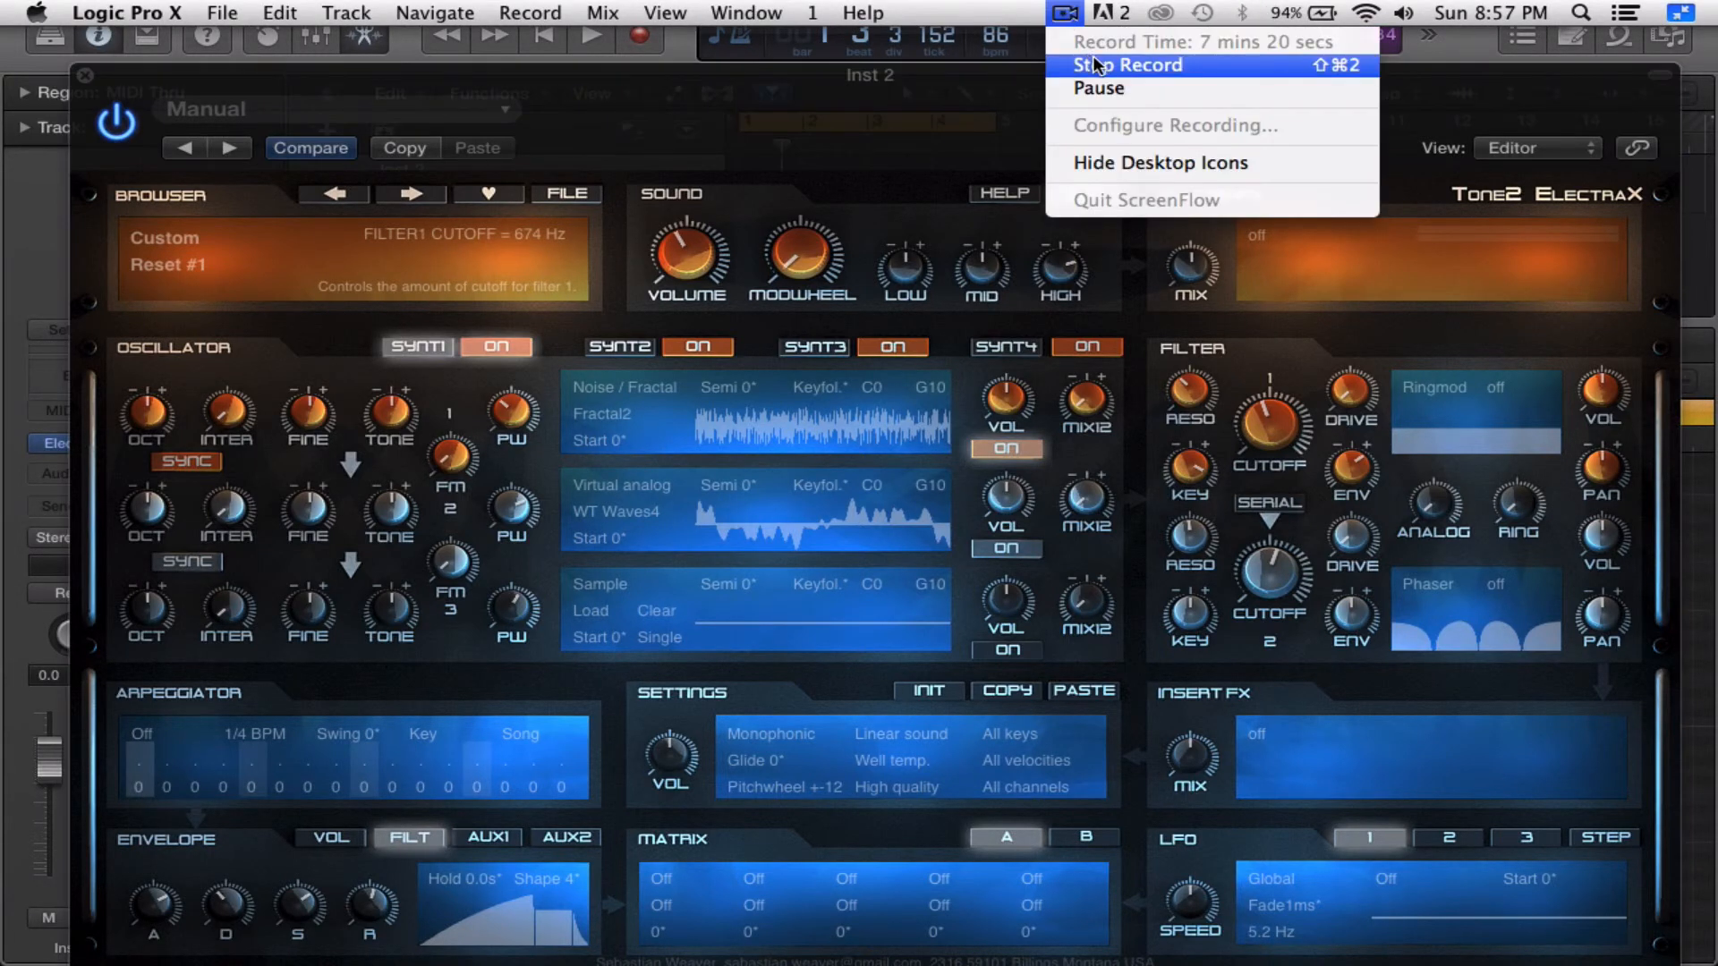